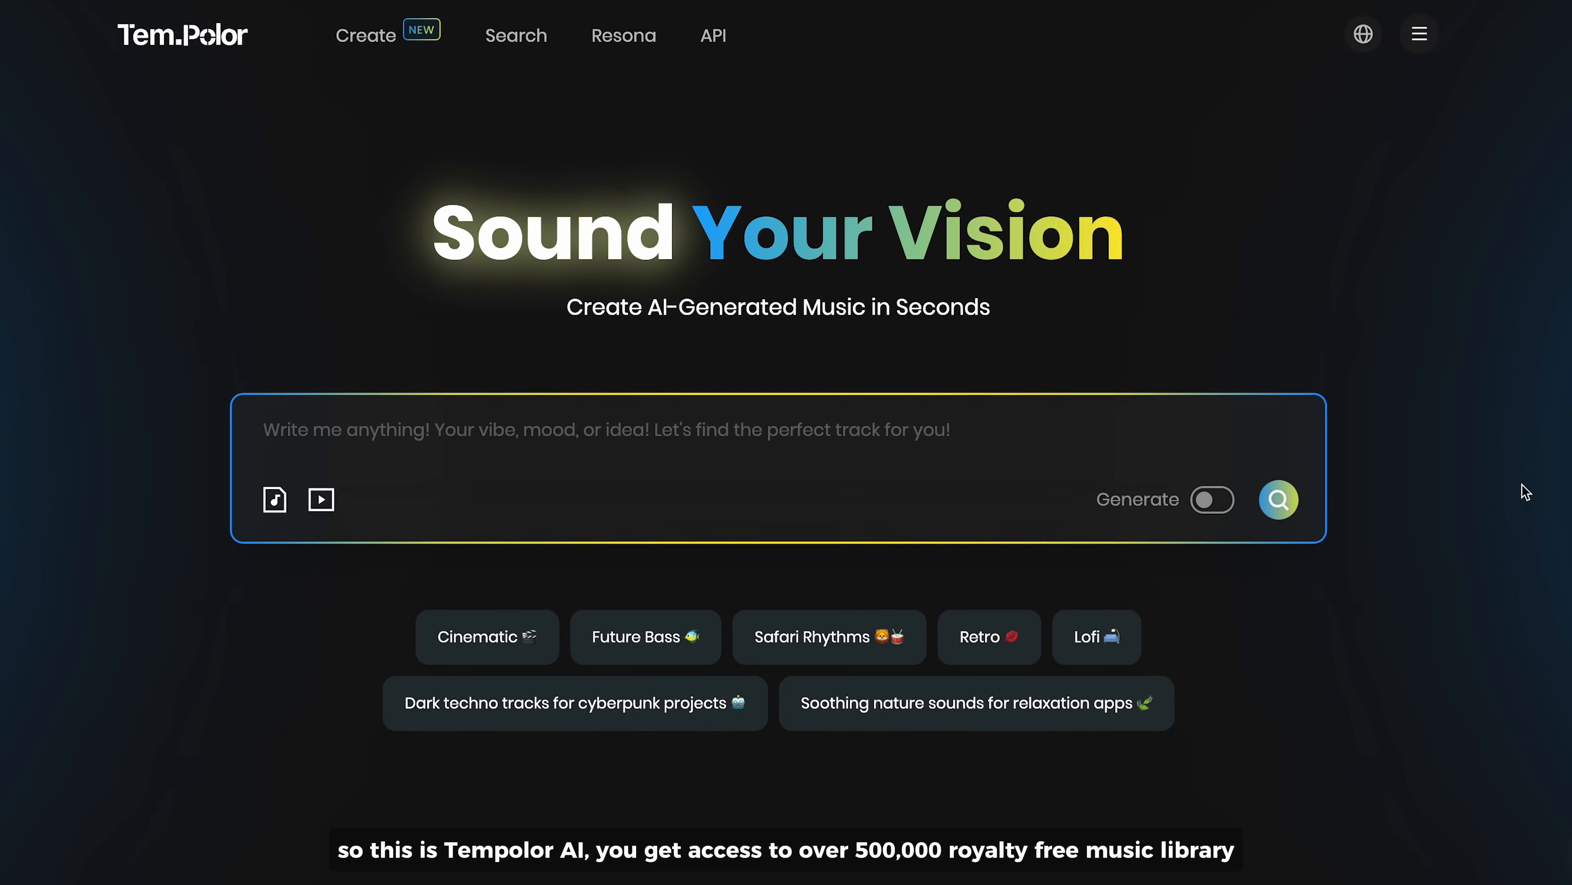
Search Tempolor's AI for dark, suspenseful documentary music and preview a result track.
type("Music")
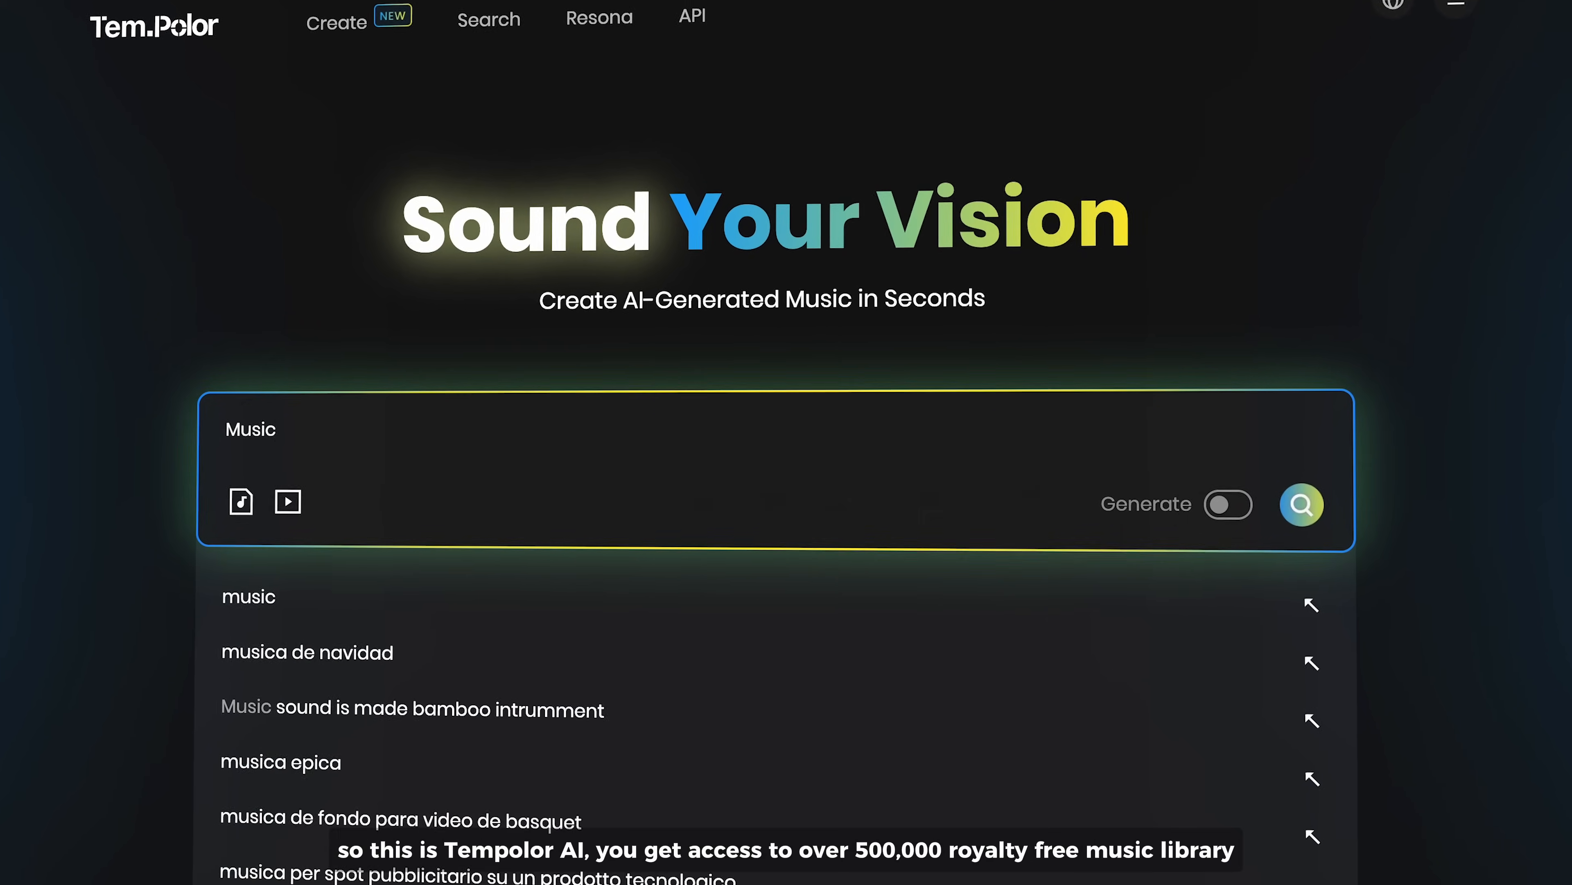
type("Music for a documentary video with a dark and suspenseful mood, featuring cinematic pulses and atm")
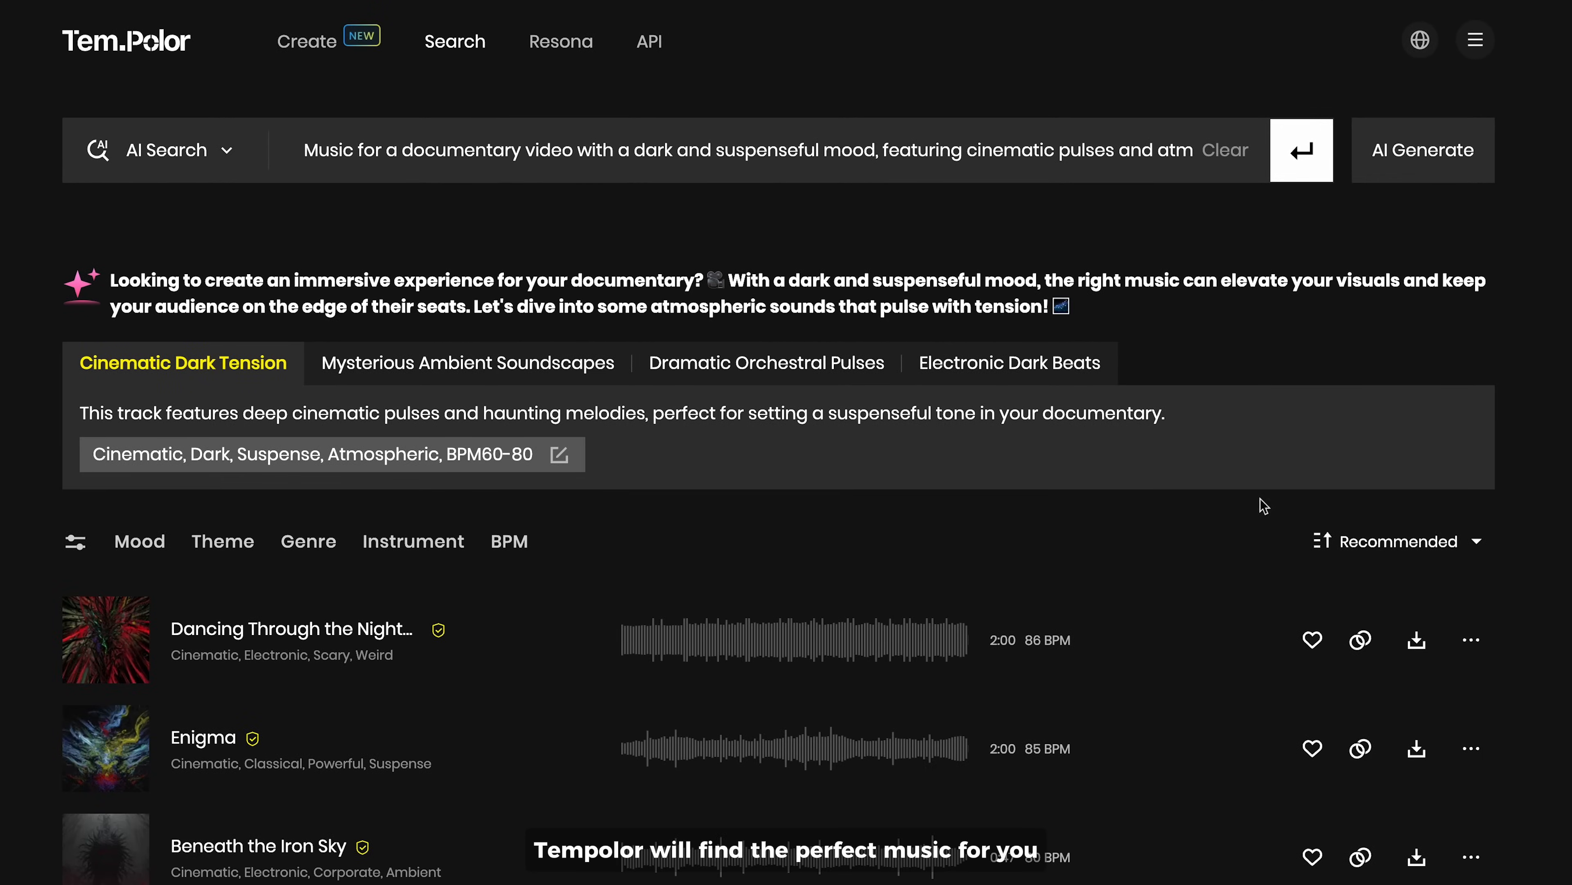
scroll("down", 3)
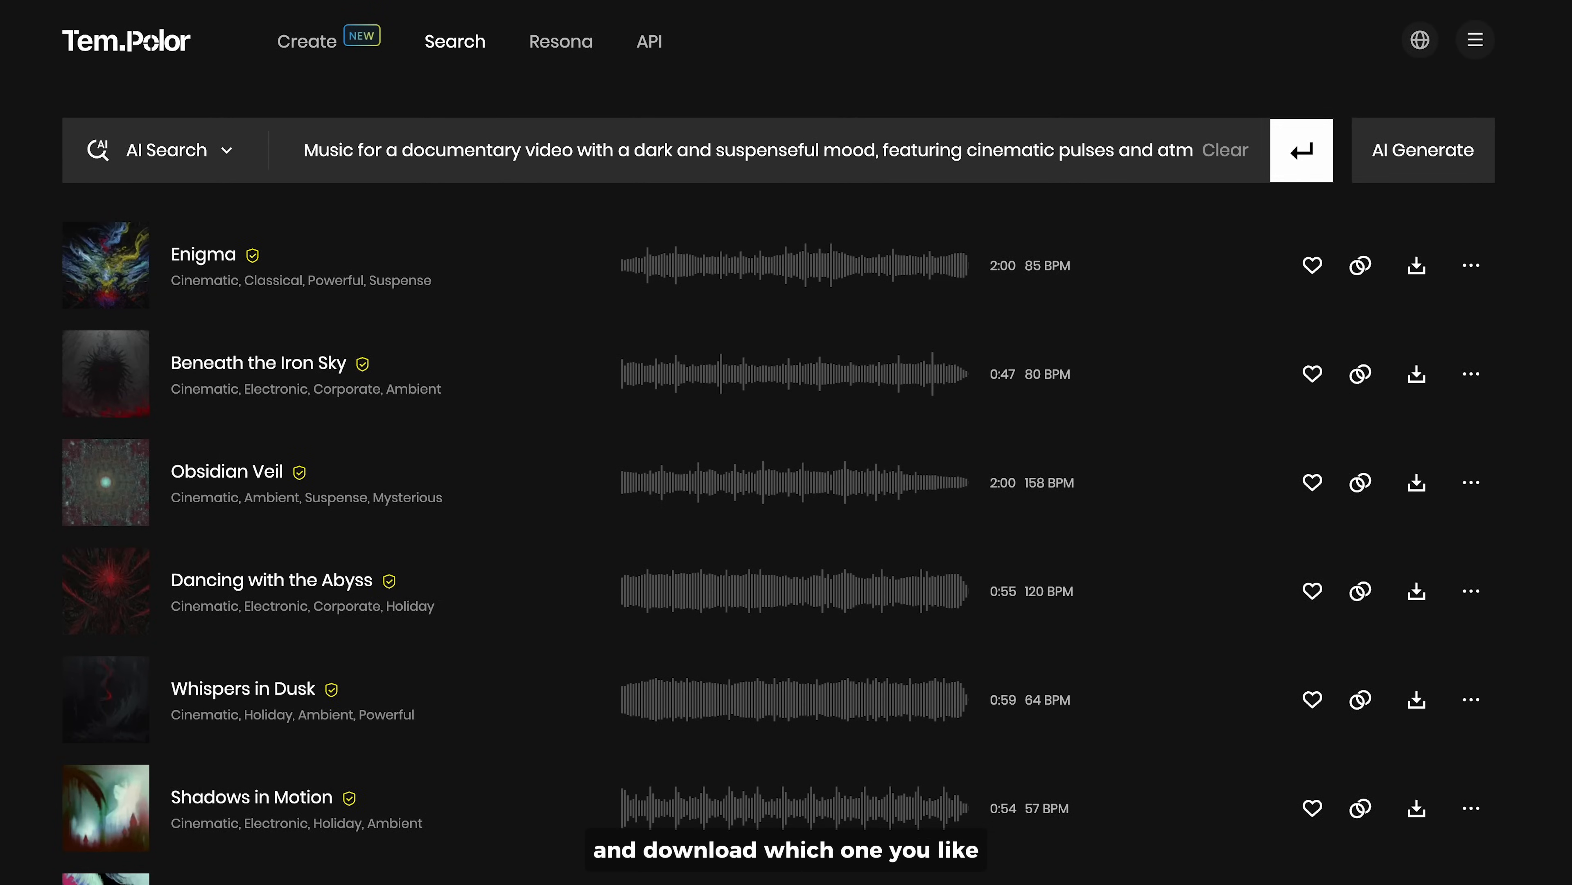
scroll("down", 3)
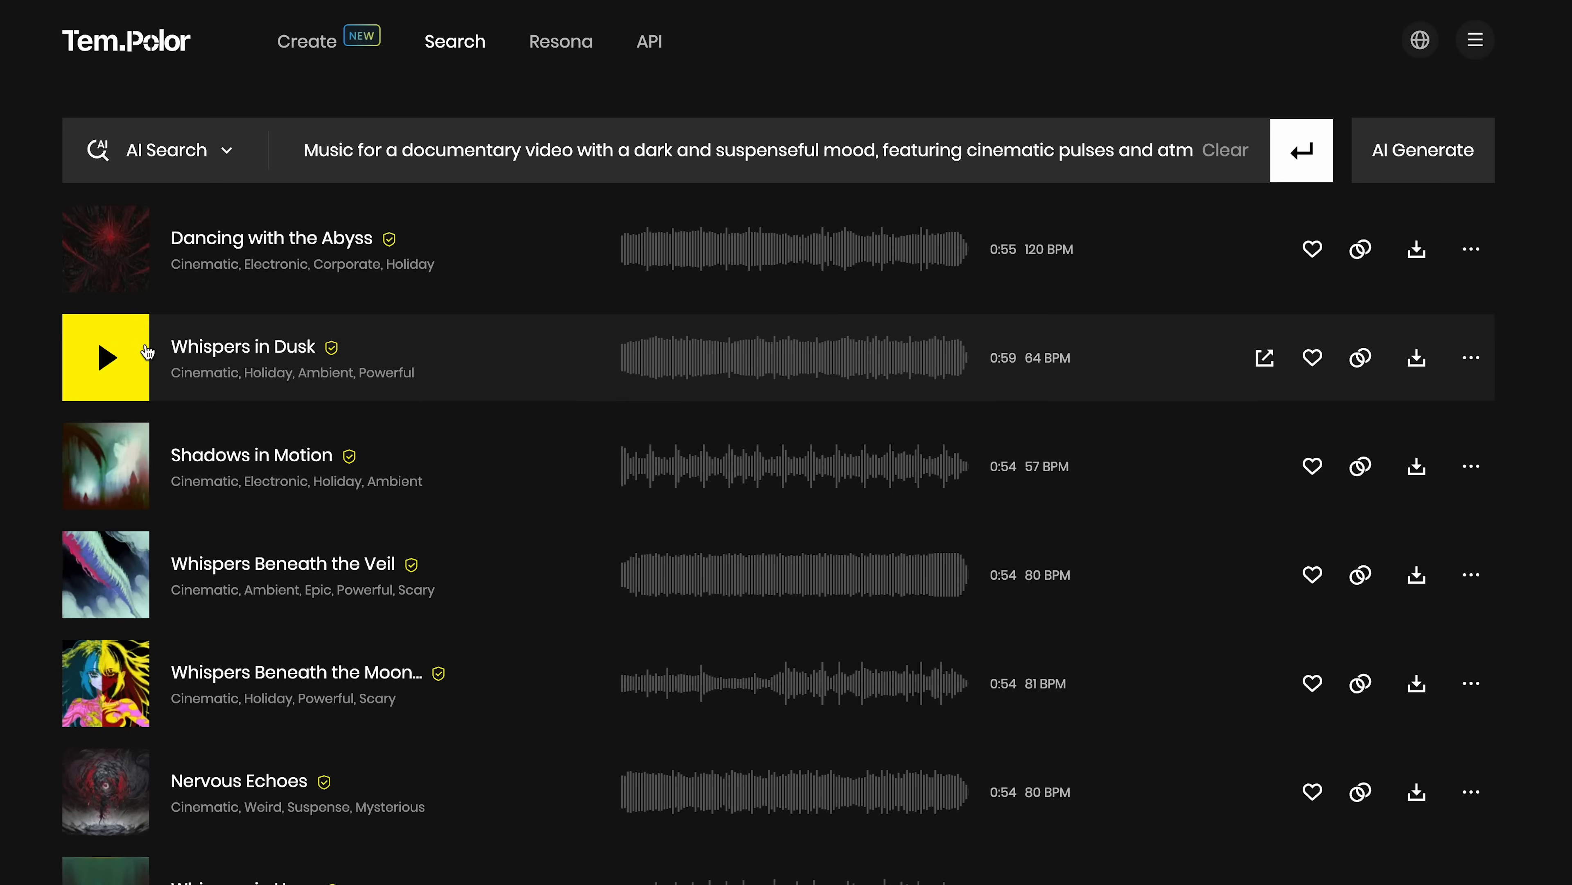
left_click(105, 249)
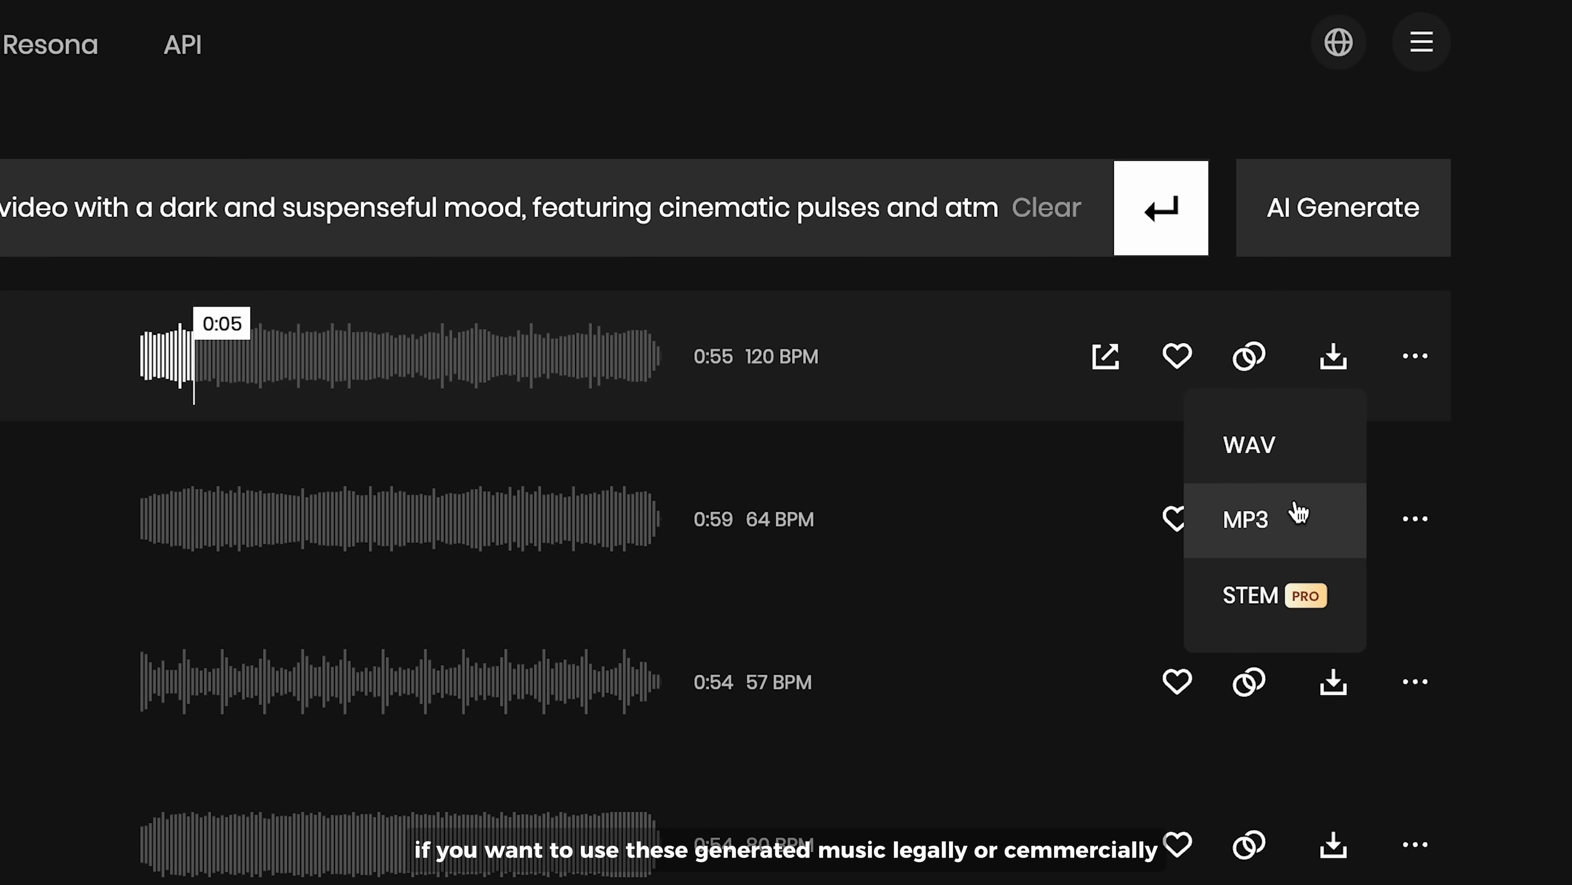
Download the playing track as MP3 and get the license for Through the Fiery Veil_Similar1.
left_click(1245, 518)
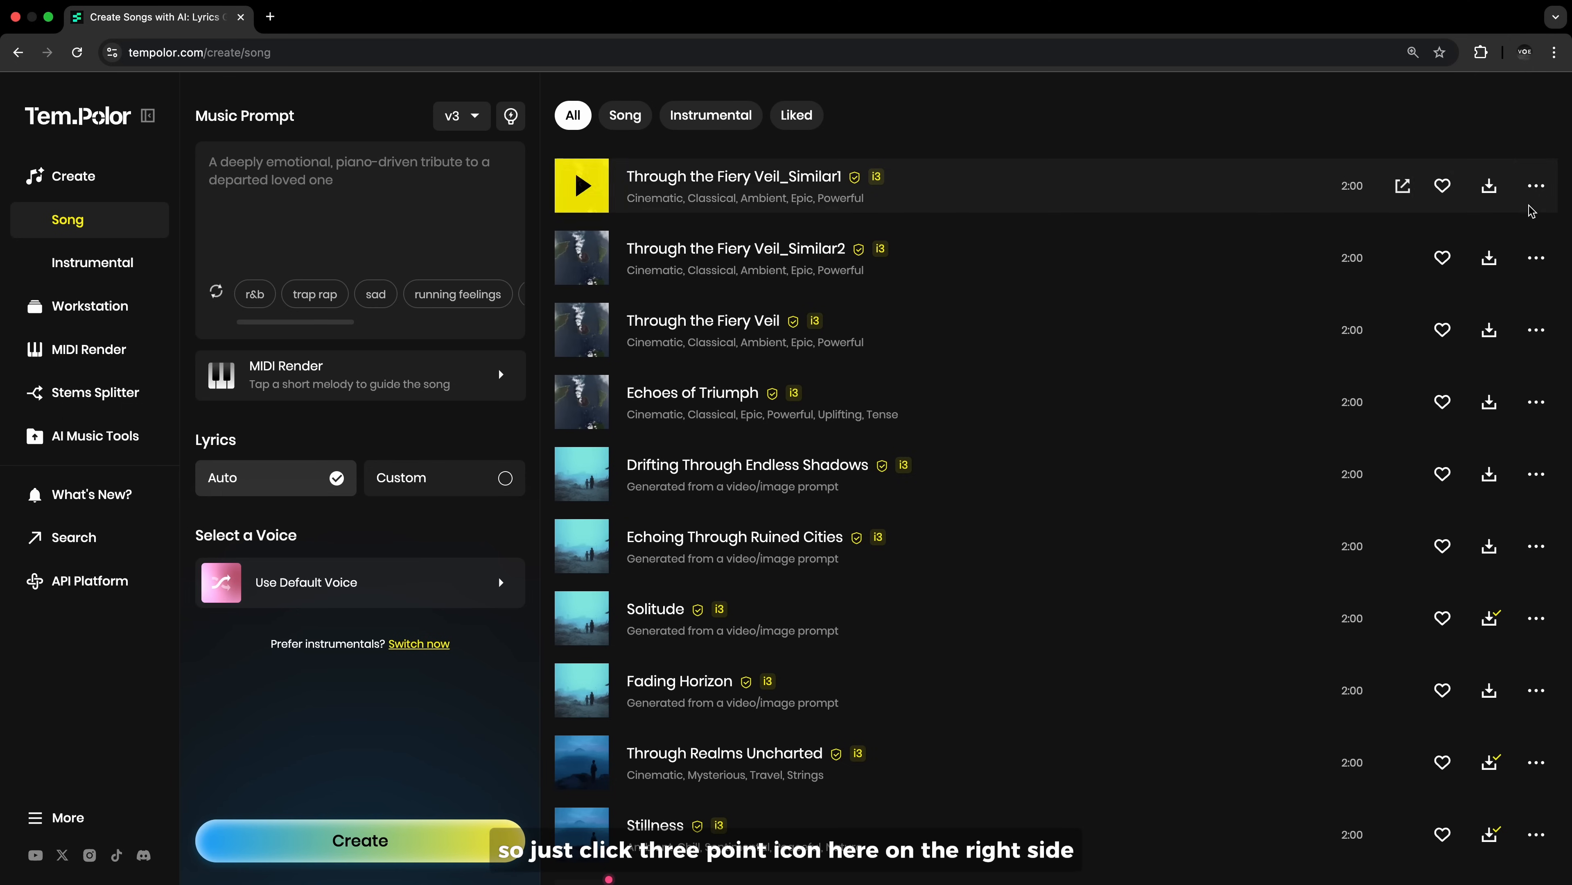
left_click(1536, 186)
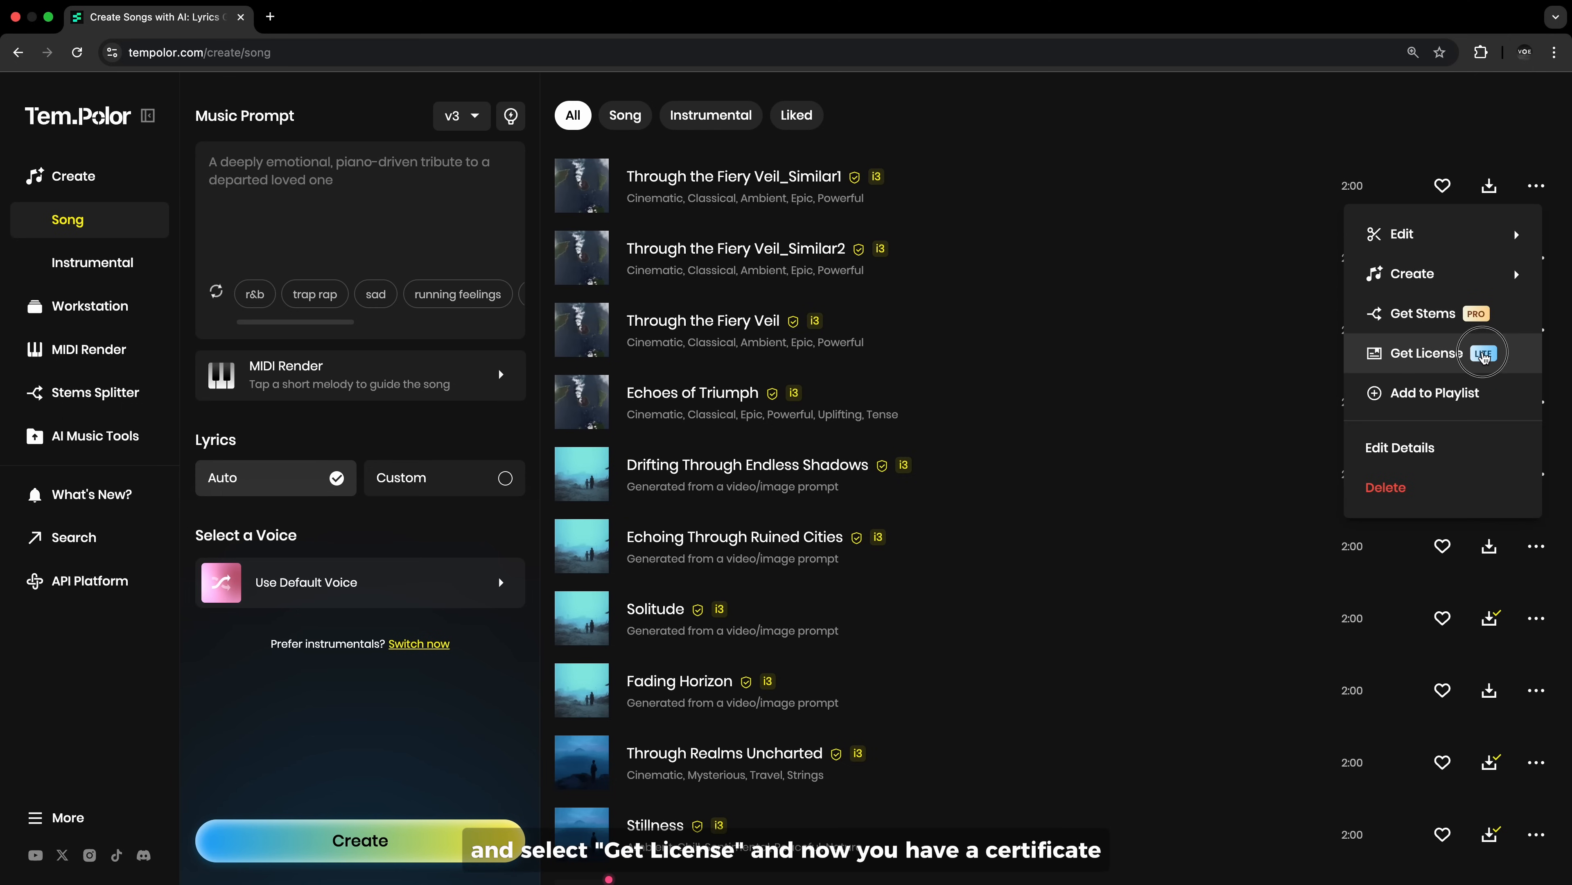
left_click(1425, 353)
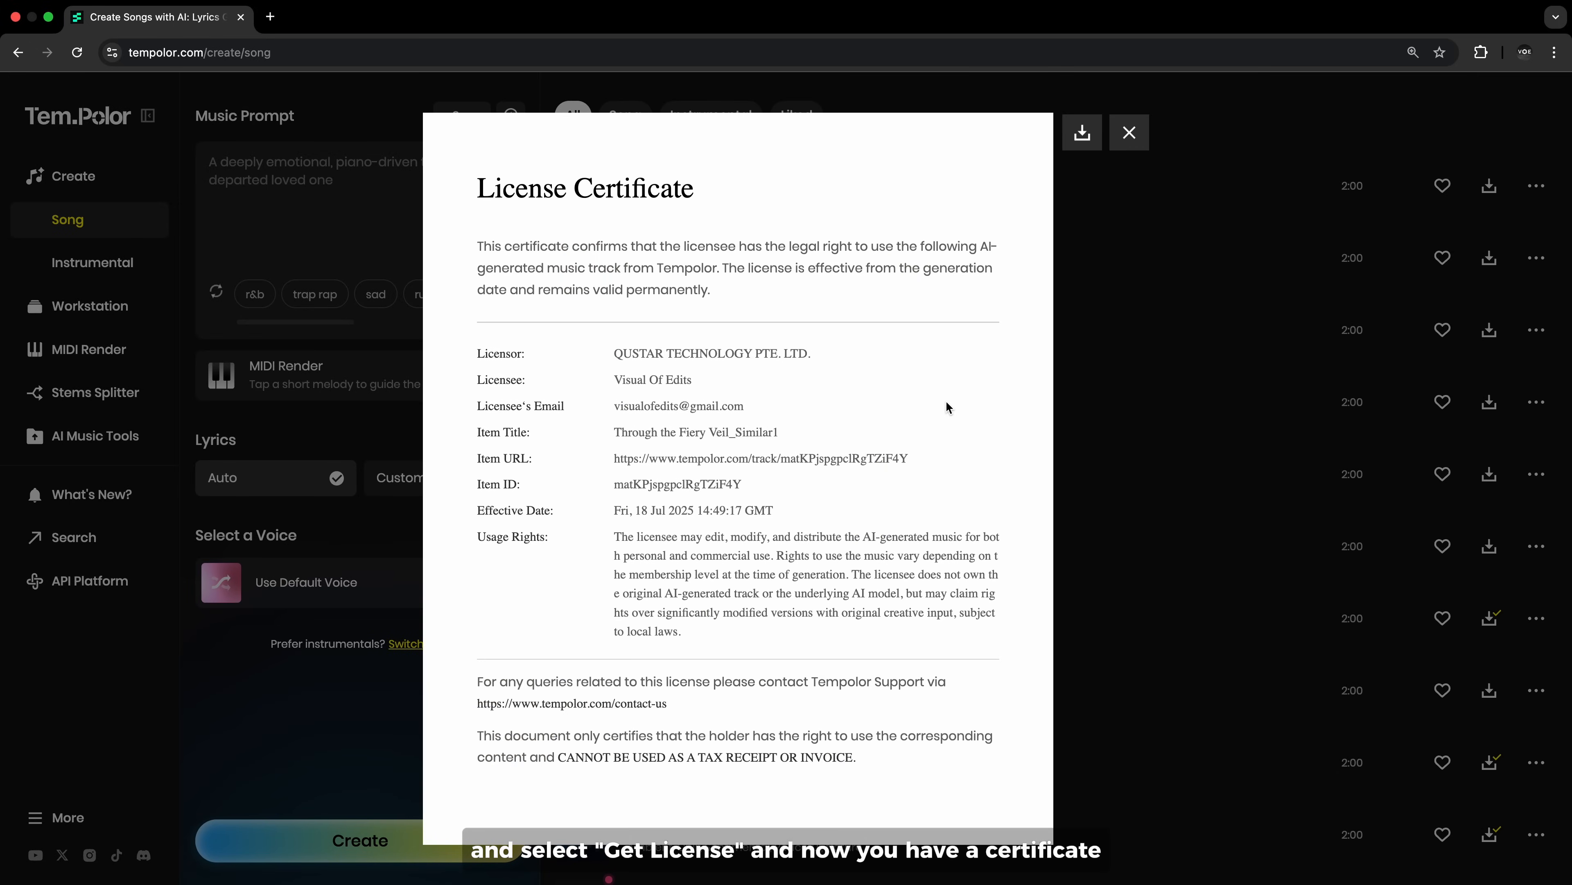
scroll("down", 3)
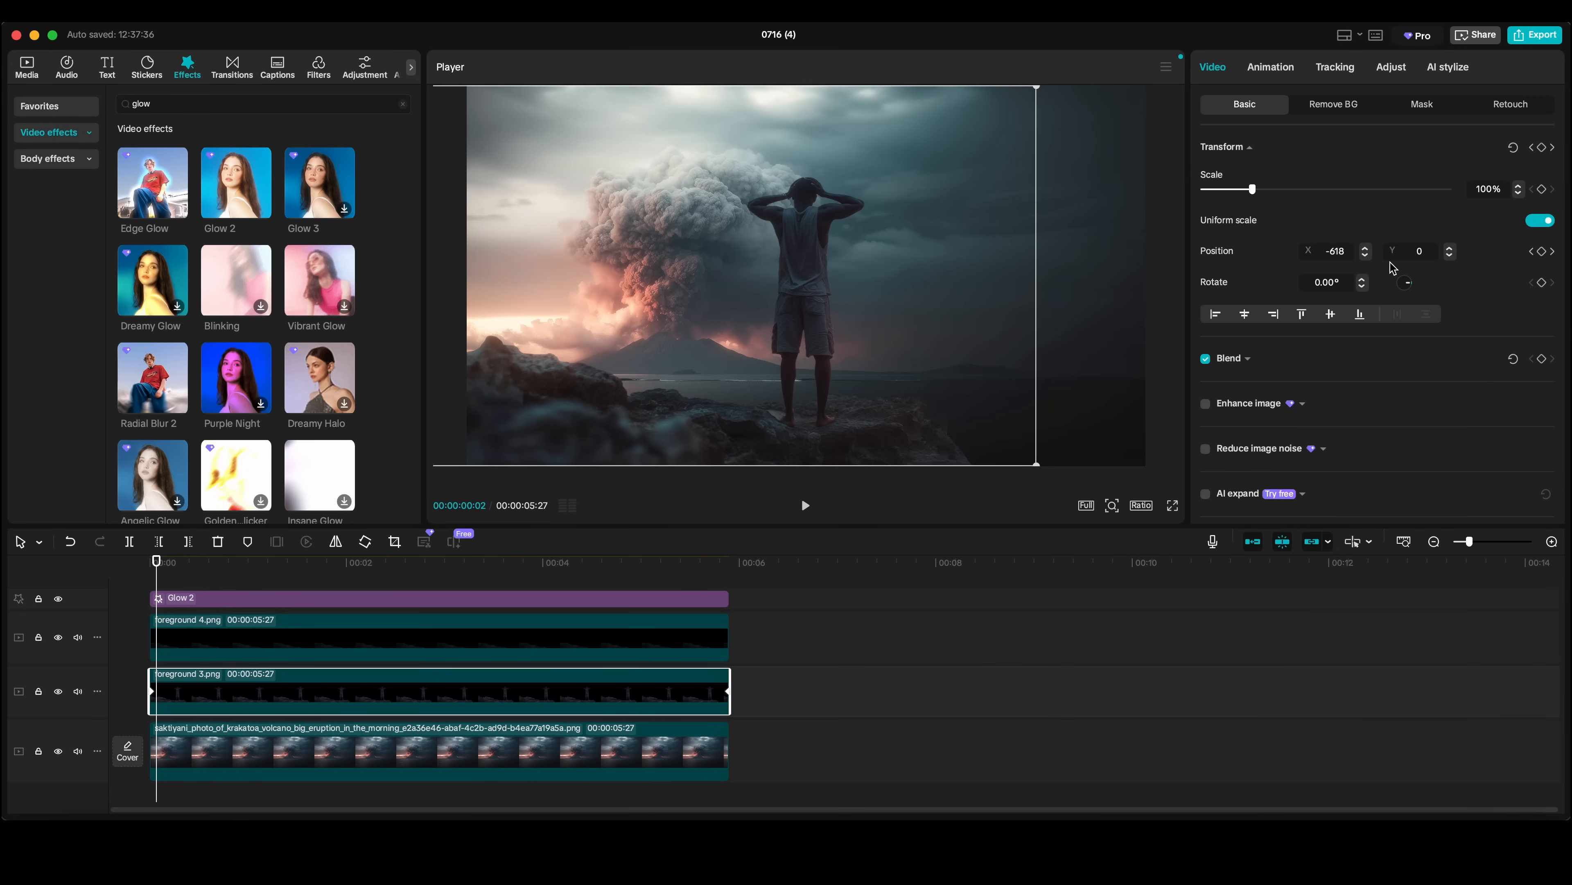
Place the Volcano Krakatoa image on the new project's timeline.
left_click(804, 505)
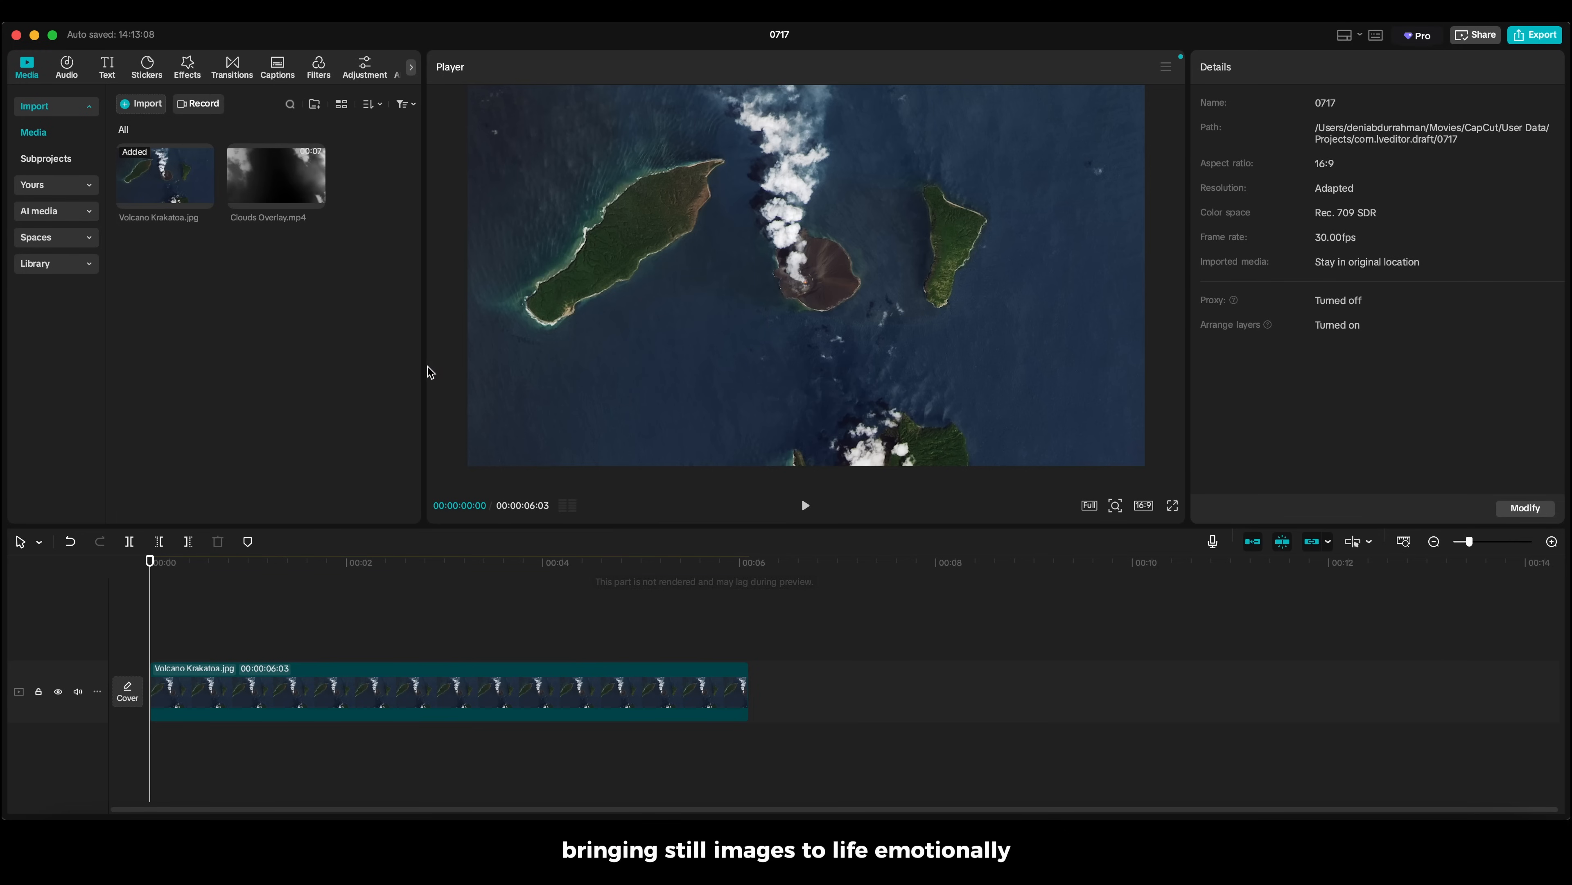
Stack Clouds Overlay.mp4 above the Krakatoa clip and set its blend mode to Screen.
left_click_drag(276, 179, 166, 633)
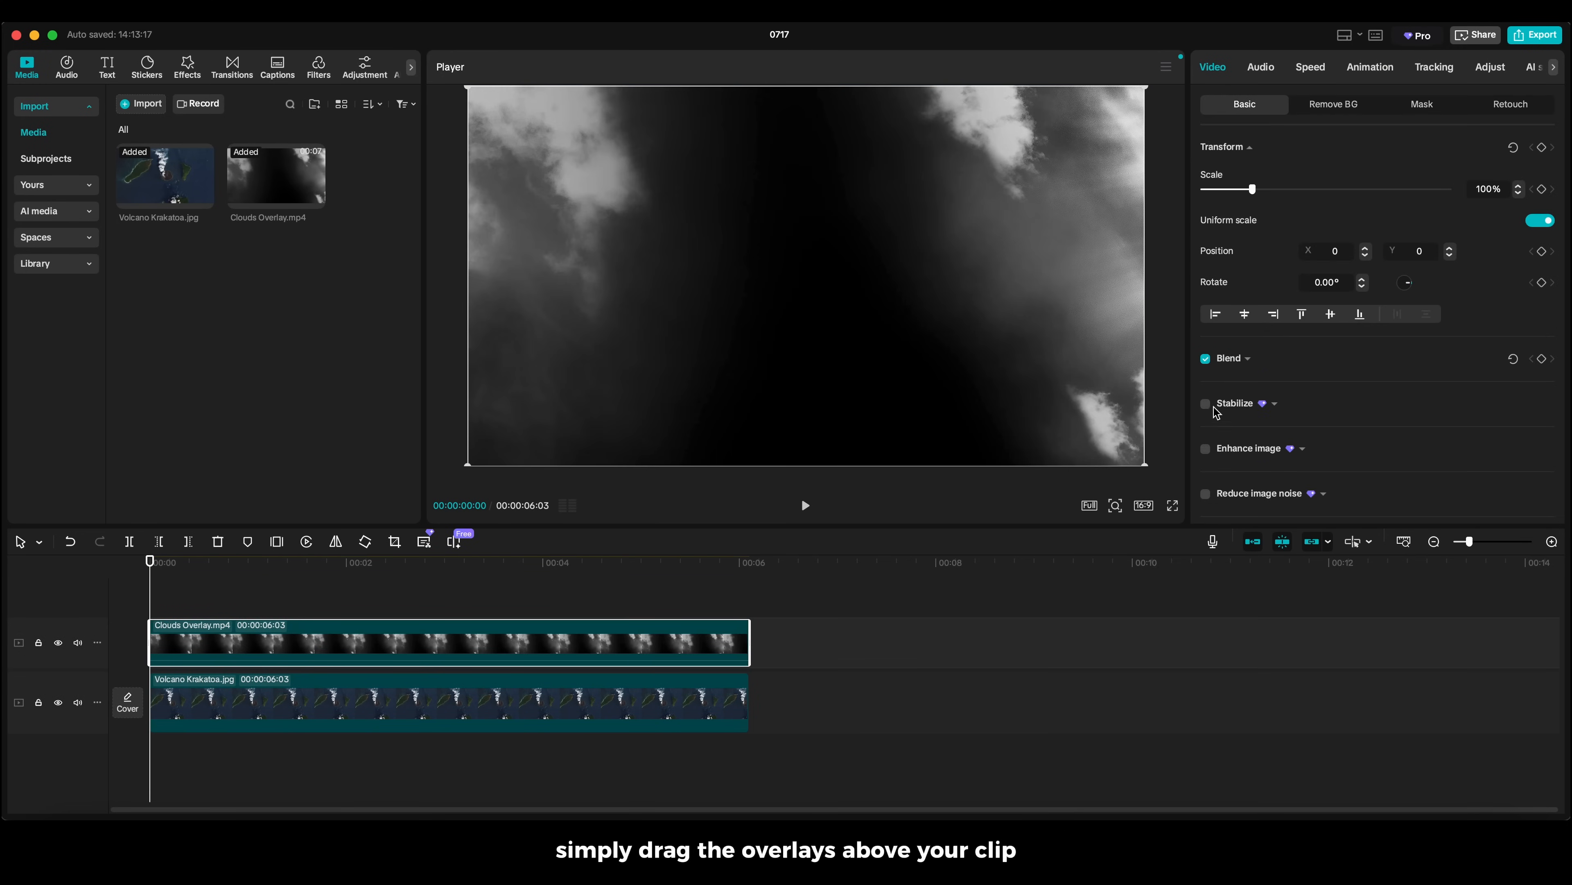
left_click(1227, 358)
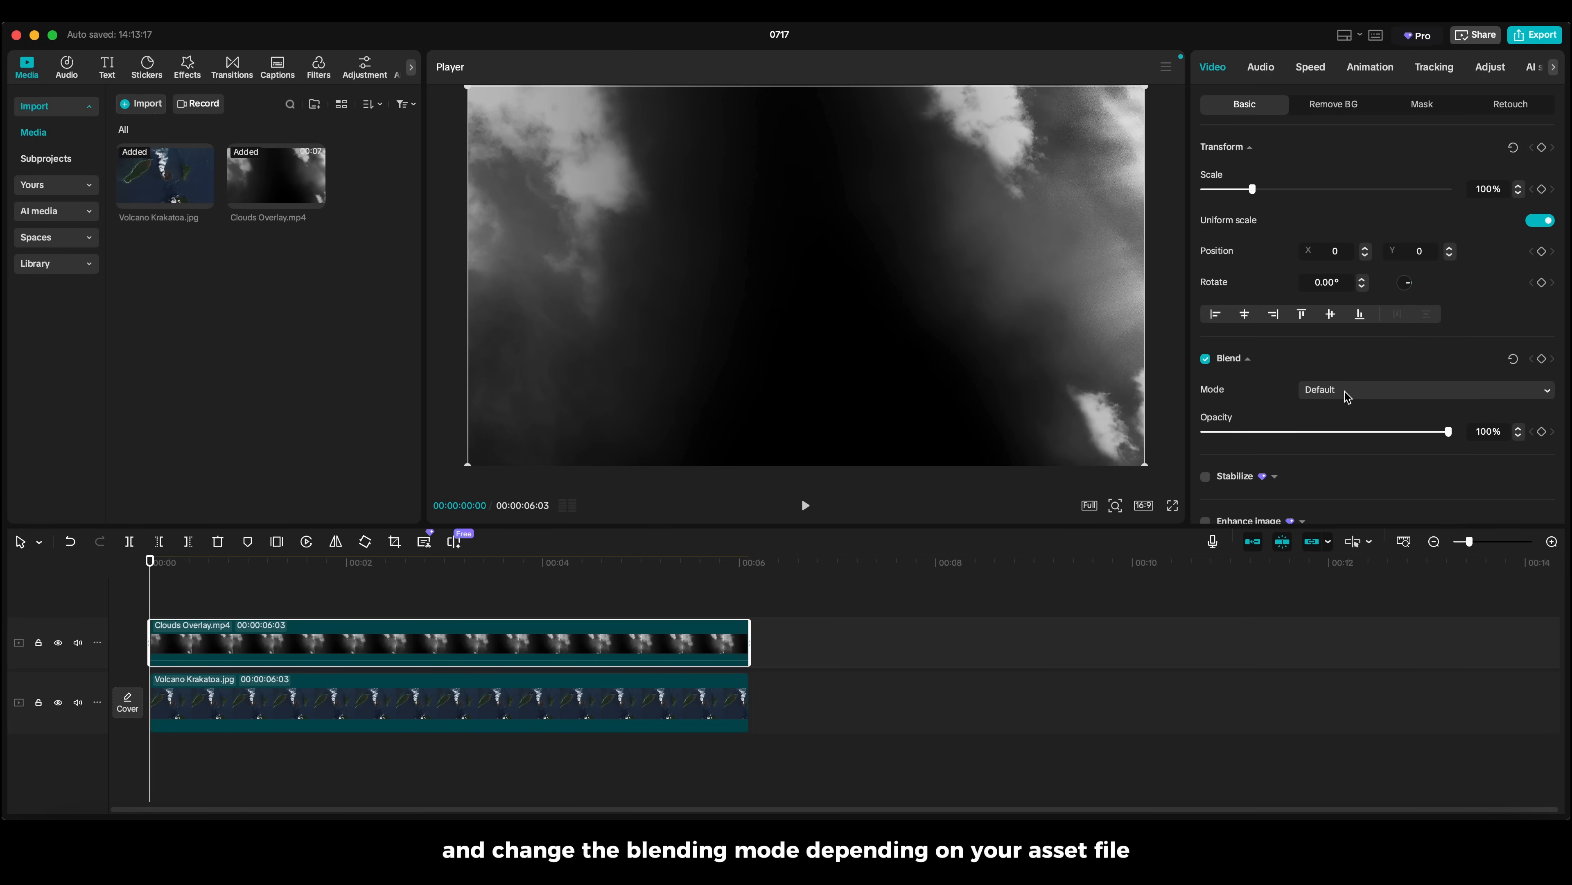
left_click(1346, 389)
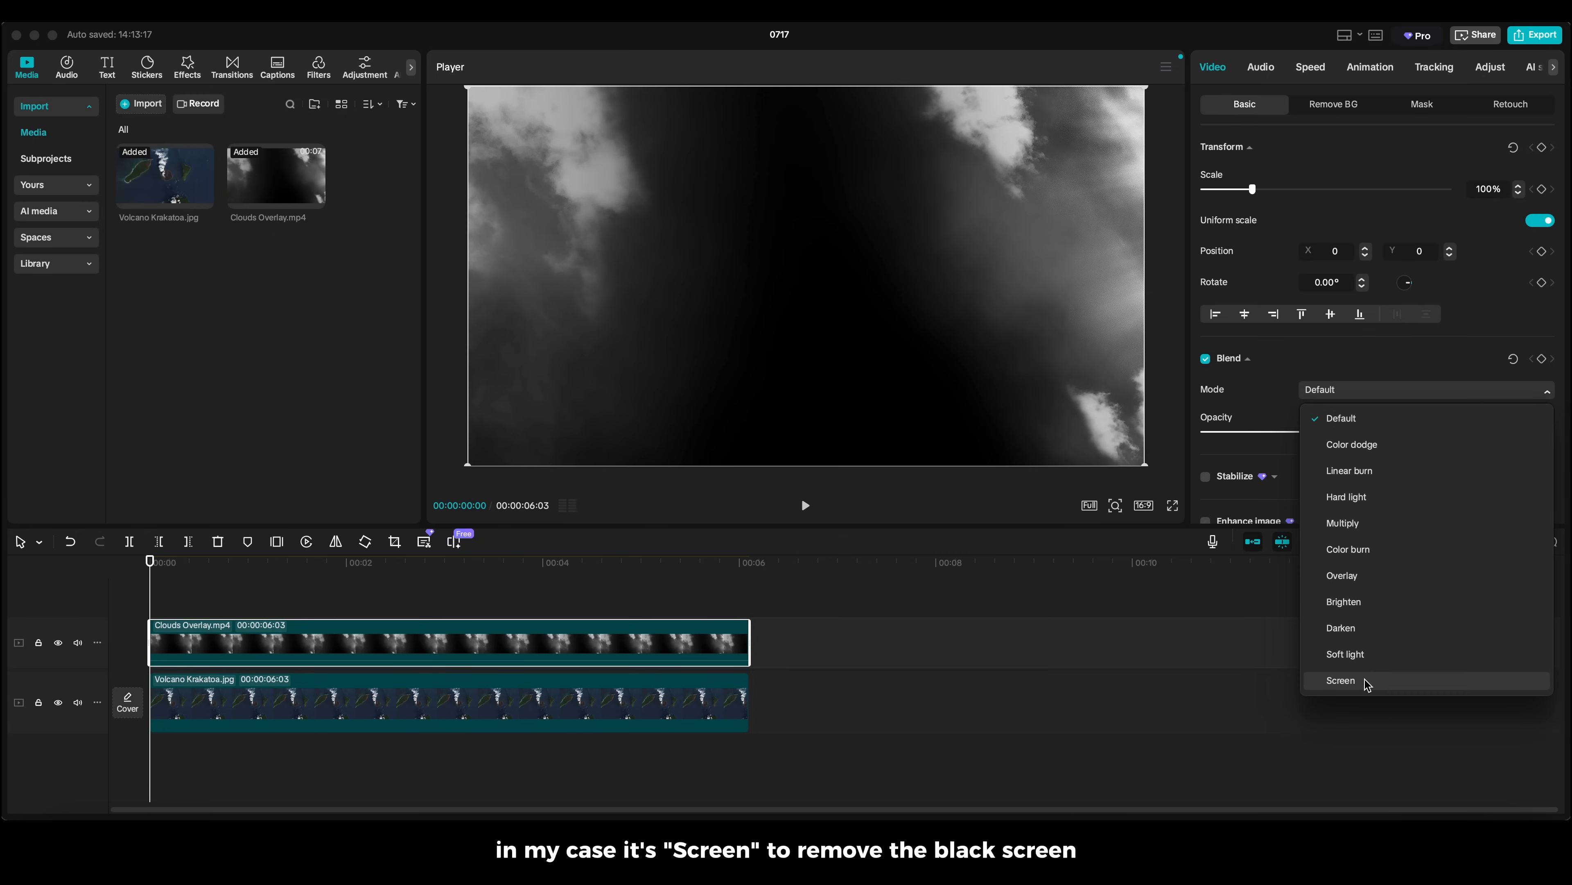
left_click(1340, 680)
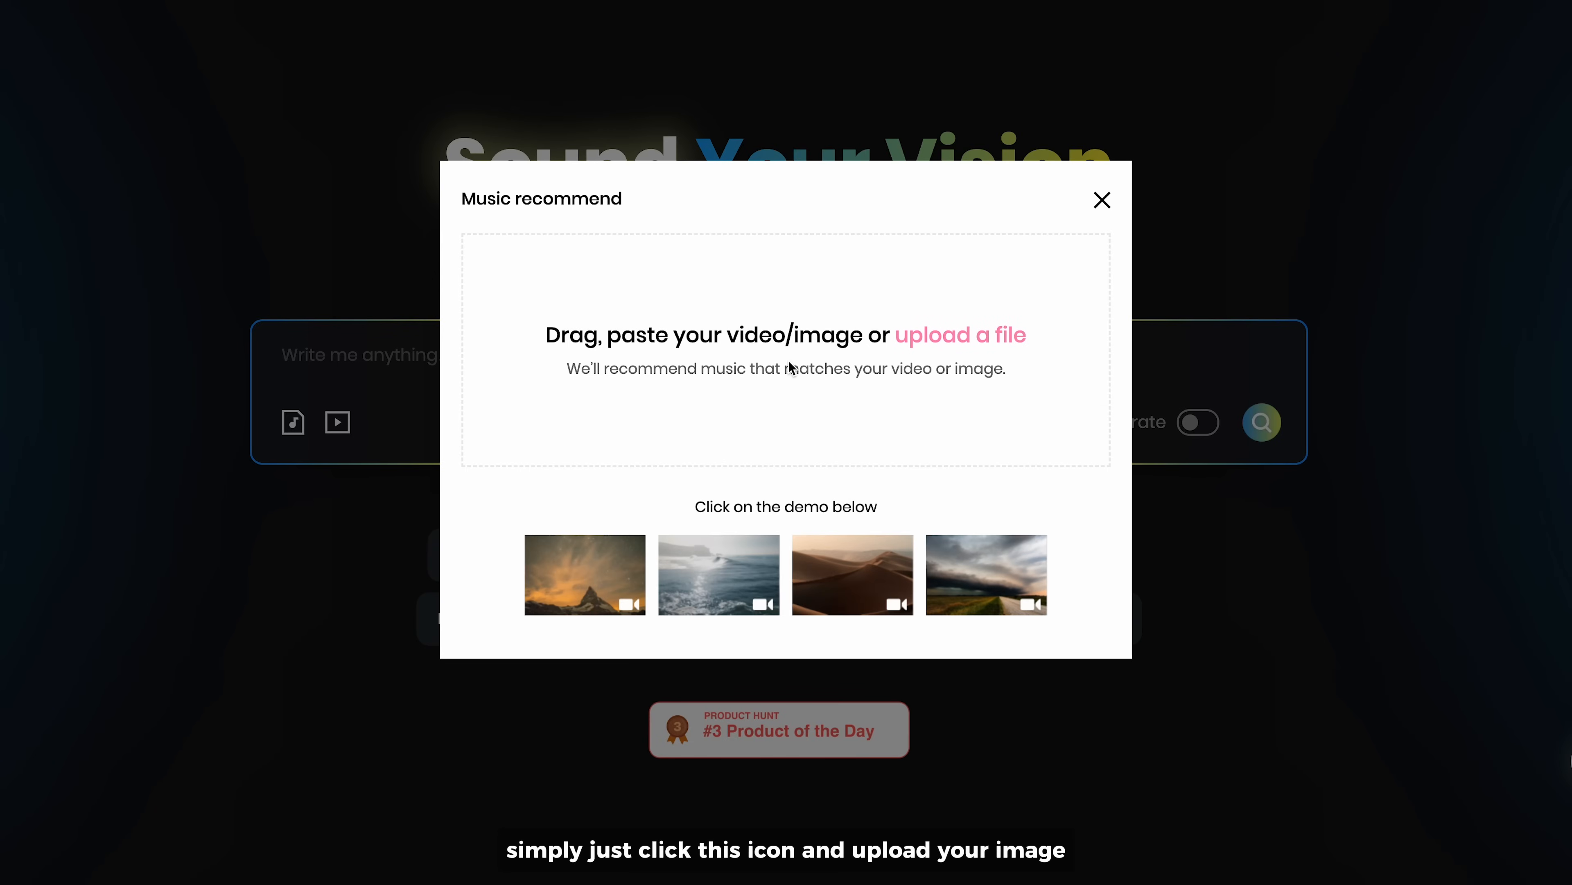
Upload History 5.png for image-based music recommendations, then return to the Tempolor homepage.
left_click(960, 335)
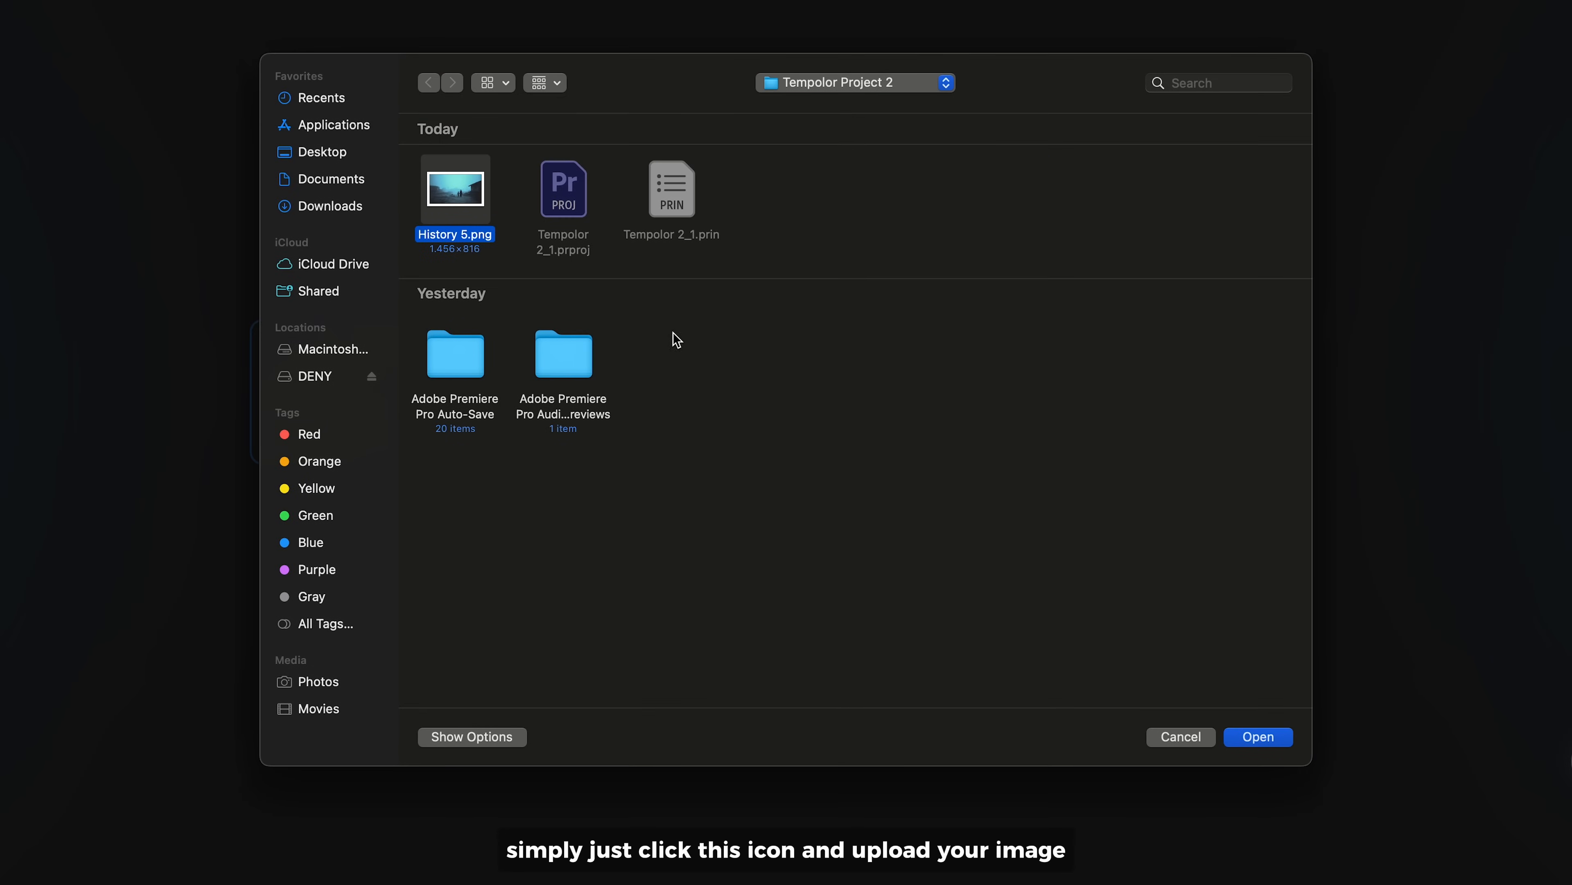
left_click(1258, 737)
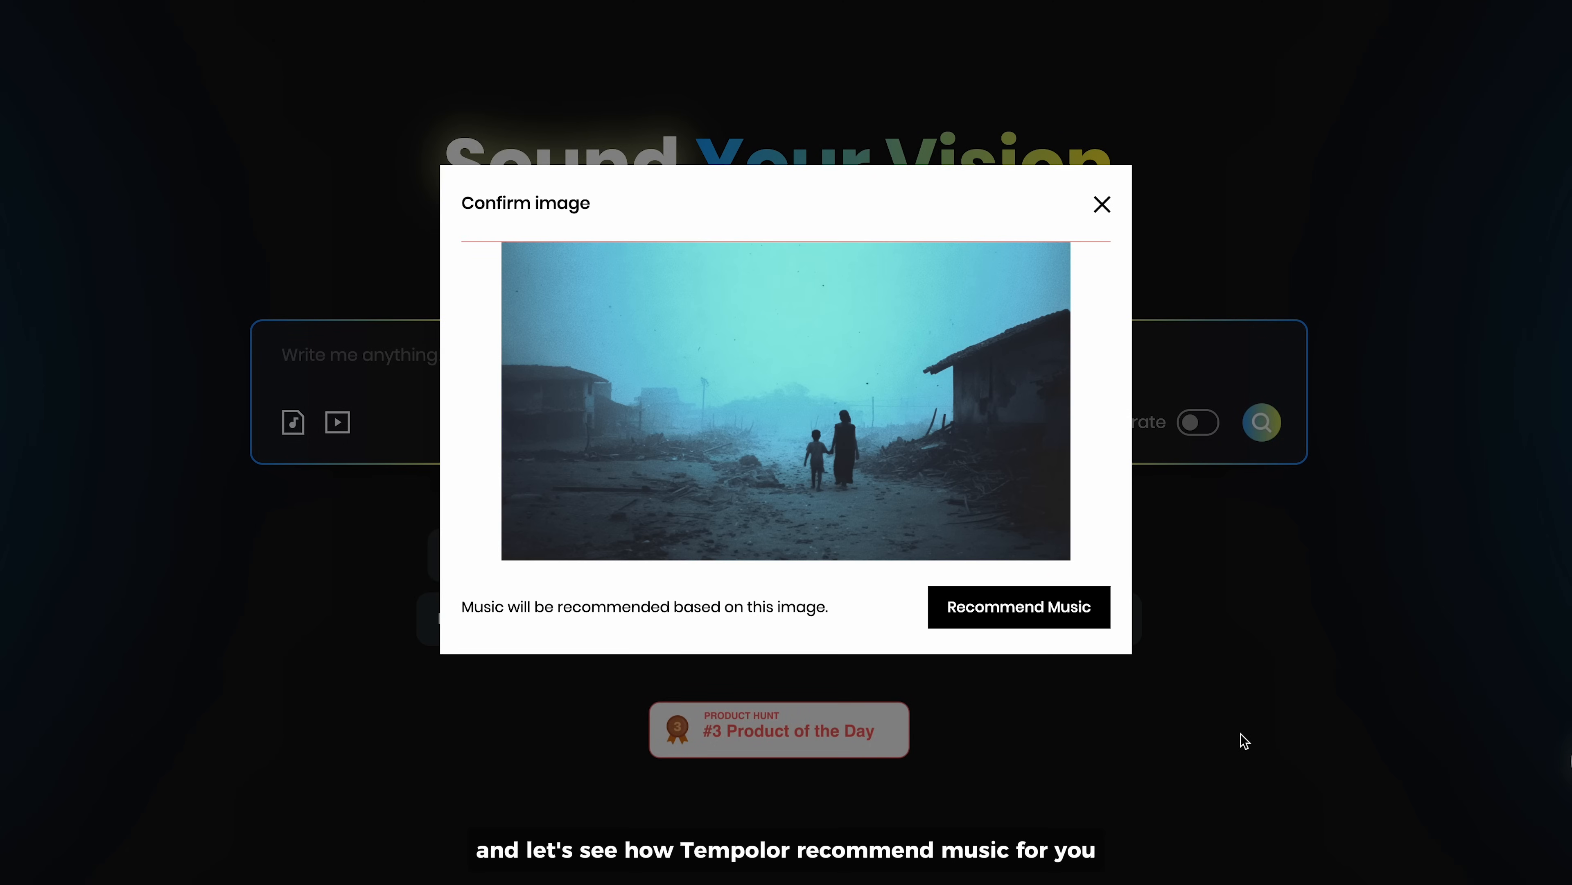
left_click(1018, 607)
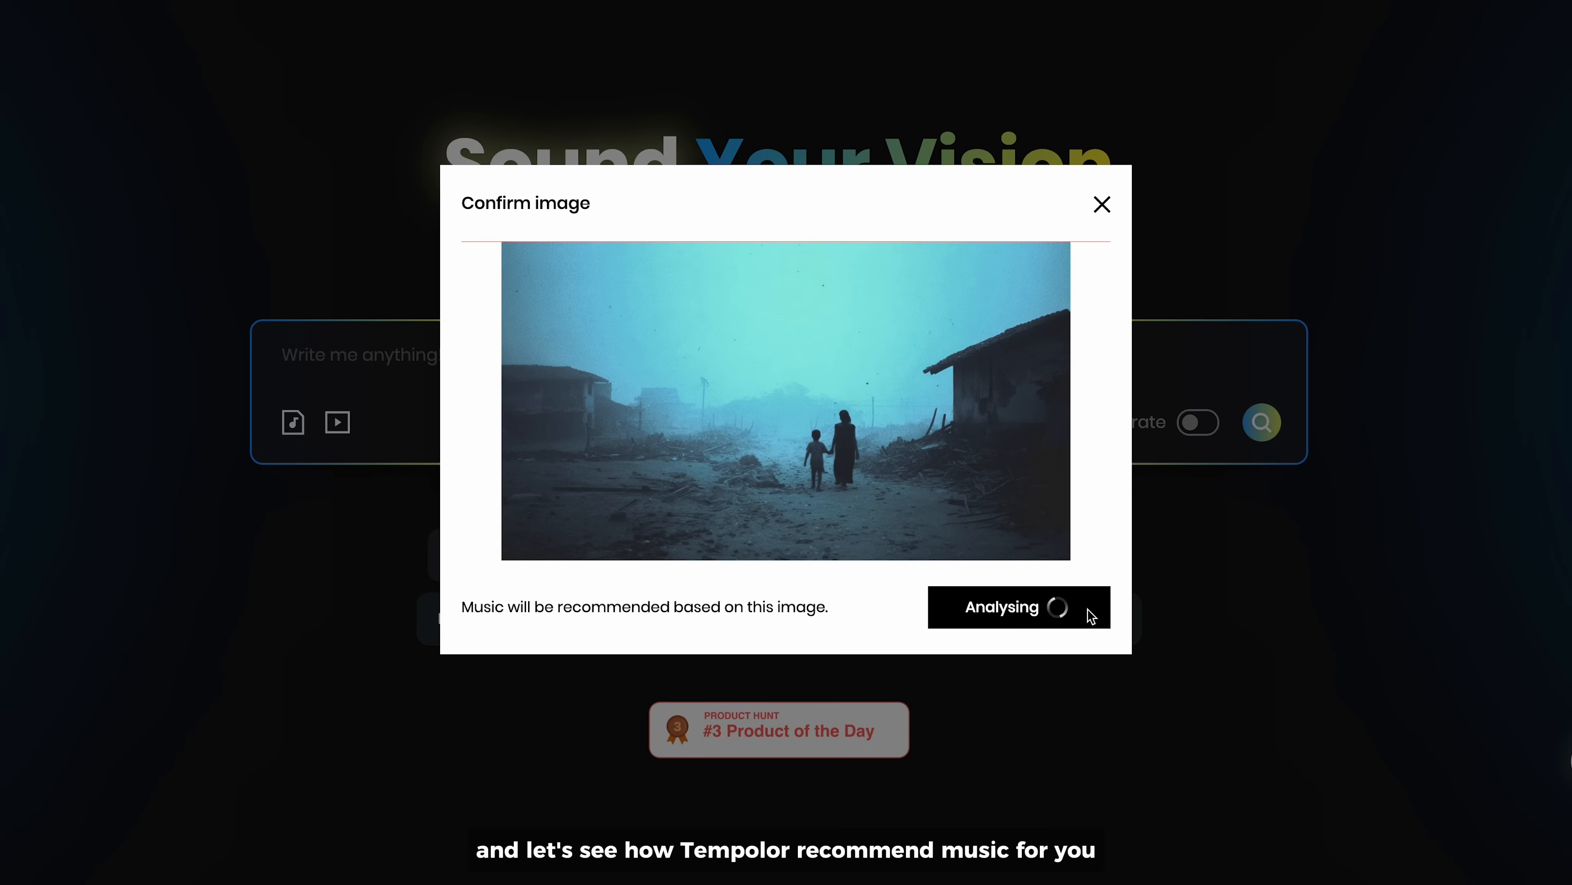
left_click(1003, 607)
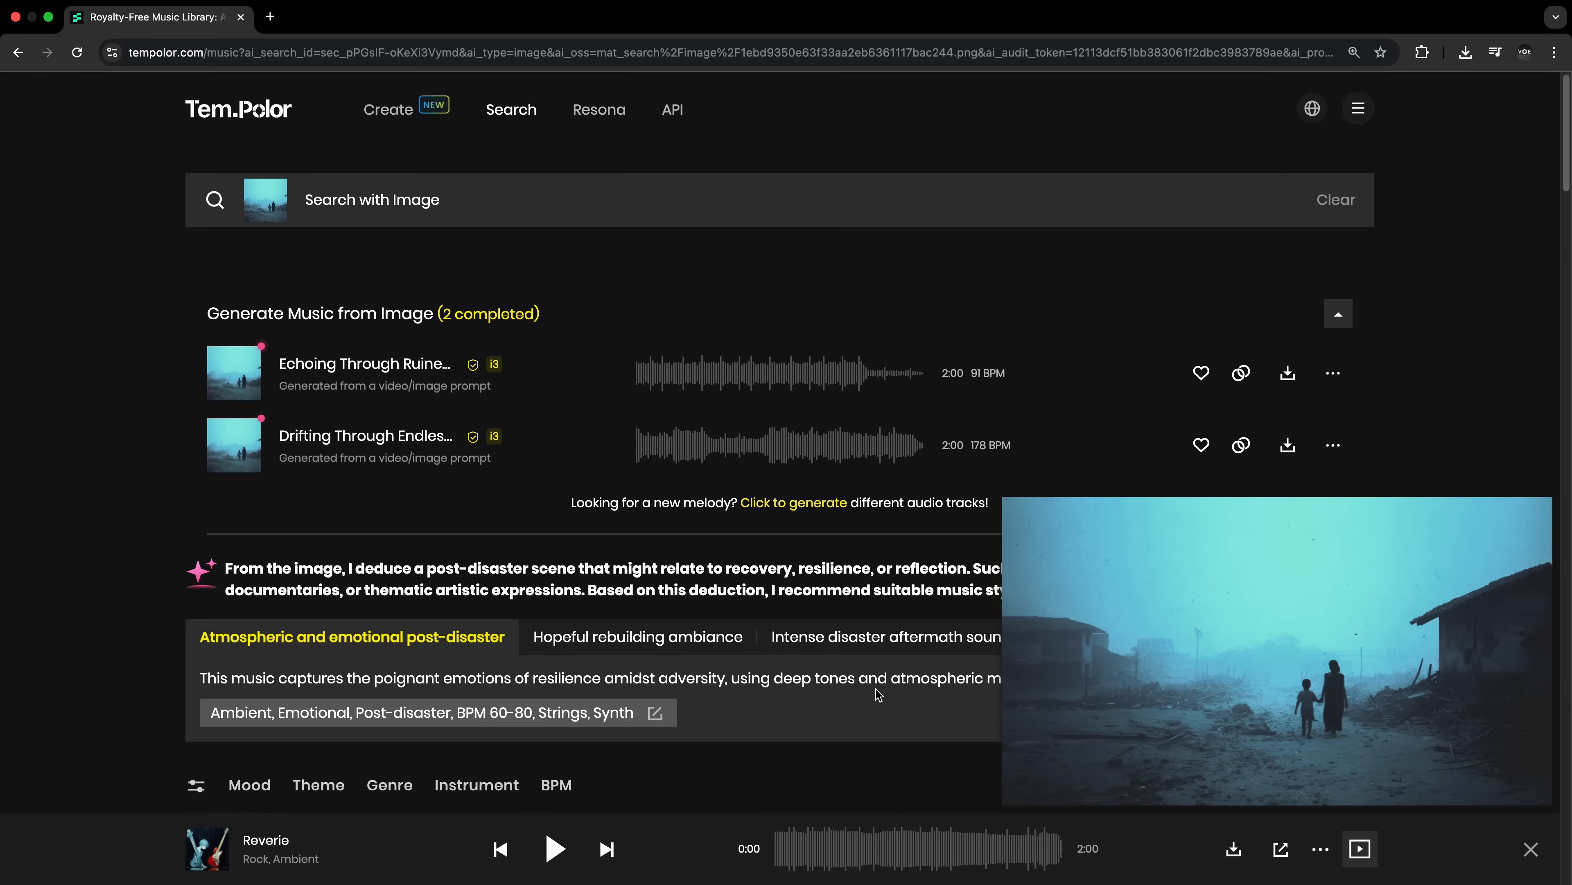
left_click(554, 849)
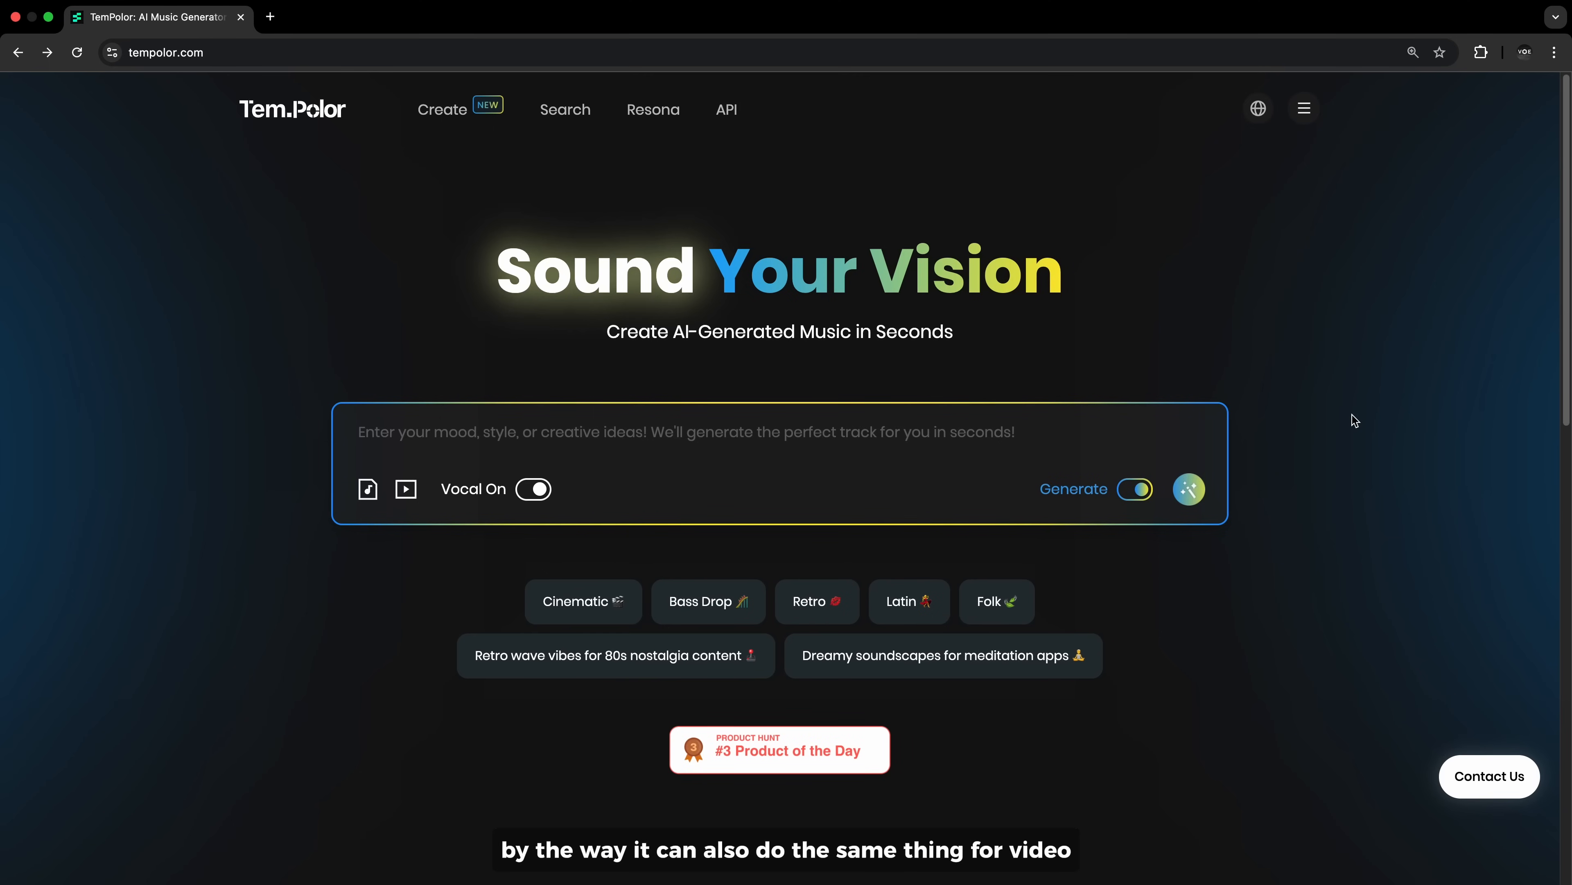
mouse_move(653, 111)
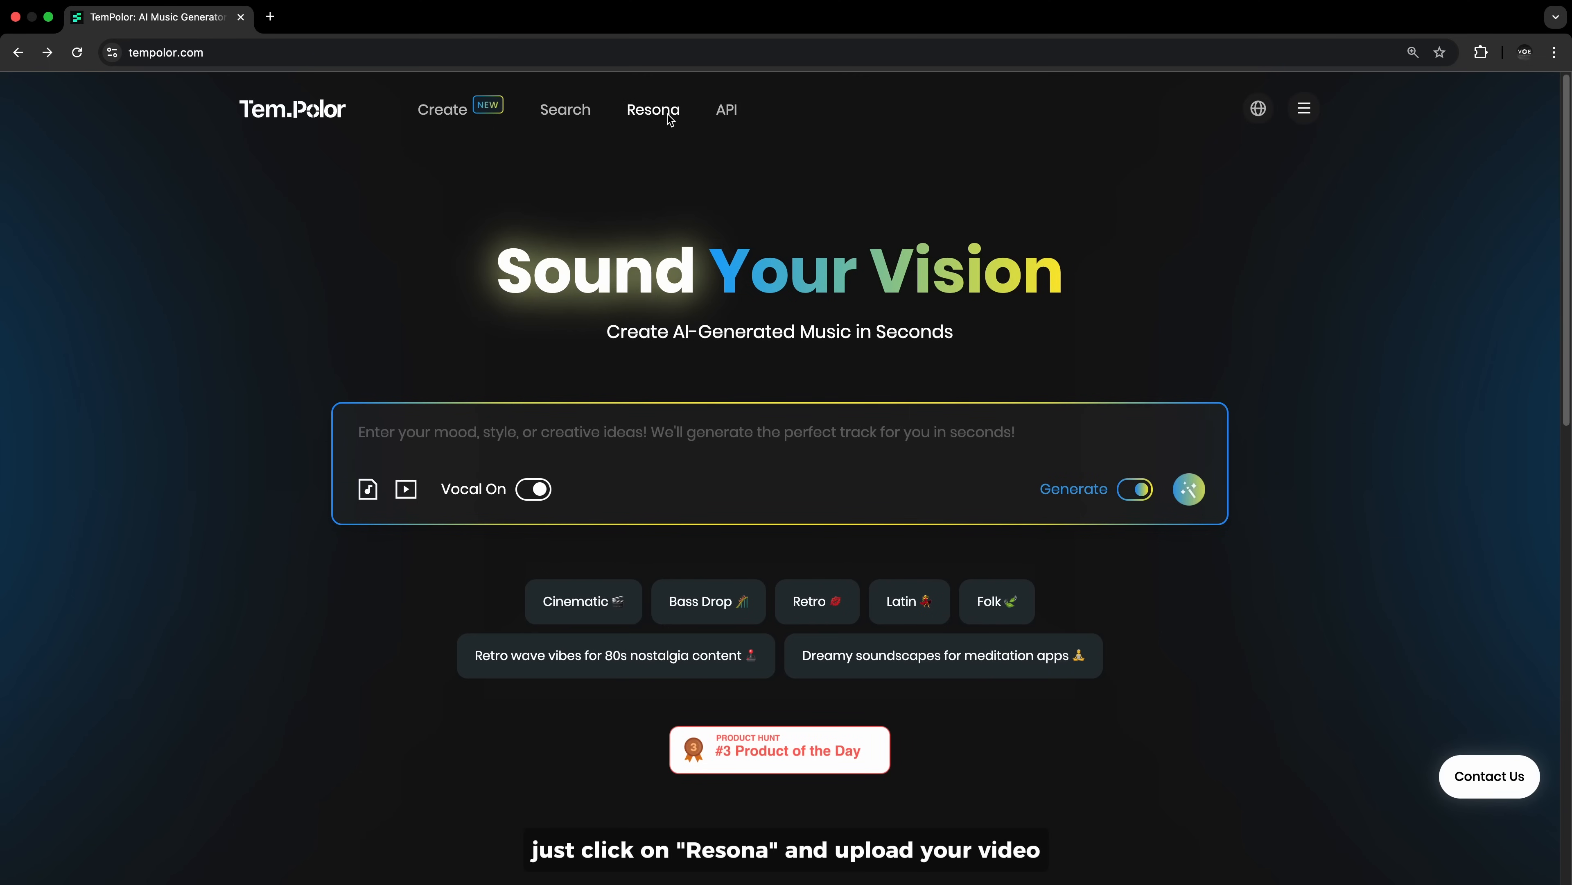
Start a Resona soundtrack project from 0715.mp4 and preview the Stillness suggestion.
left_click(653, 109)
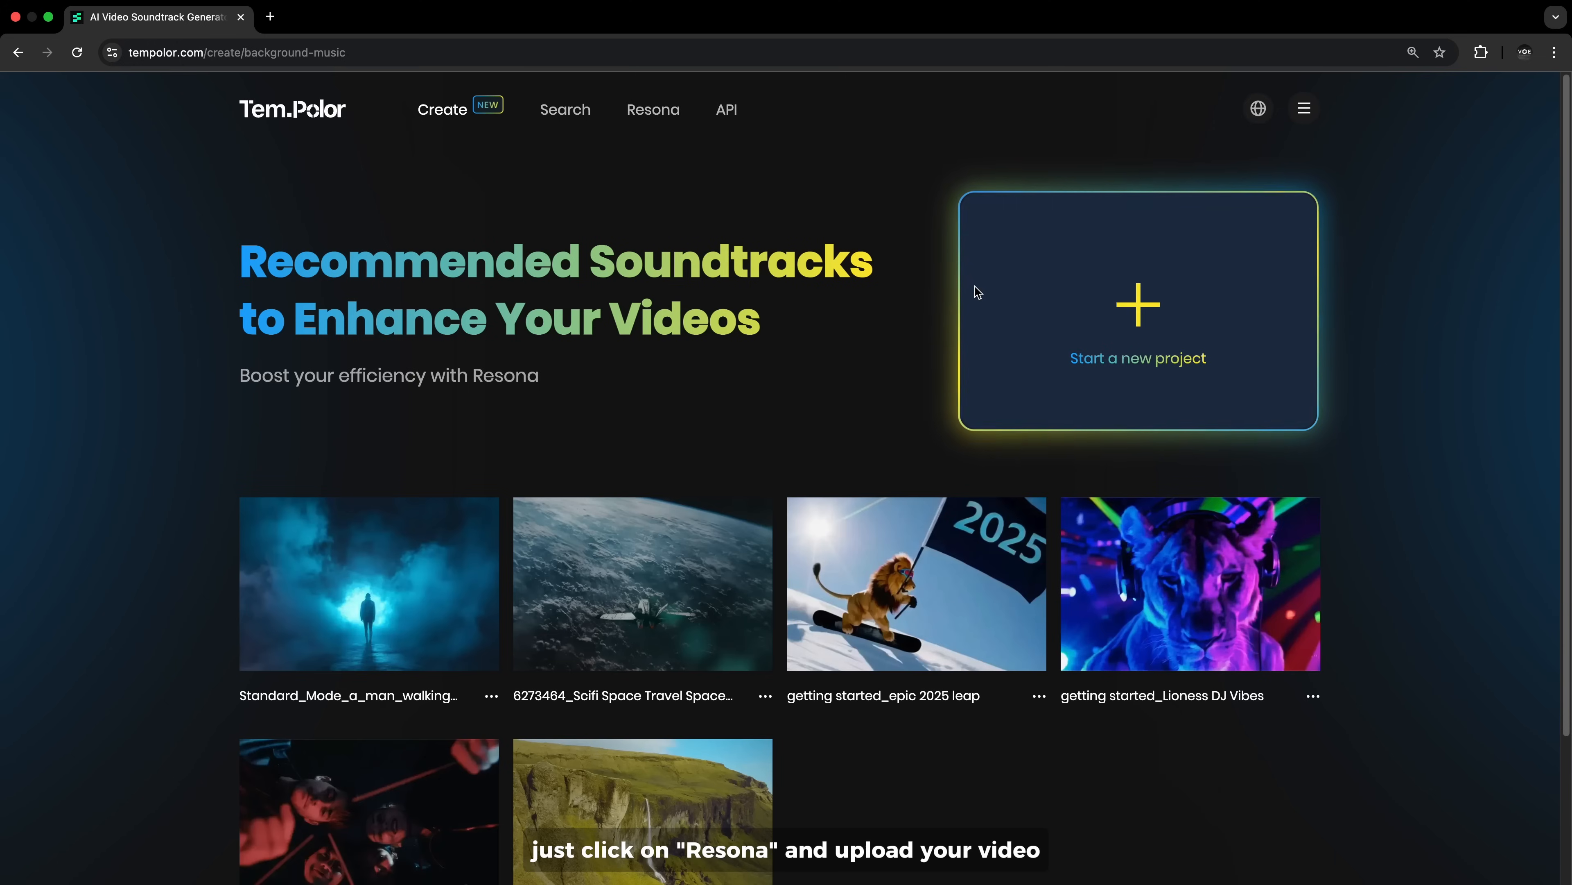
left_click(1137, 305)
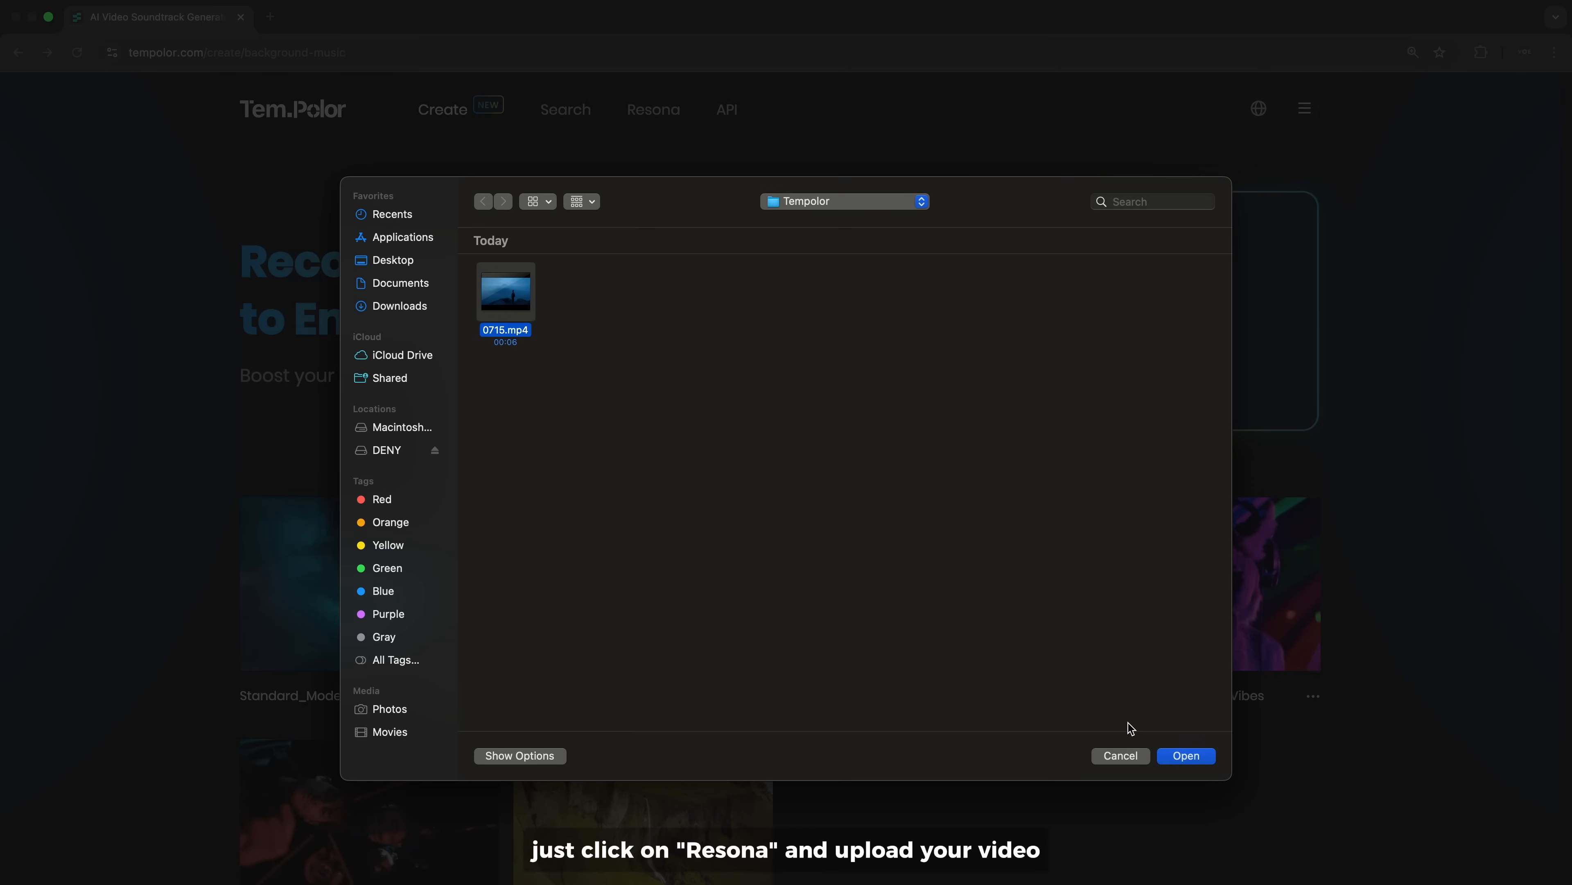
left_click(1185, 755)
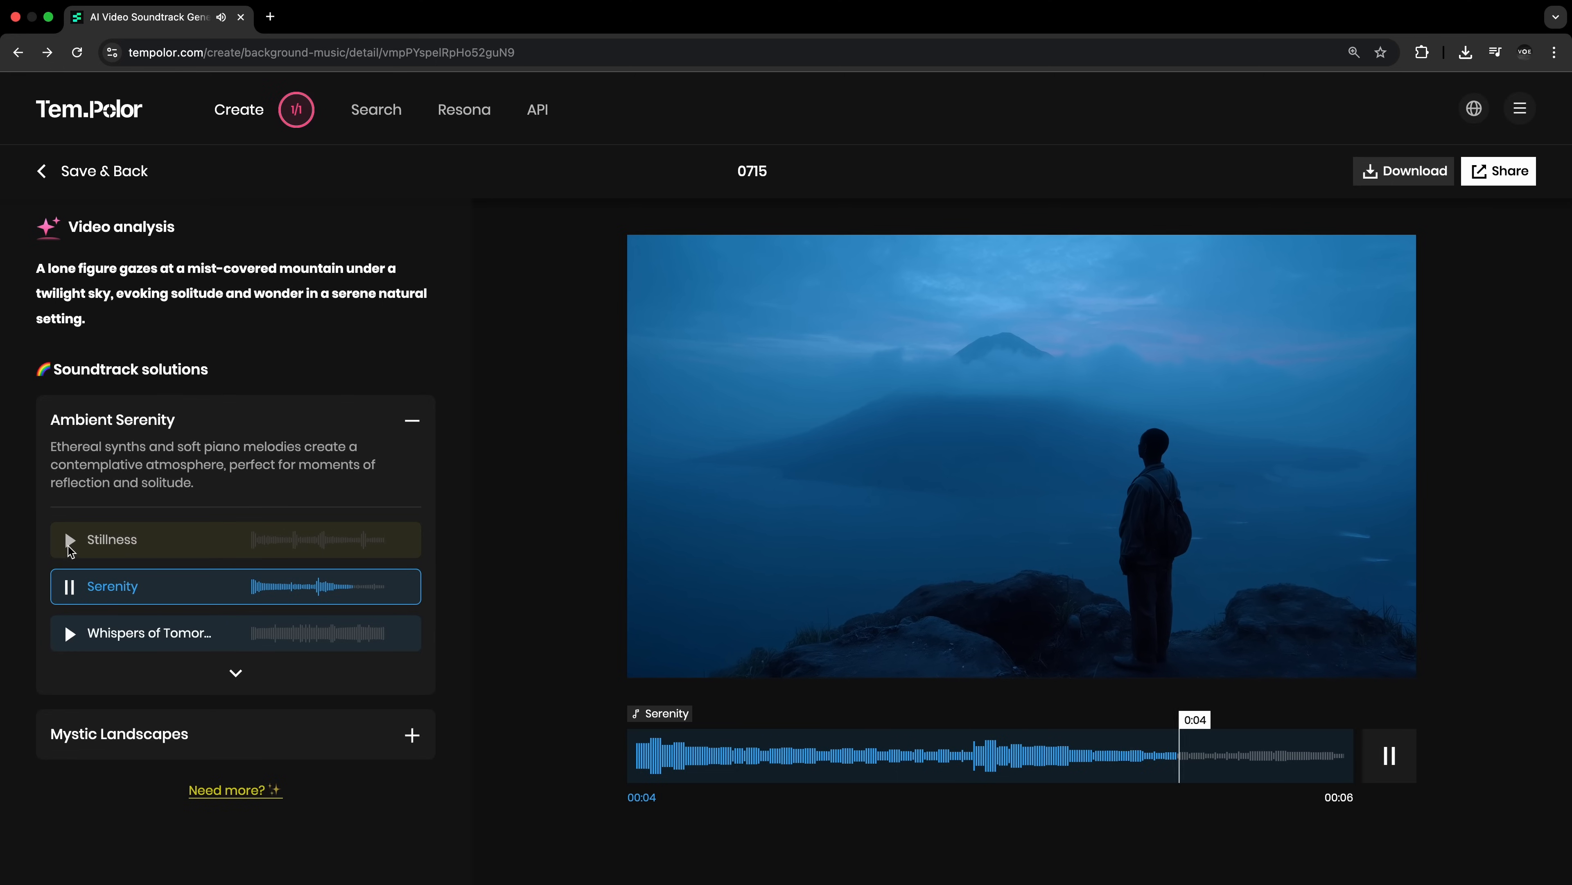
left_click(69, 539)
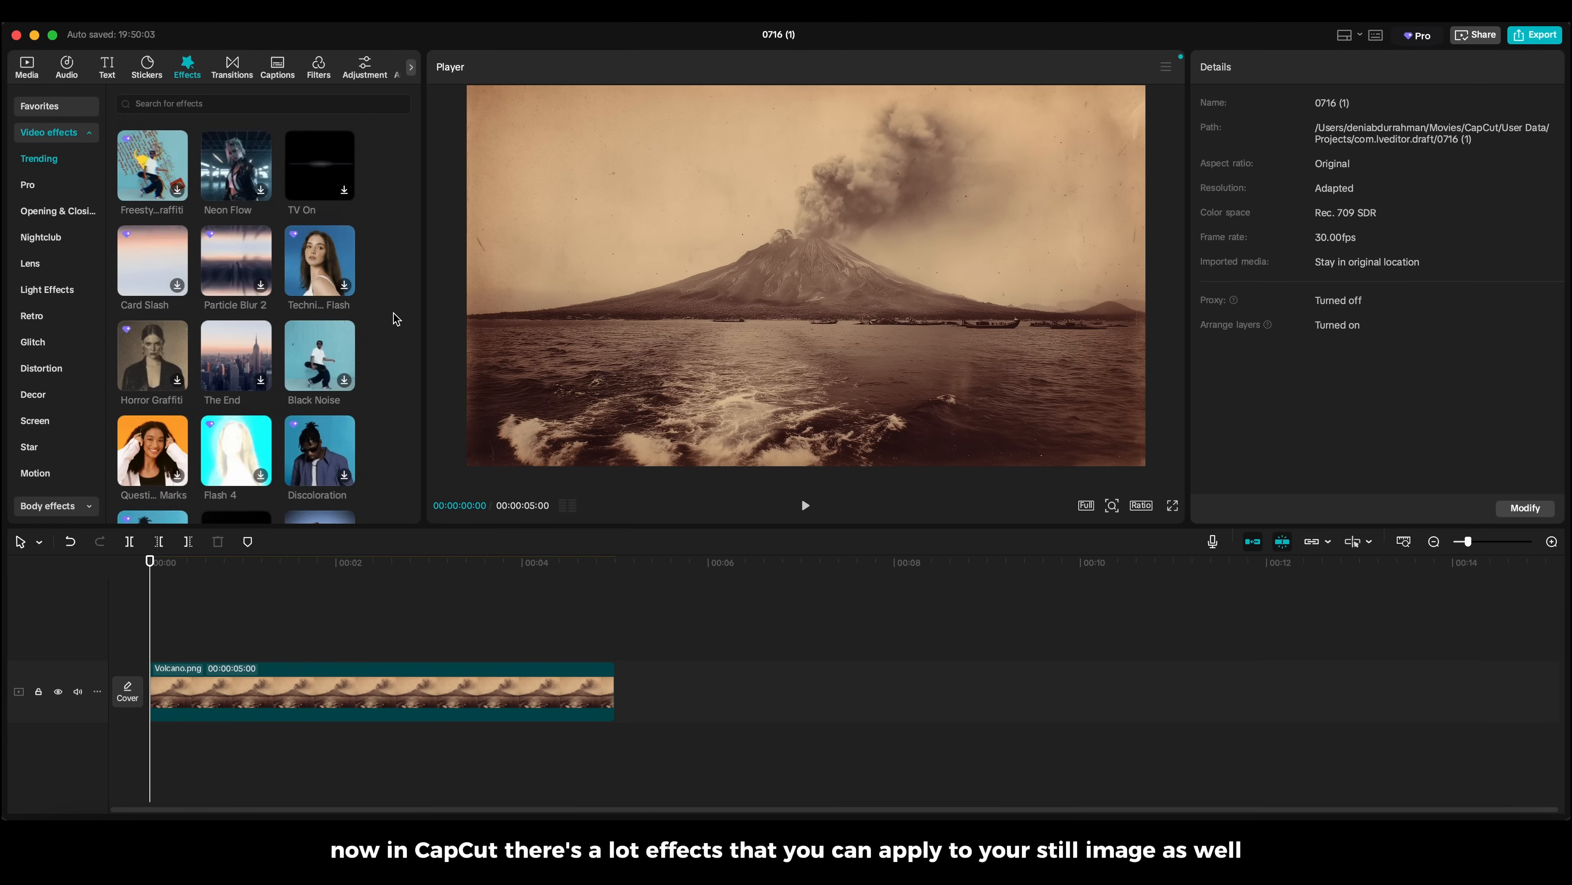
Find the Camera Jitter video effect and lay it over Volcano.png.
left_click(261, 103)
type("jitter")
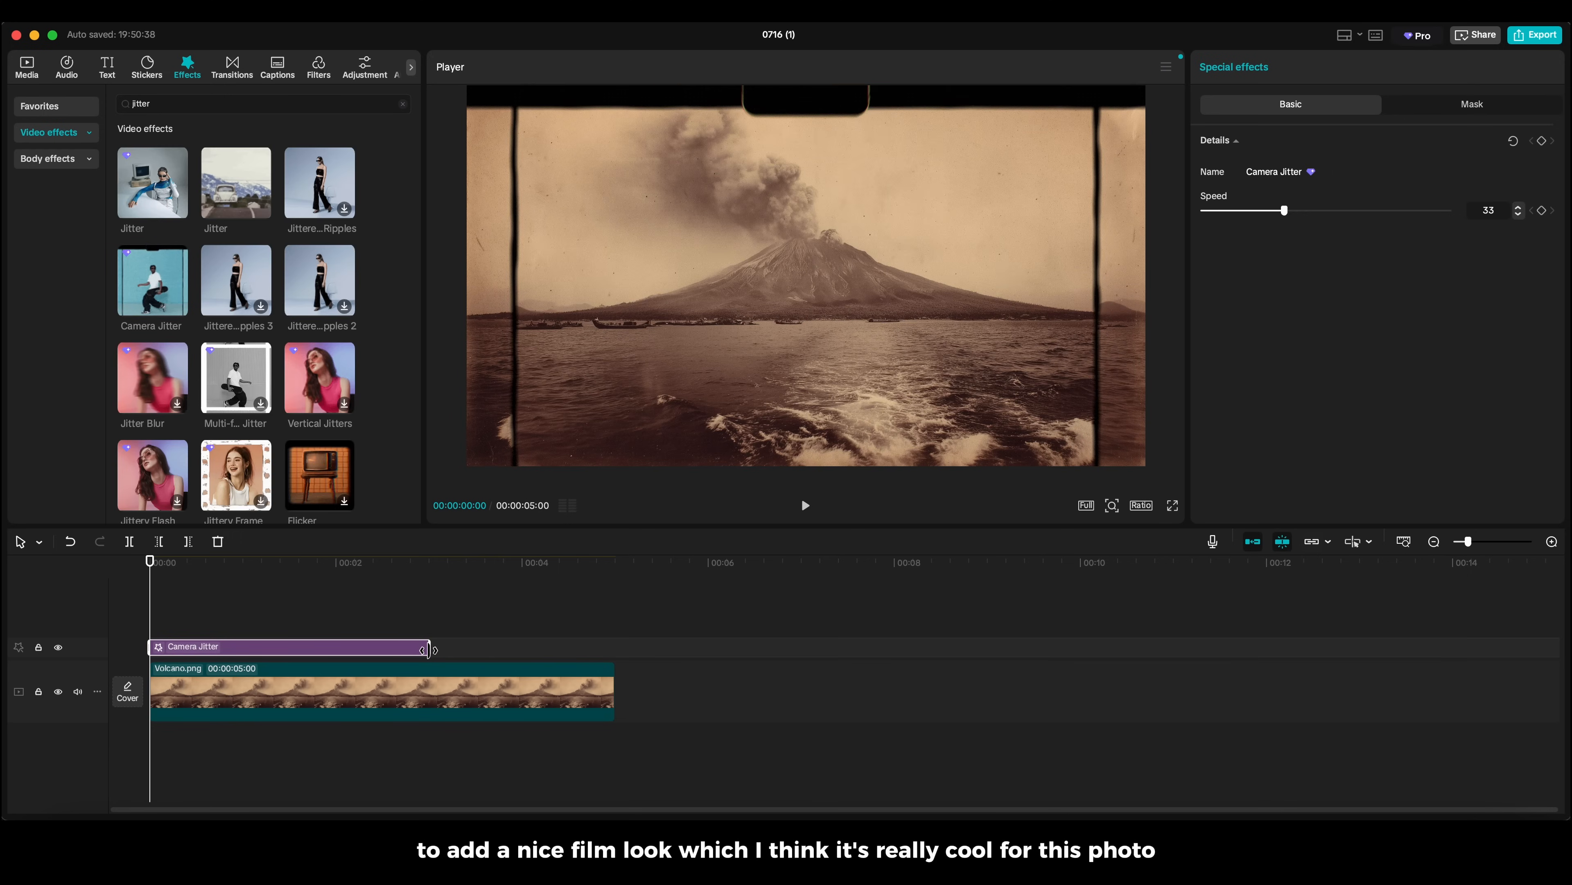
left_click(804, 506)
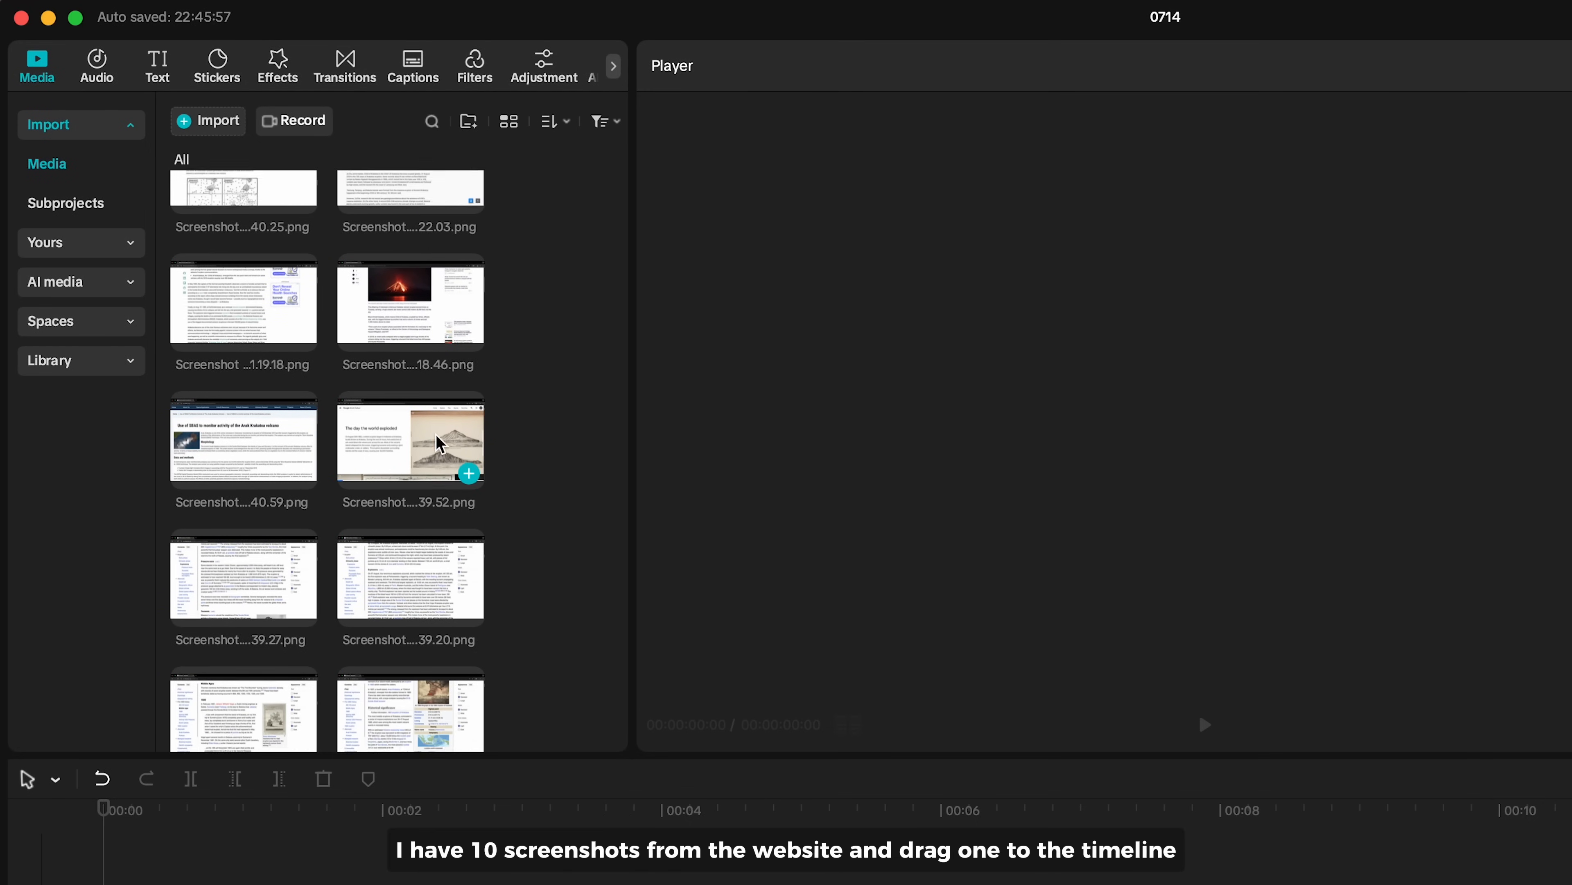
Put a Krakatoa screenshot on the timeline and scale it to about 199%.
scroll("down", 3)
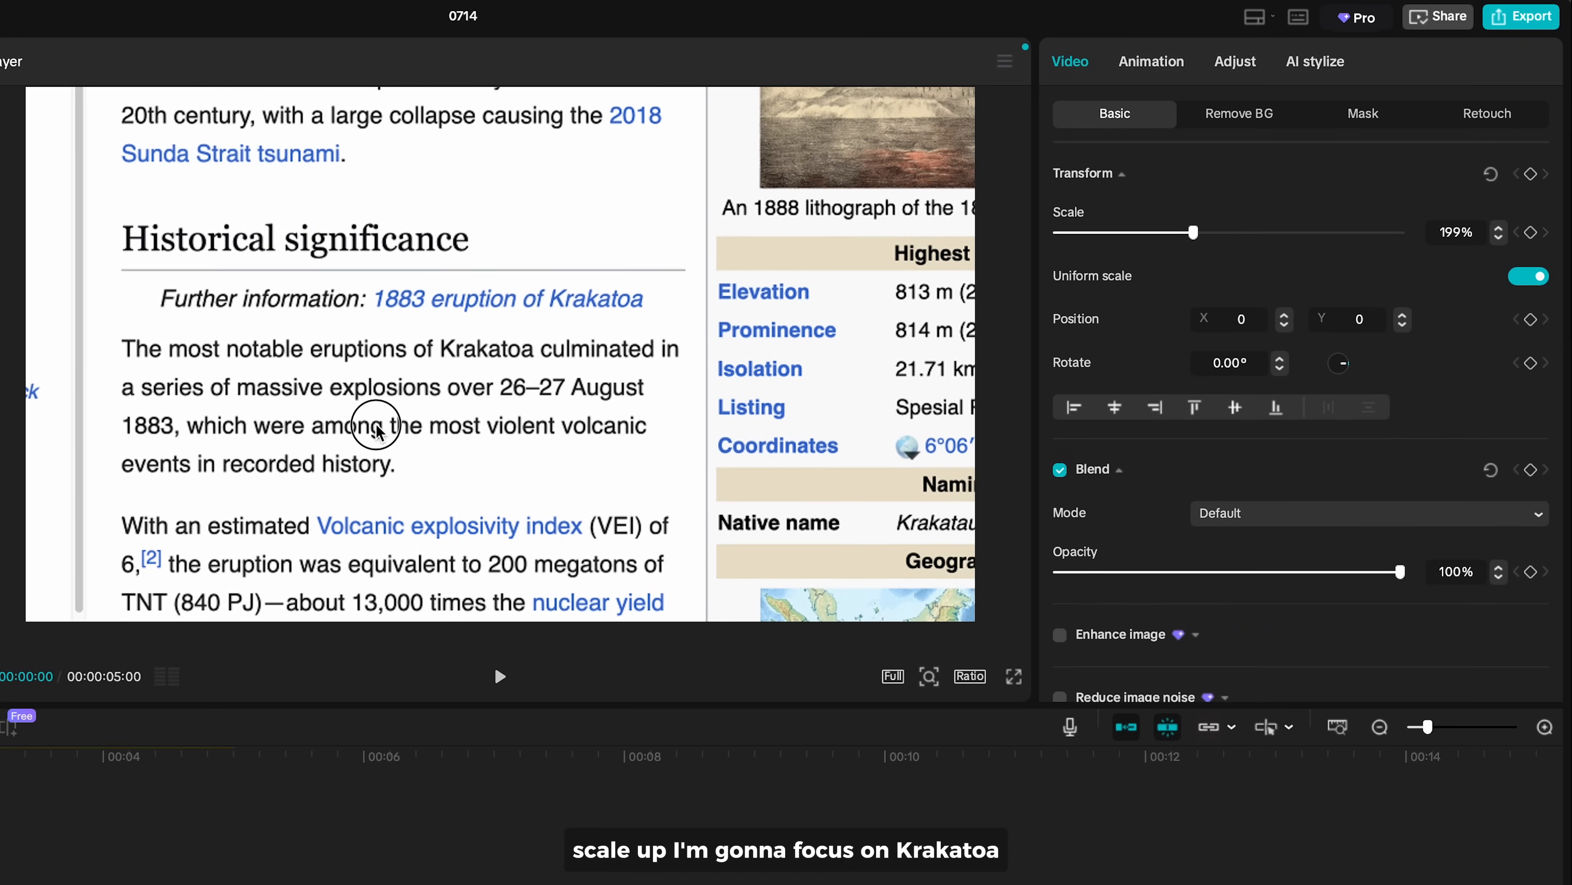
left_click_drag(1192, 231, 1208, 232)
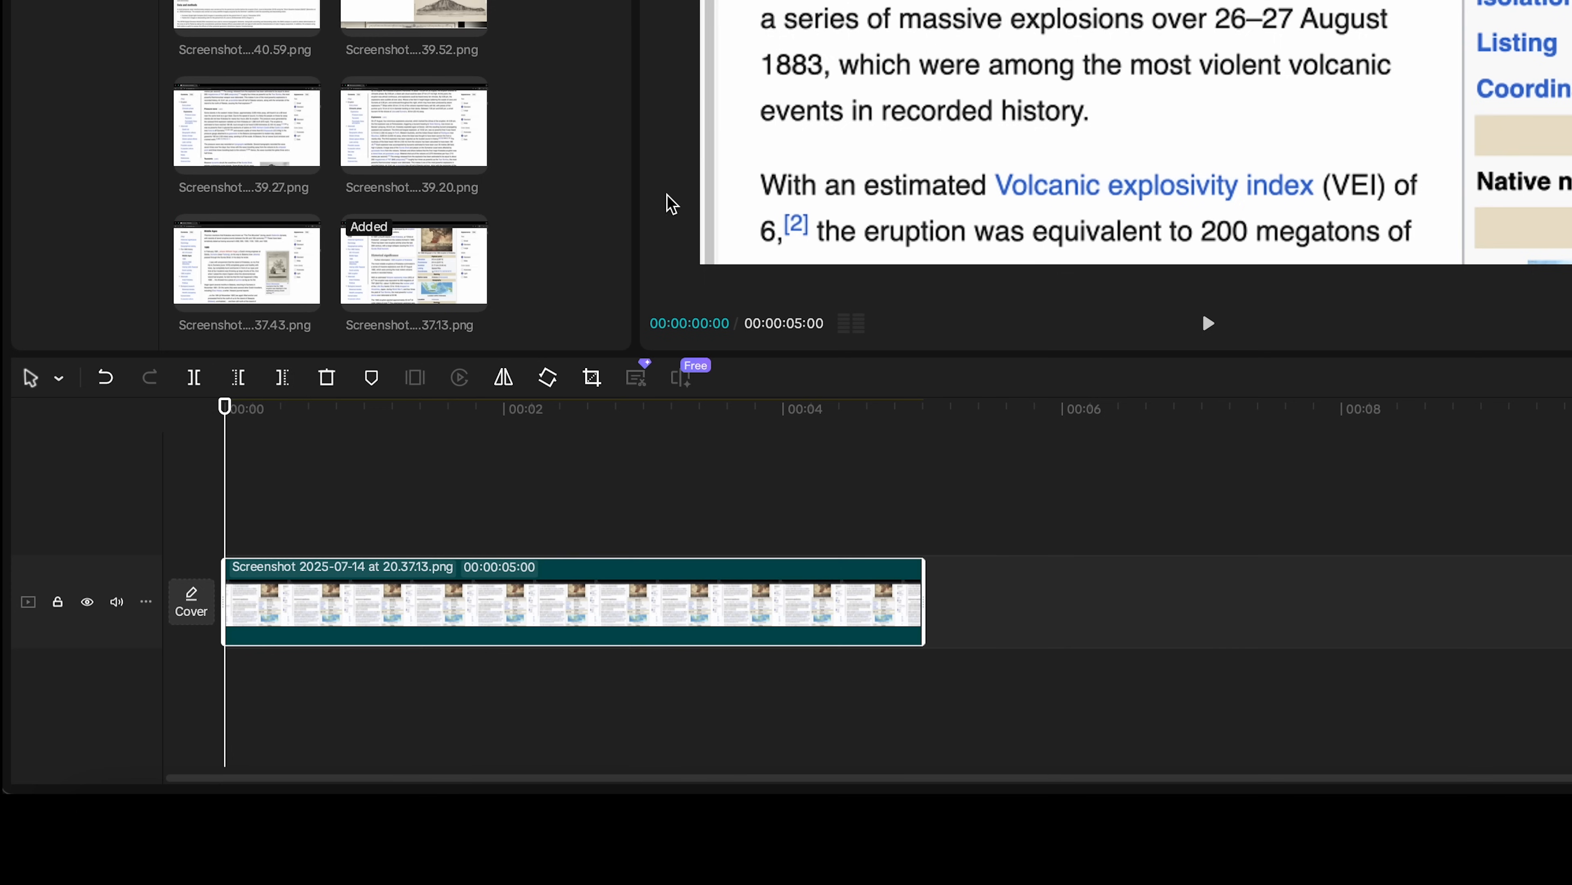
Offset the next screenshot two frames, at 61% opacity, scale 219% and Position X 58 to align the text.
key("right")
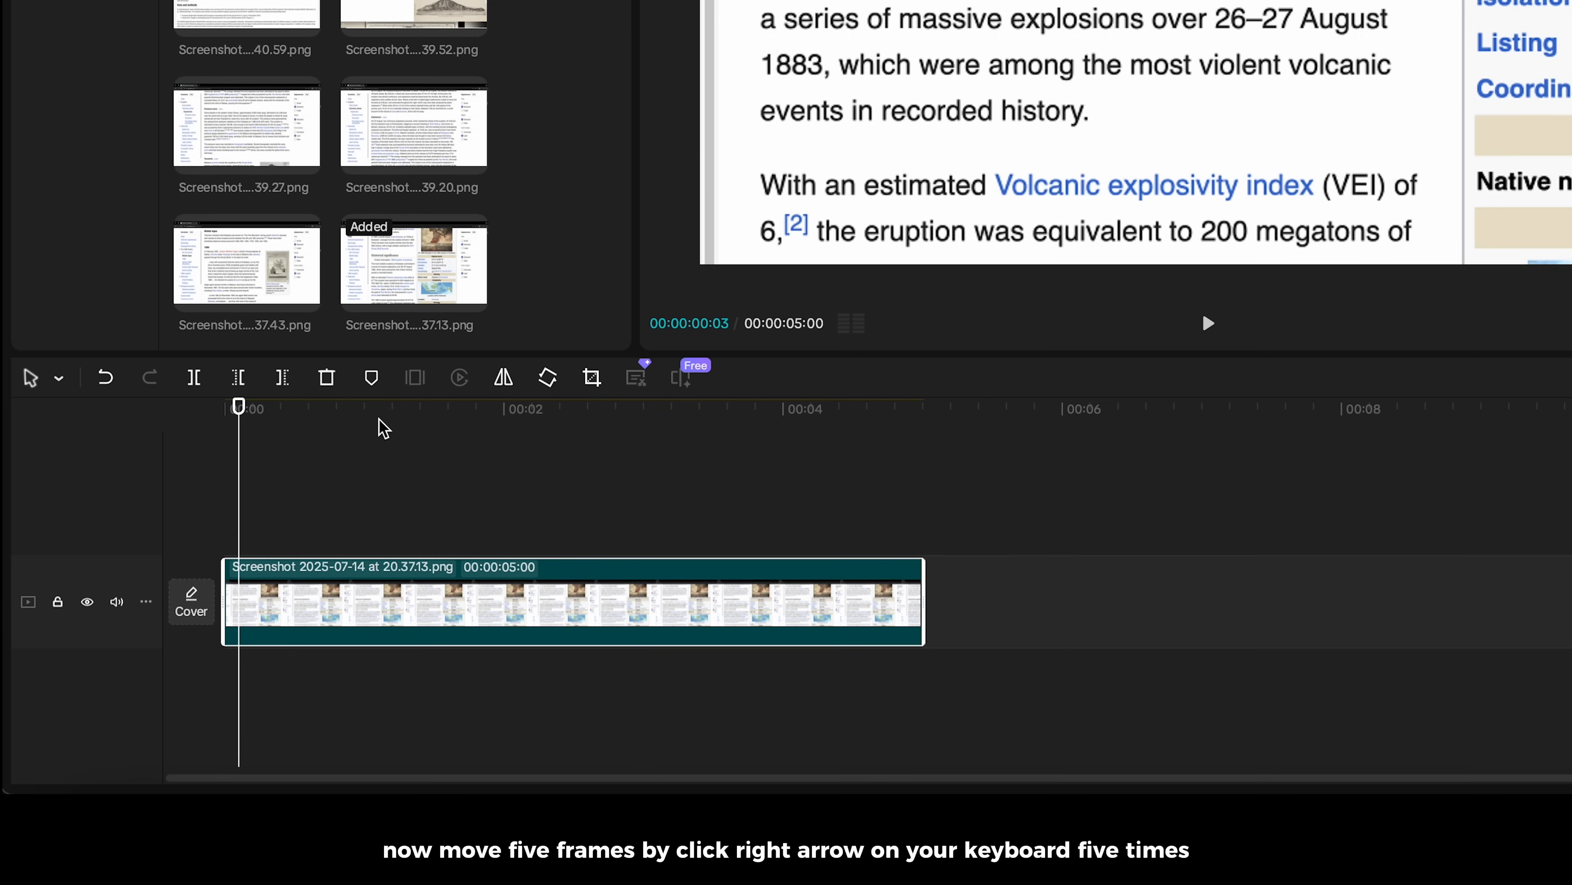
key("right")
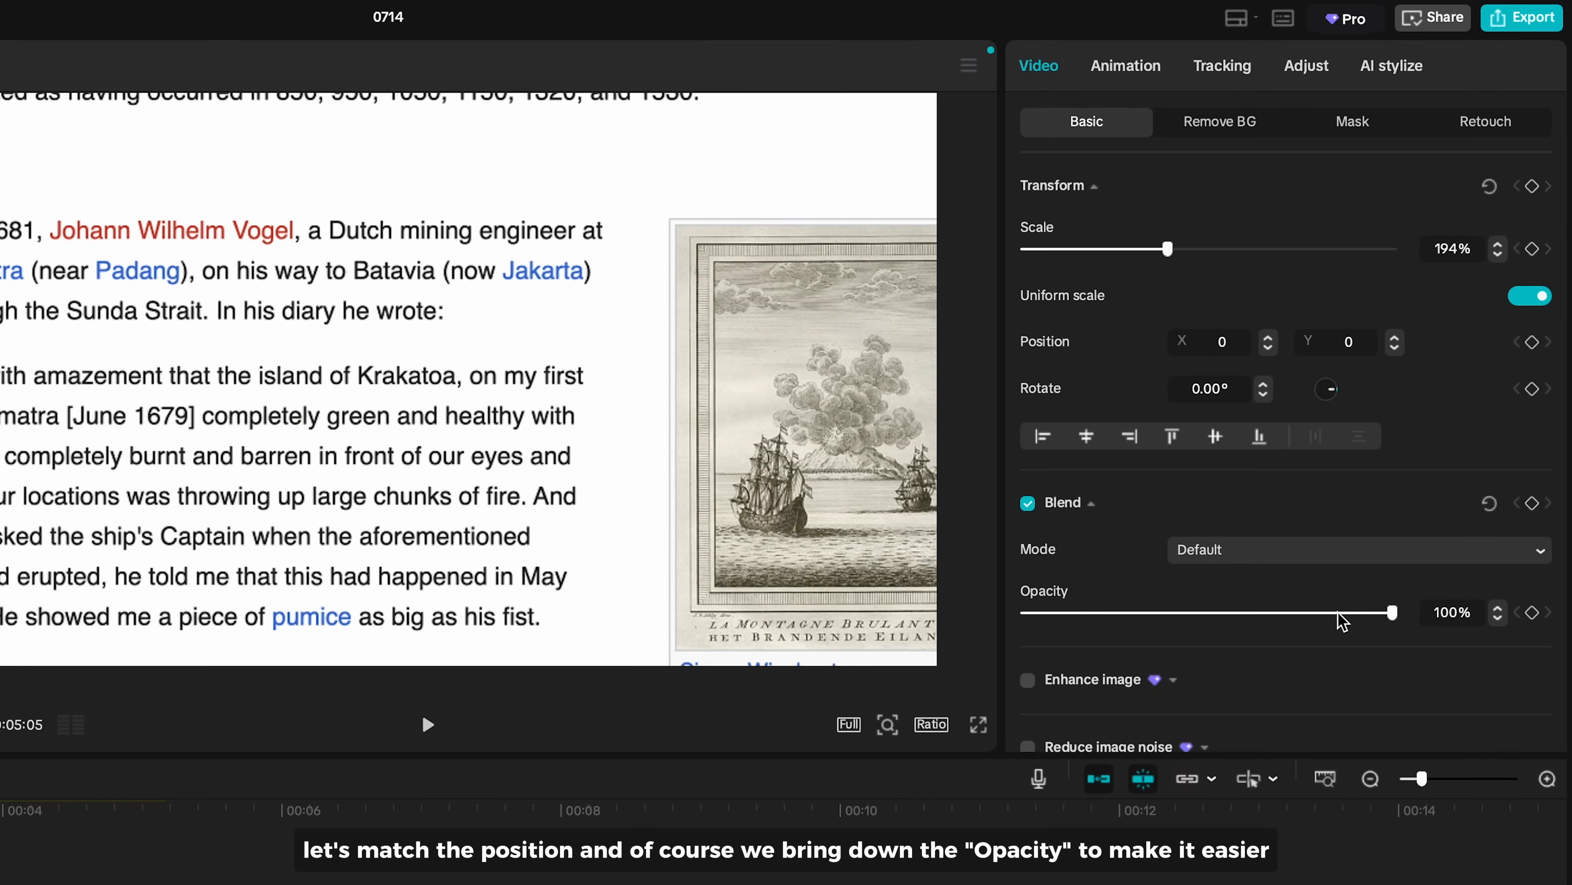
left_click_drag(1390, 612, 1251, 611)
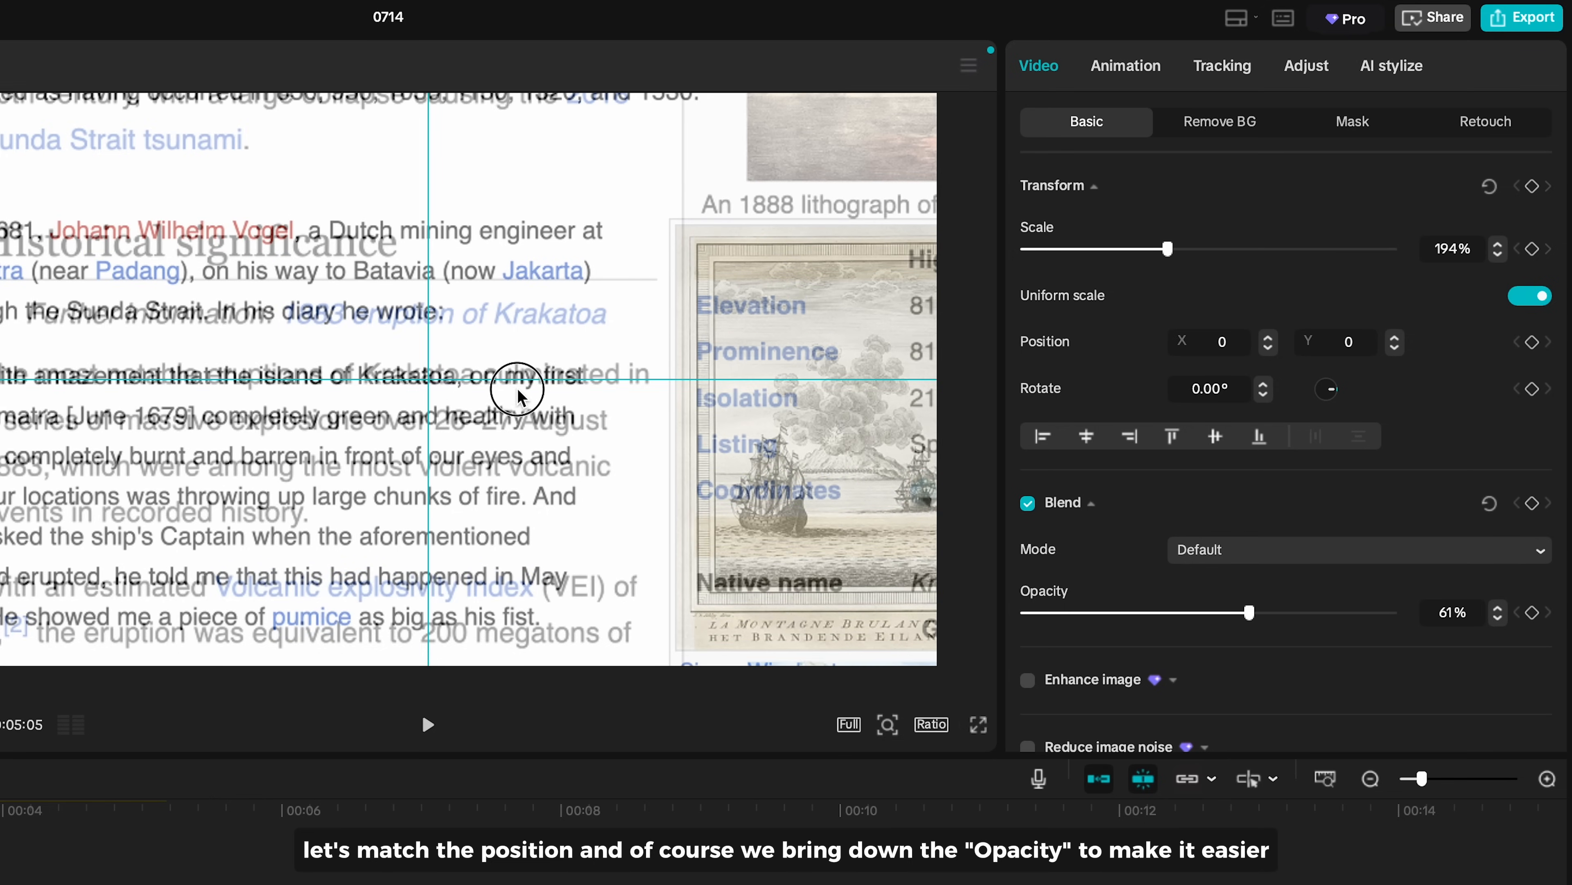
left_click_drag(1166, 247, 1181, 248)
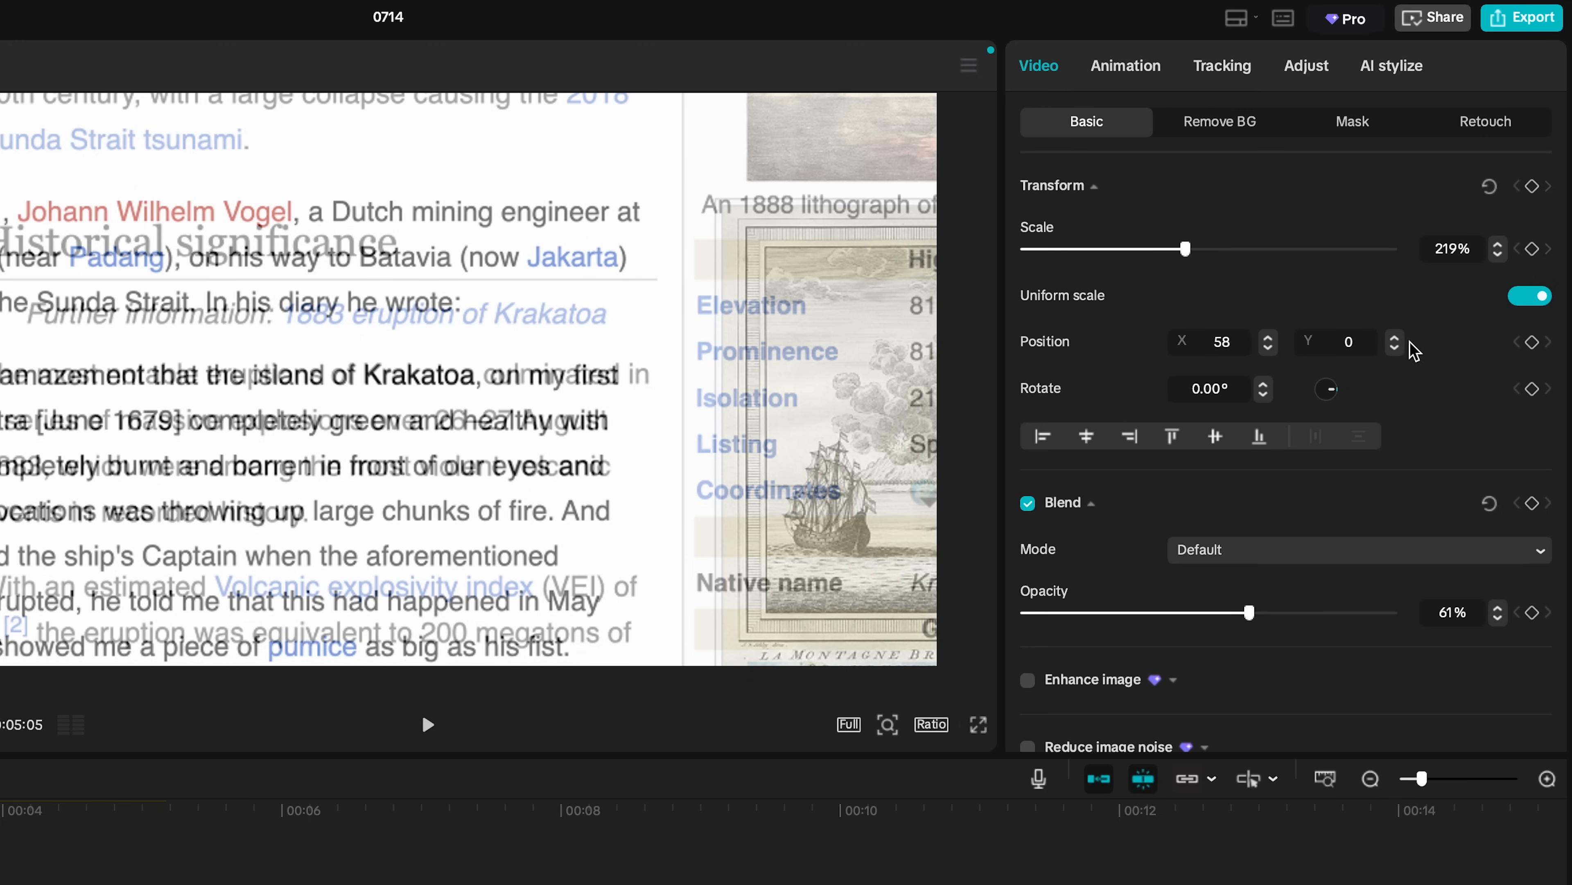
left_click(1394, 335)
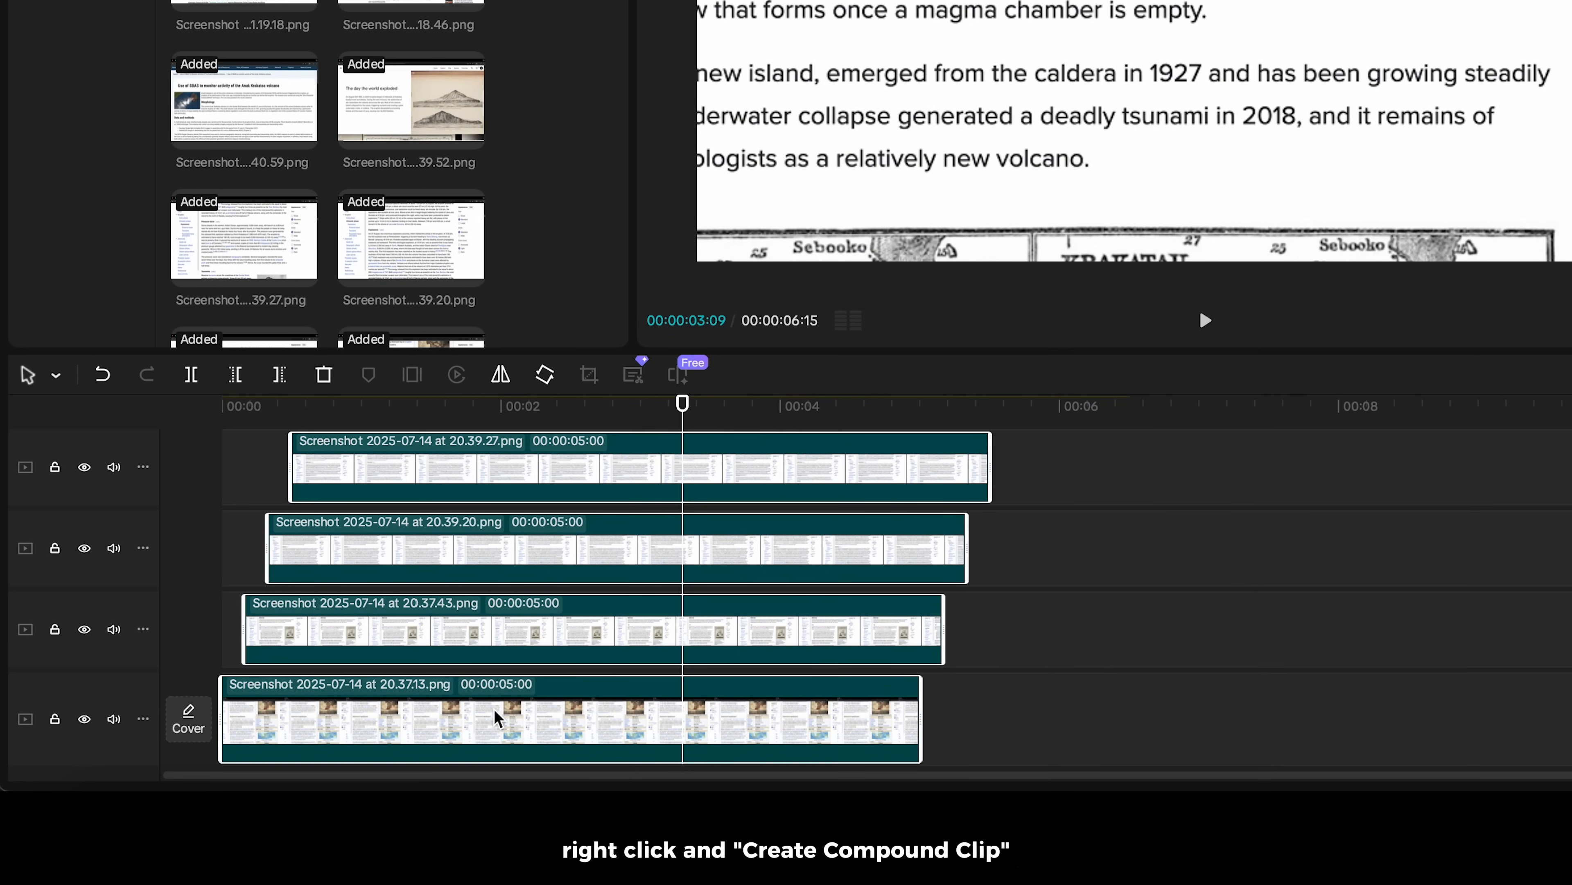
Create a compound clip from the stacked screenshots and trim it to five seconds.
right_click(496, 718)
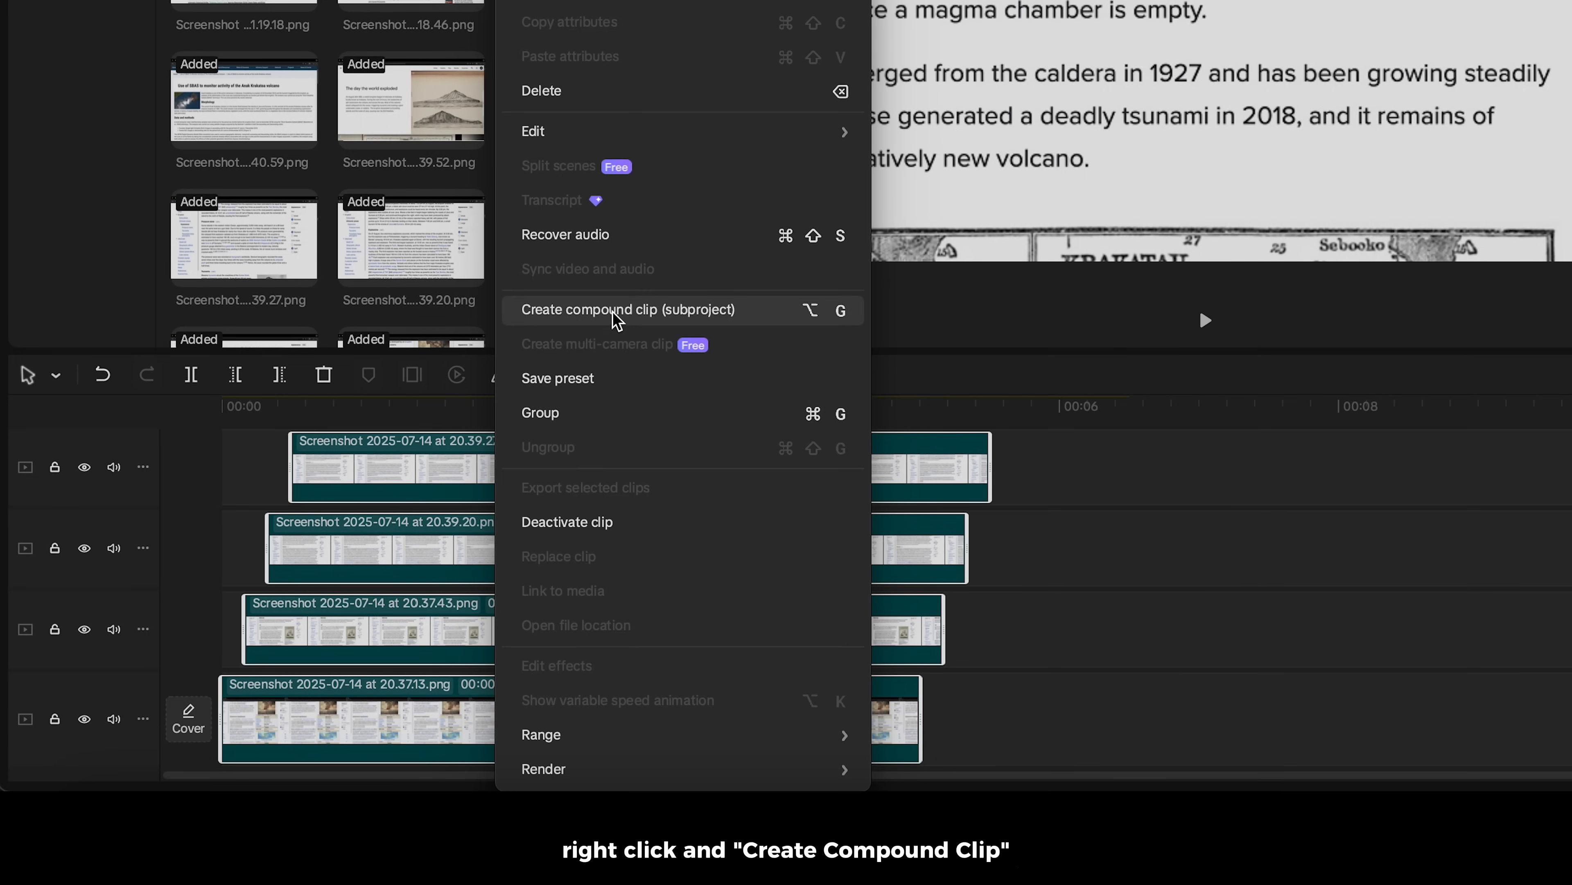
left_click(628, 309)
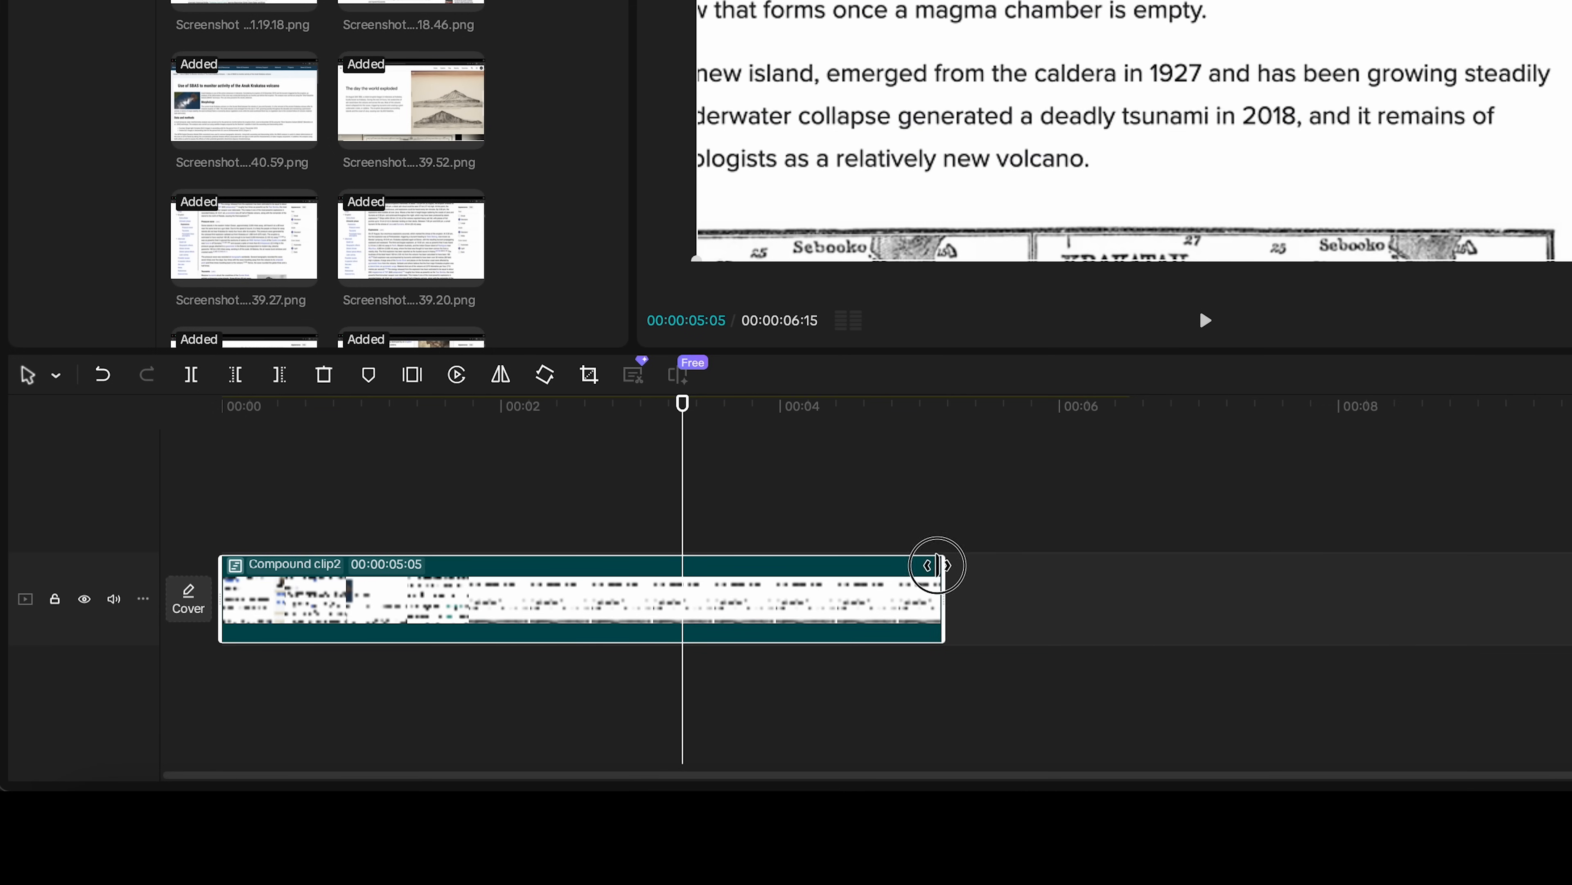
left_click_drag(933, 564, 923, 564)
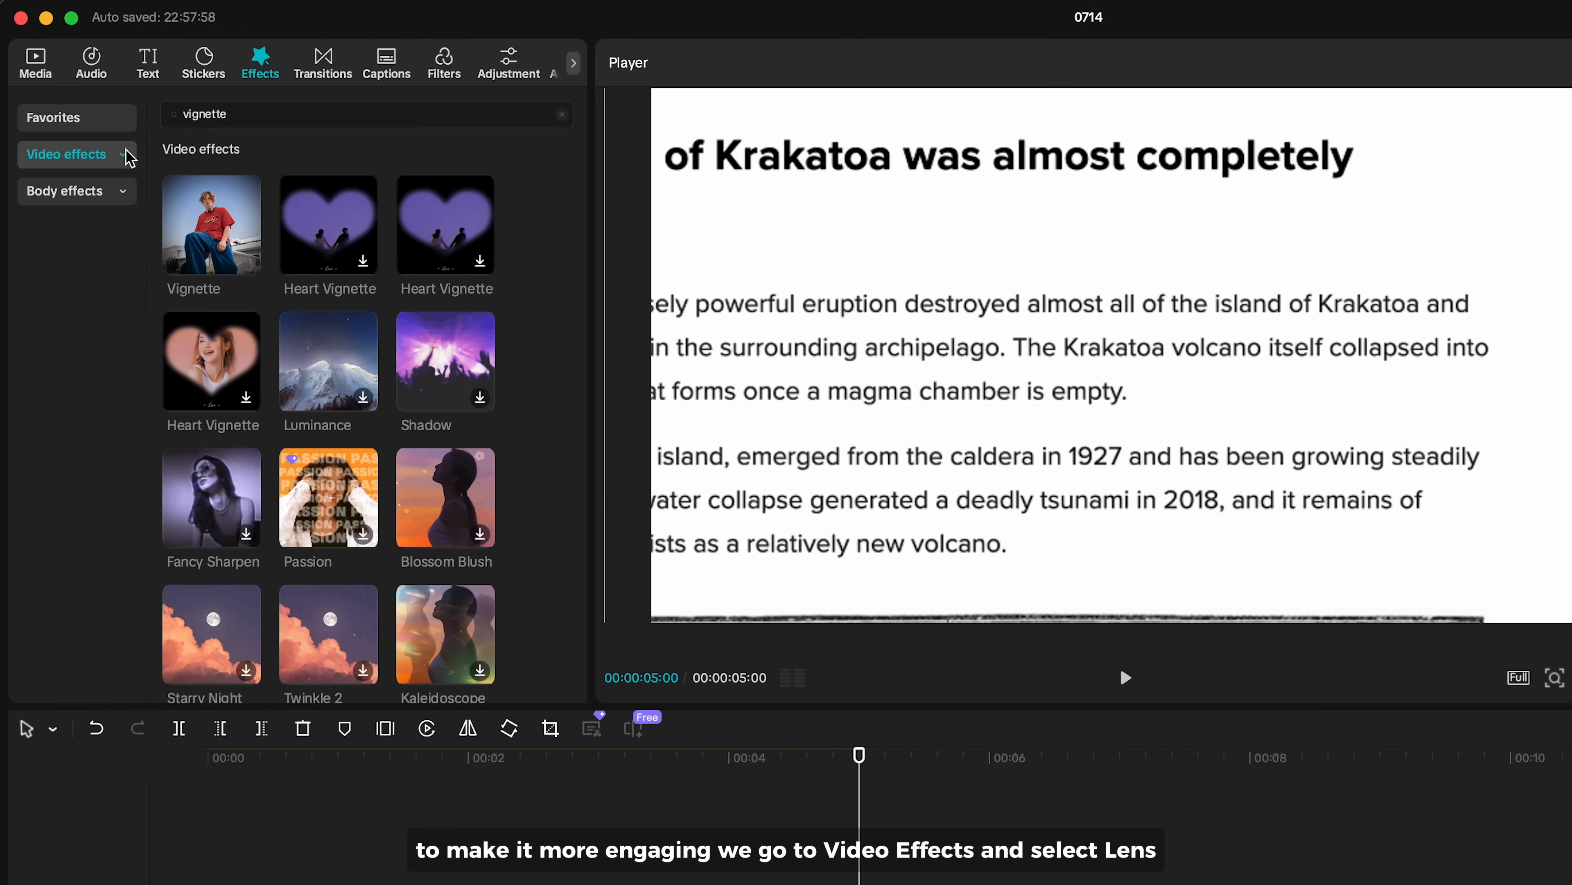
Place the Chrome Blur lens effect and stretch it across the whole compound clip.
left_click(44, 341)
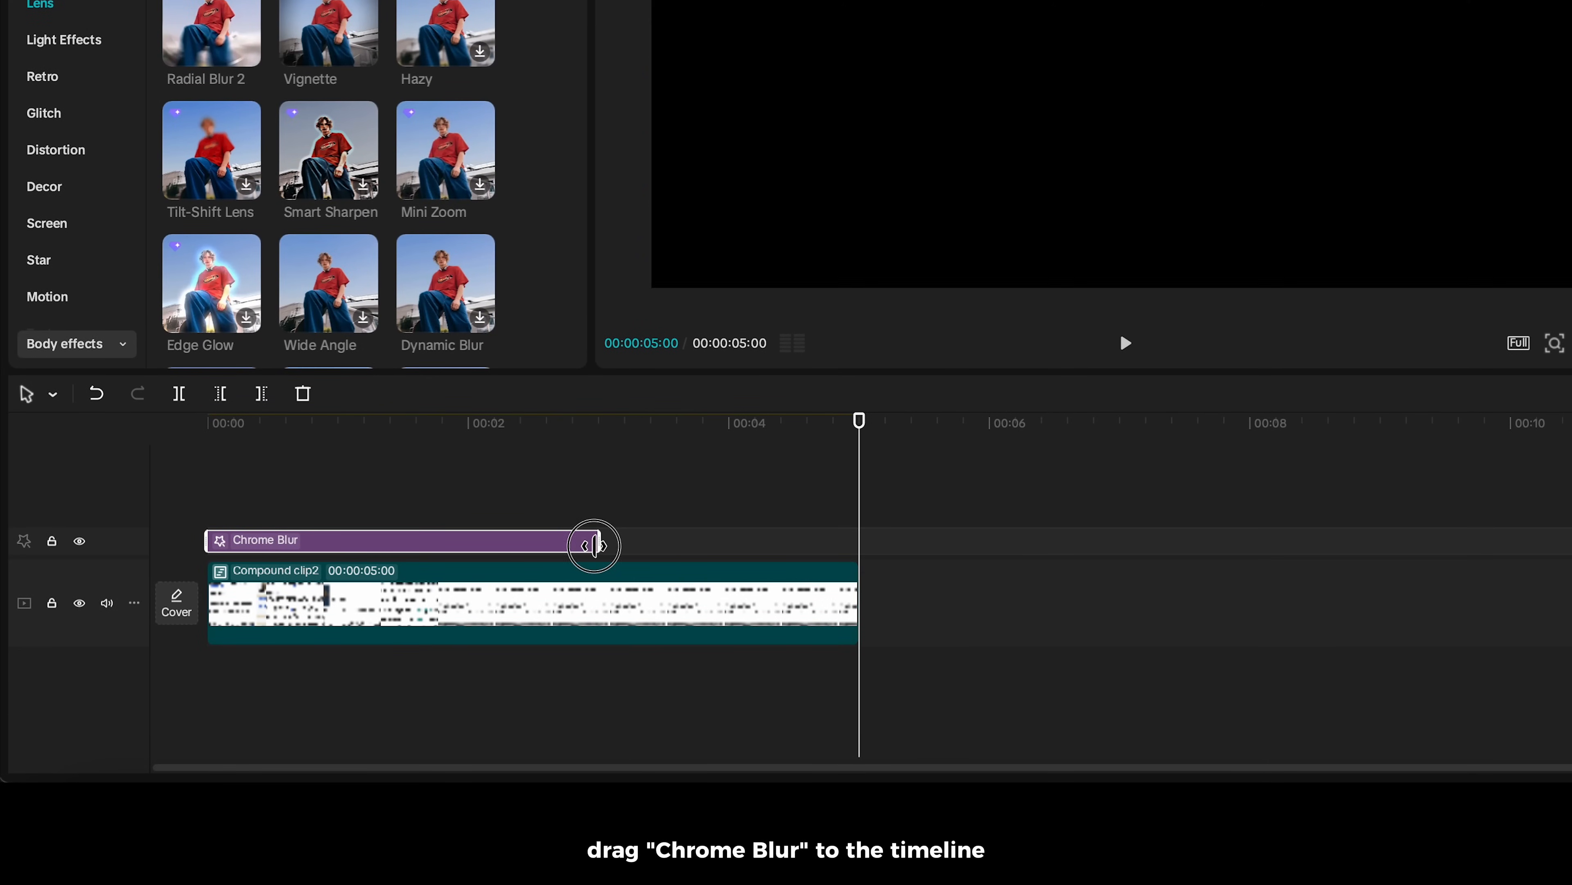
left_click_drag(593, 544, 857, 544)
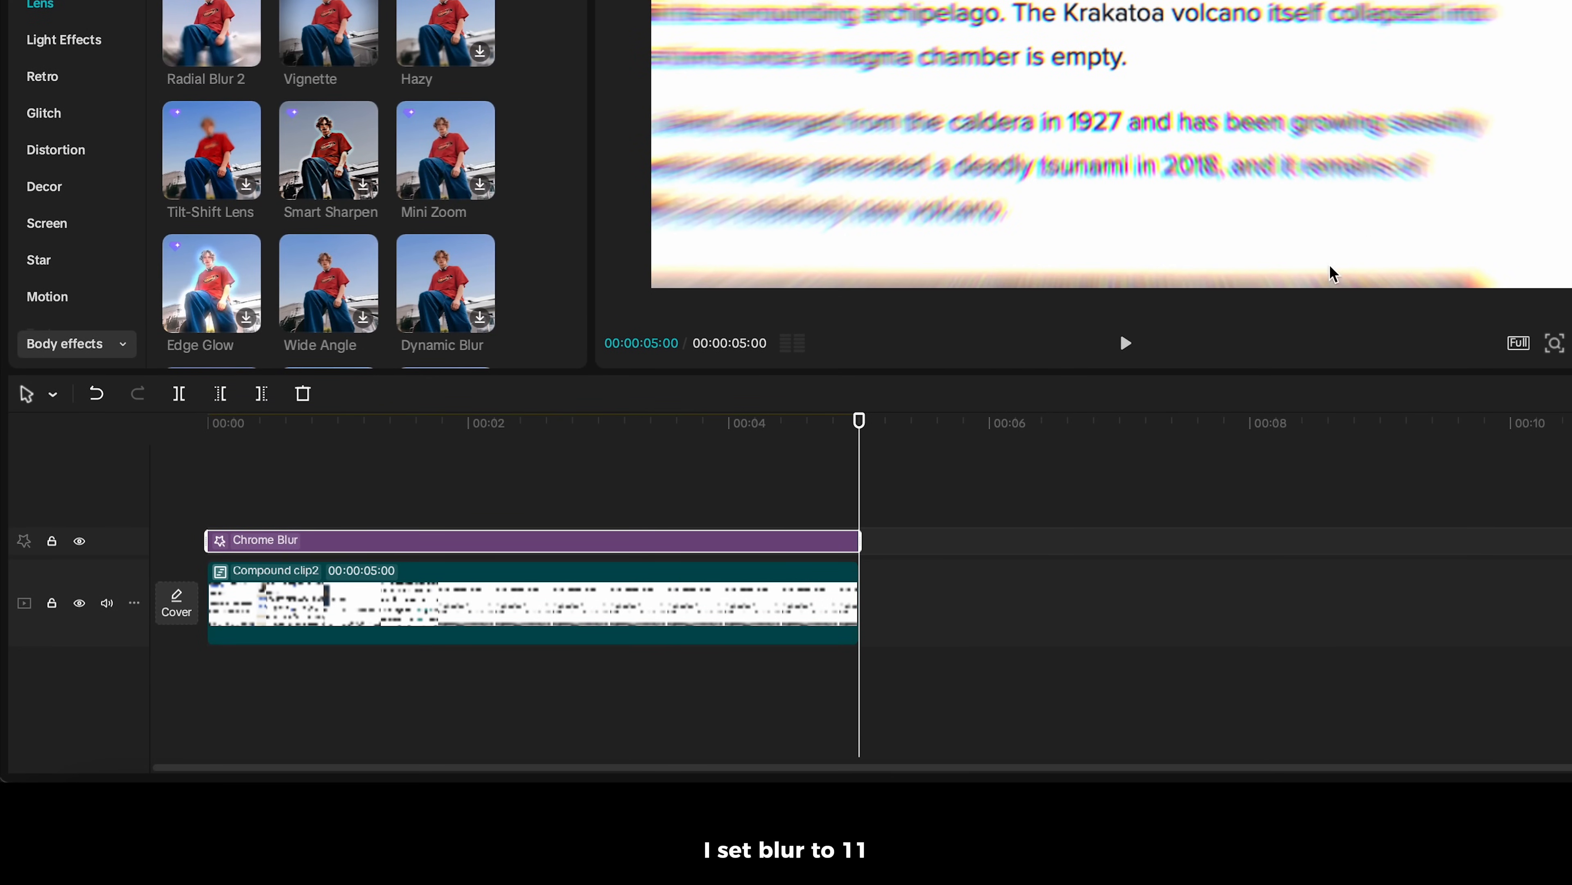
Dial Chrome Blur down to blur 11 and lateral chromatic aberration 51.
left_click_drag(1083, 263, 1108, 263)
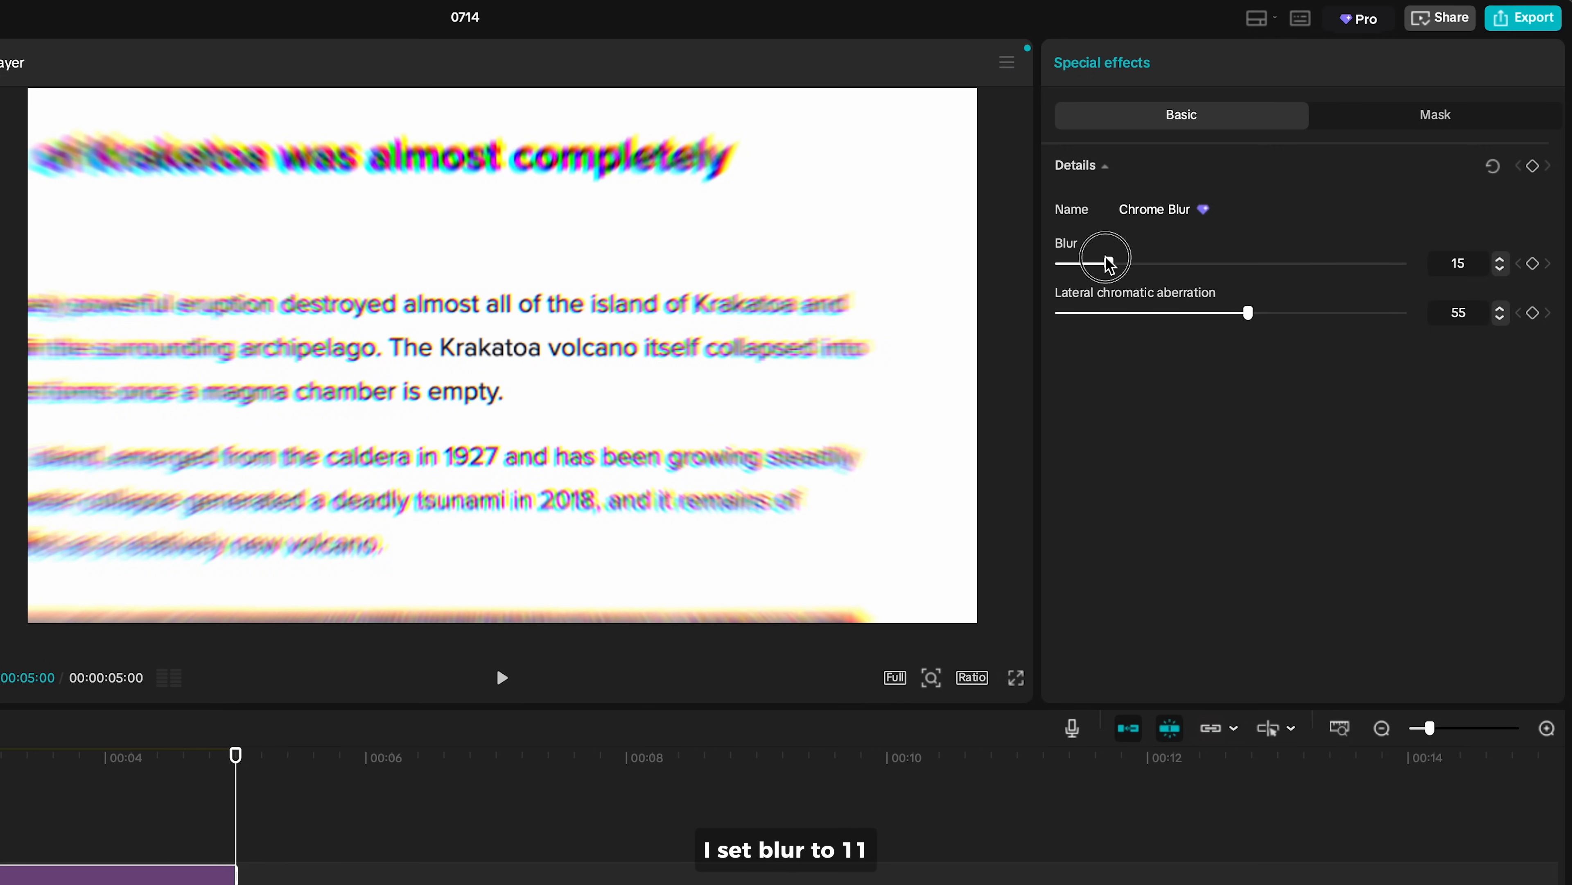
left_click_drag(1108, 263, 1085, 263)
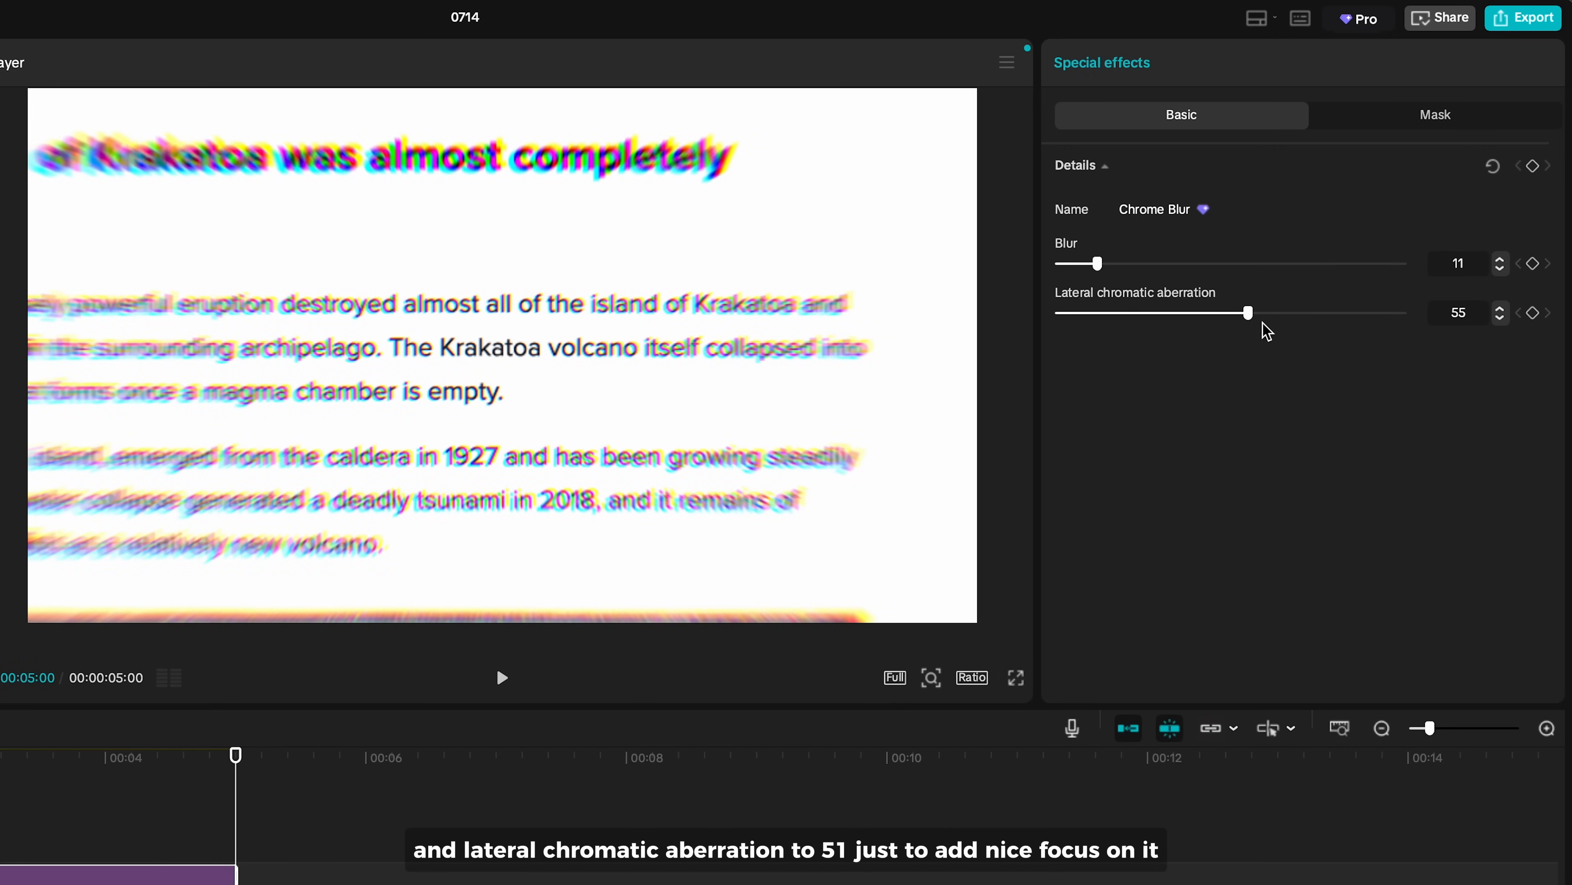
left_click_drag(1248, 312, 1234, 312)
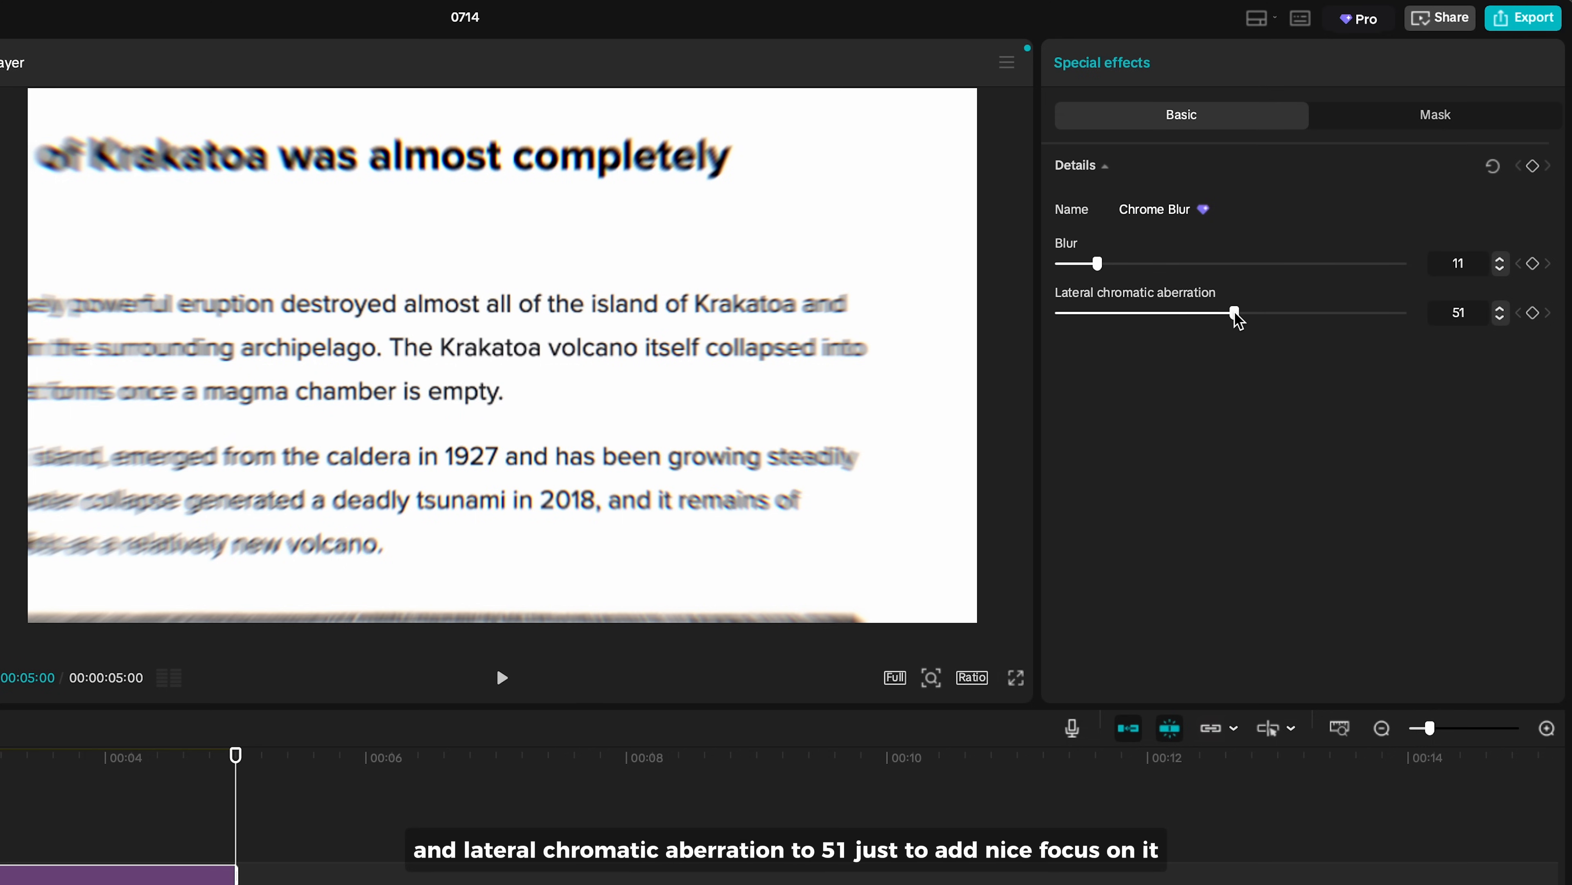
left_click(501, 677)
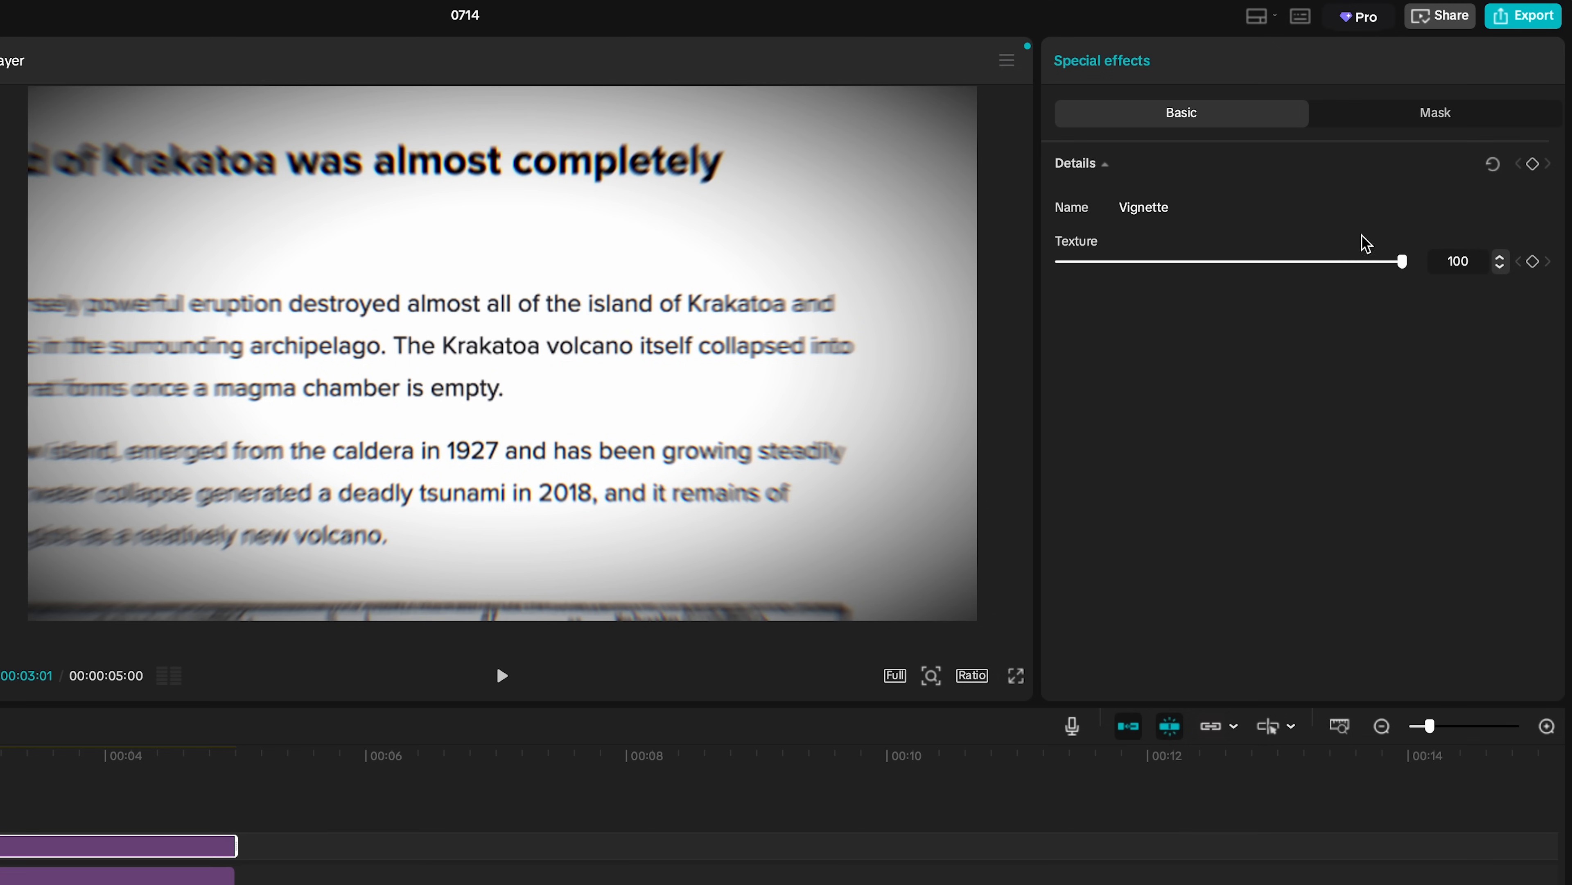
Soften the Vignette texture to 40 and preview the blurred, vignetted scene full screen.
left_click_drag(1403, 261, 1192, 260)
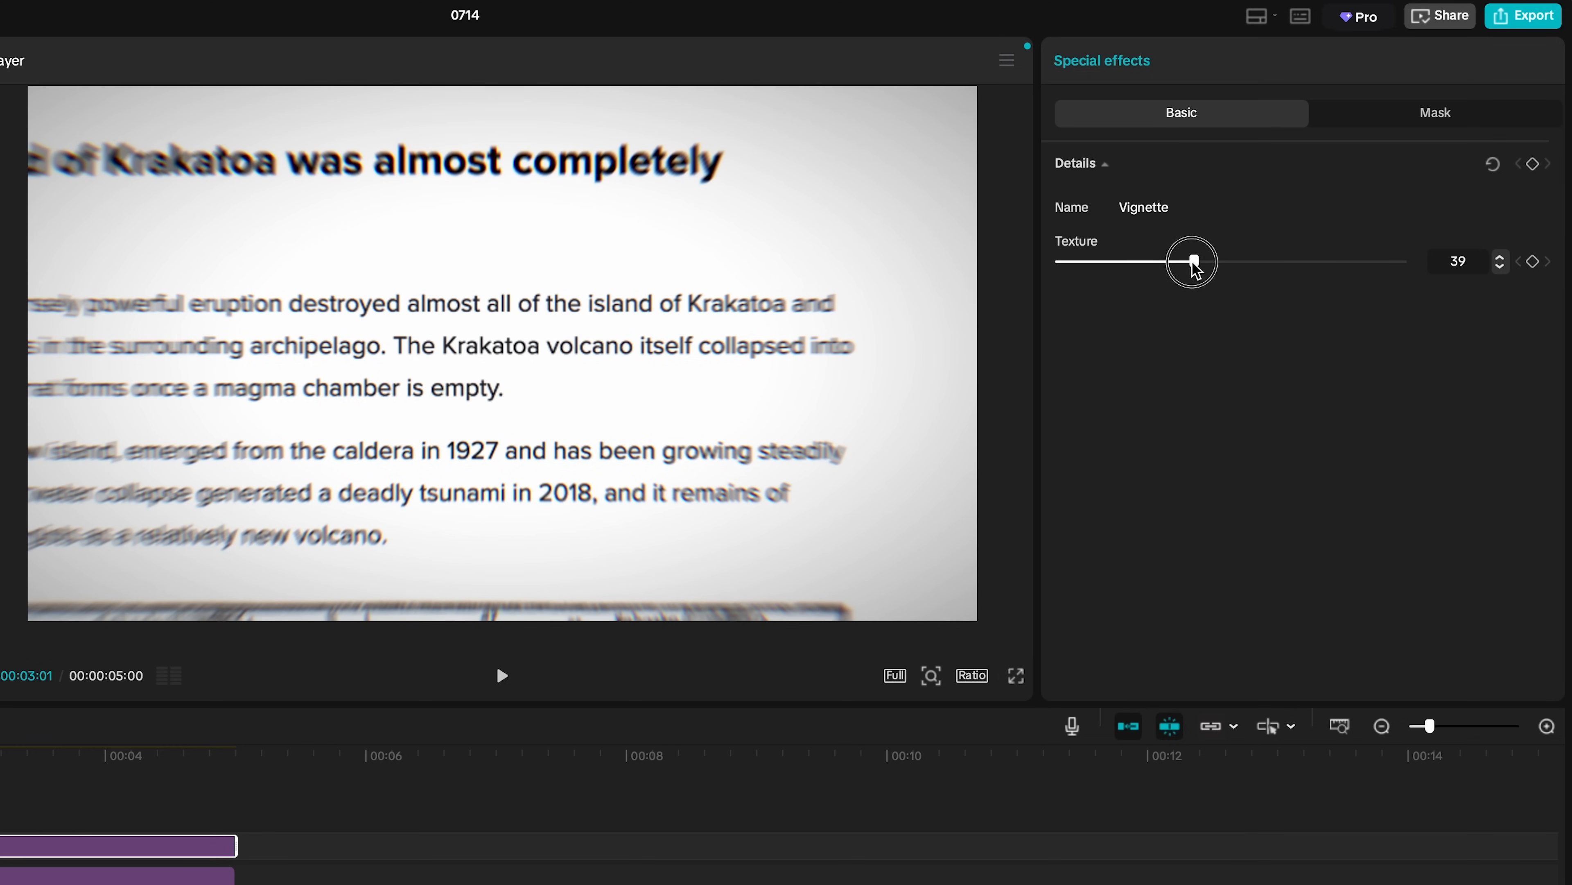
left_click_drag(1188, 262, 1196, 262)
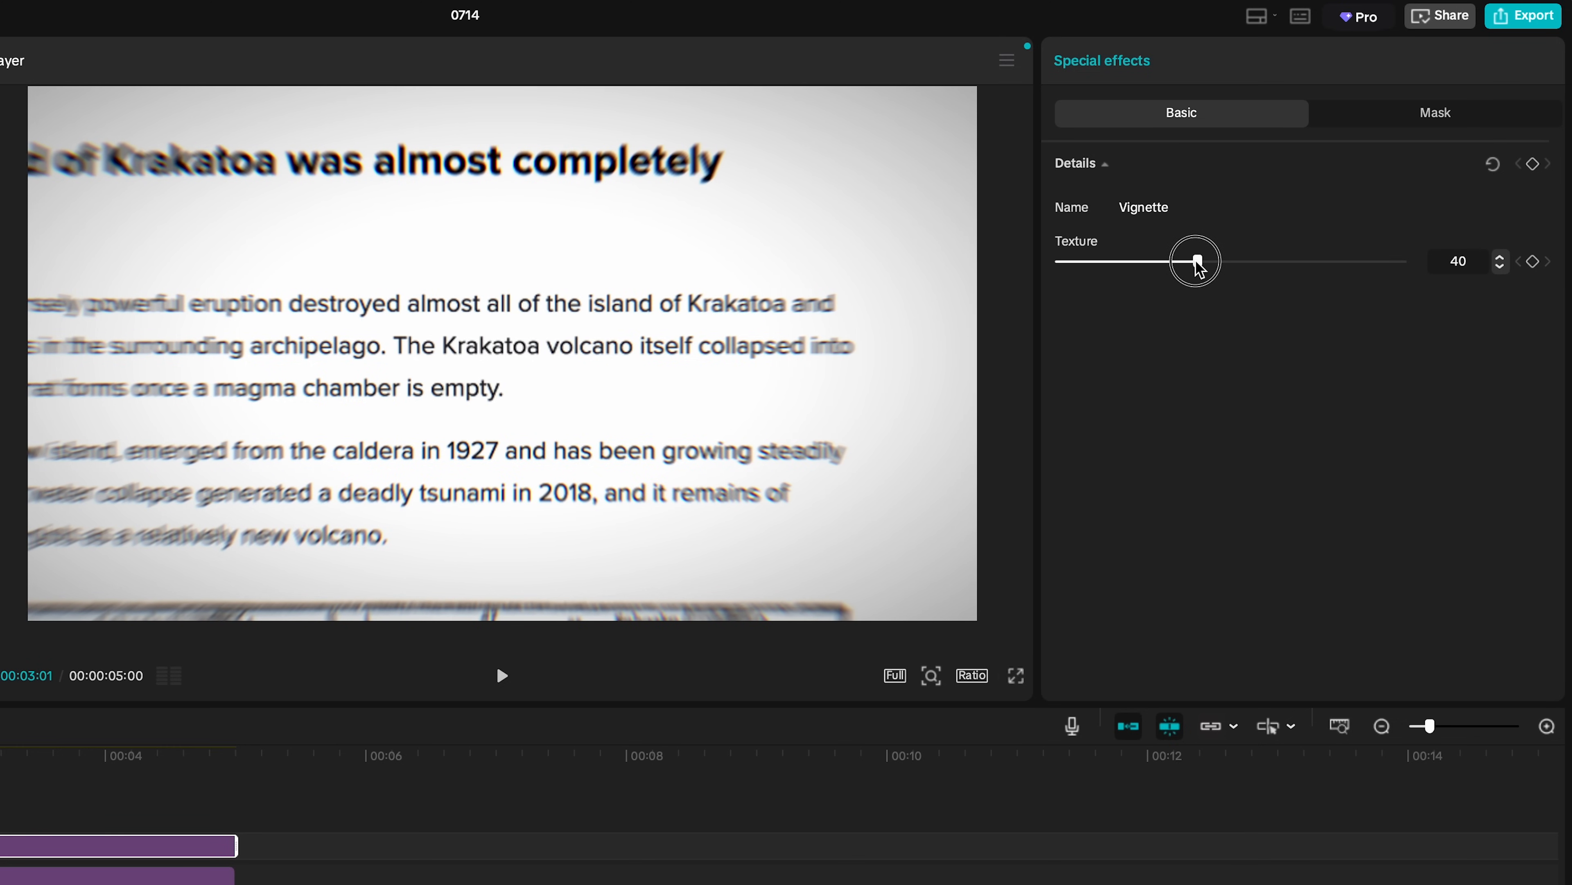
left_click(501, 675)
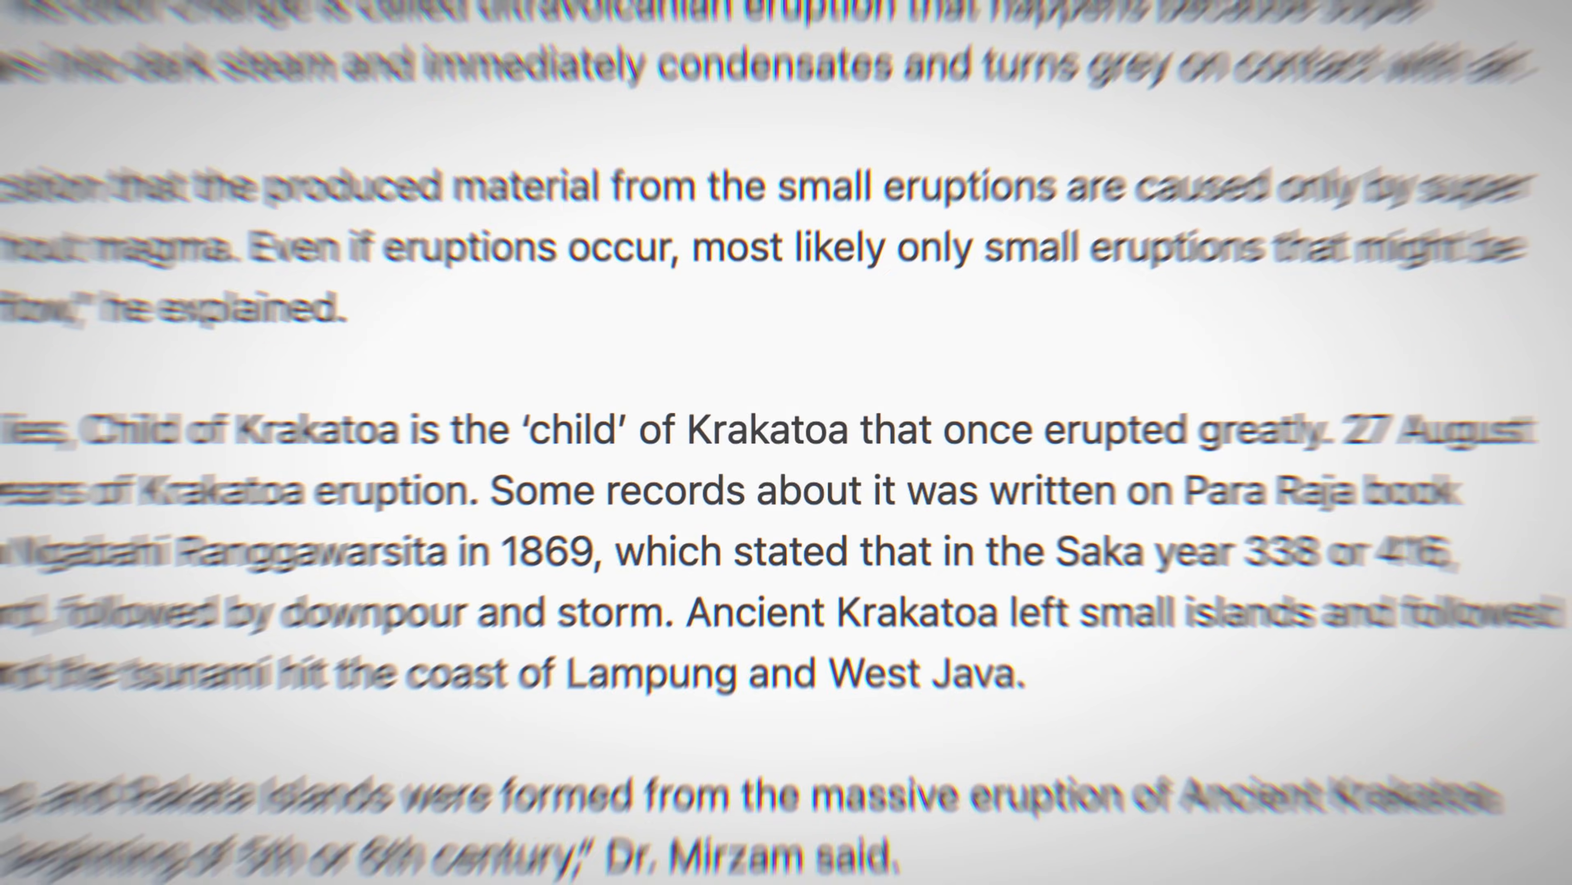
scroll("down", 3)
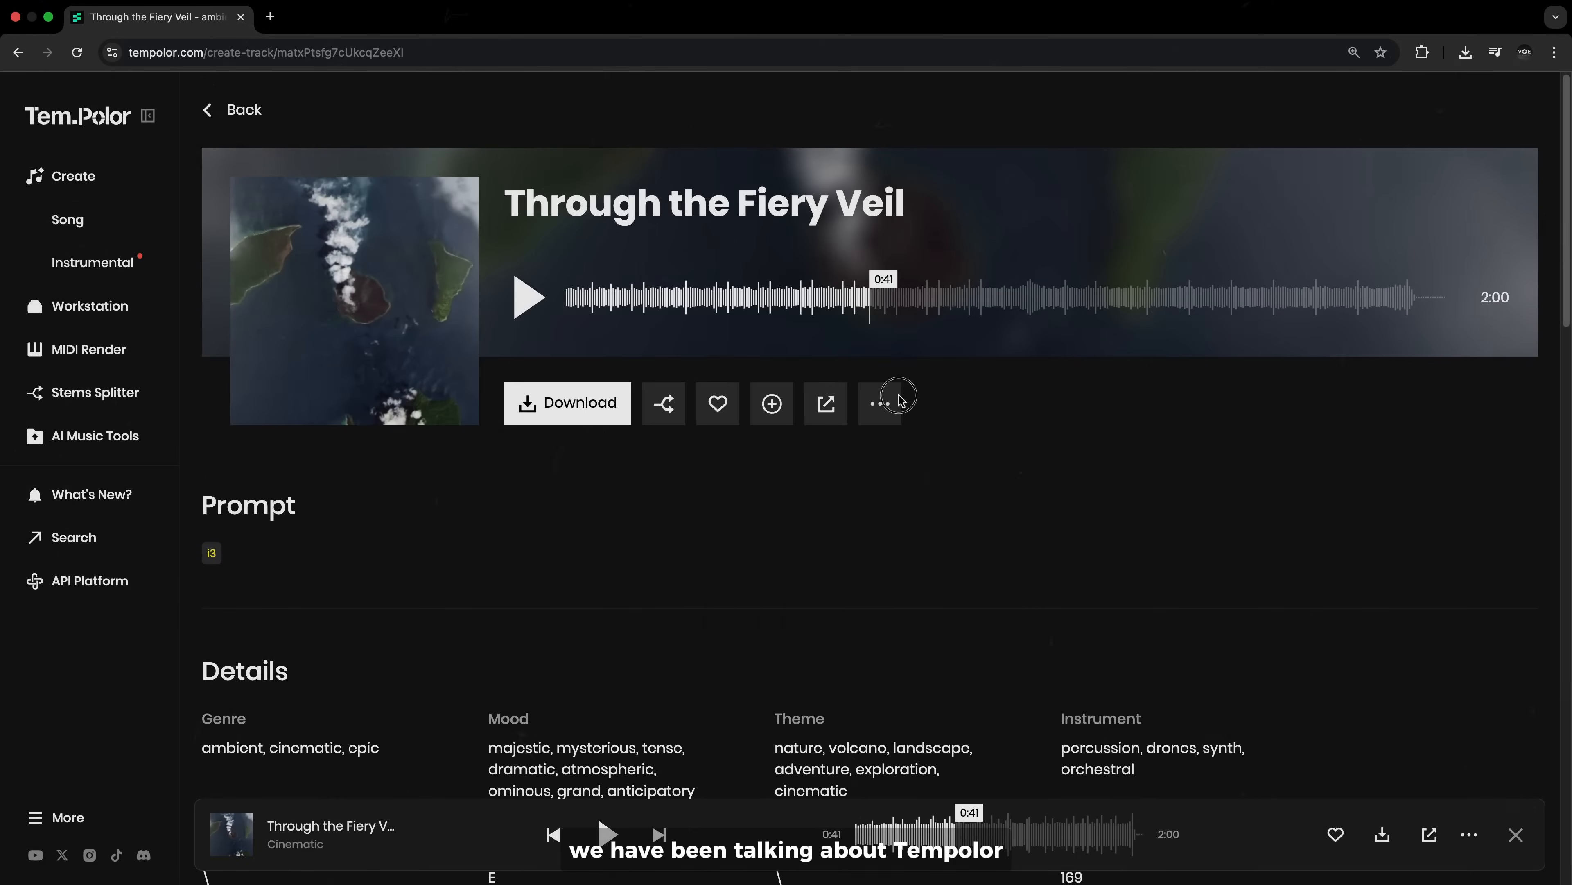
Generate a track similar to Through the Fiery Veil, then browse the Lite, Pro and Ultra plans.
left_click(880, 403)
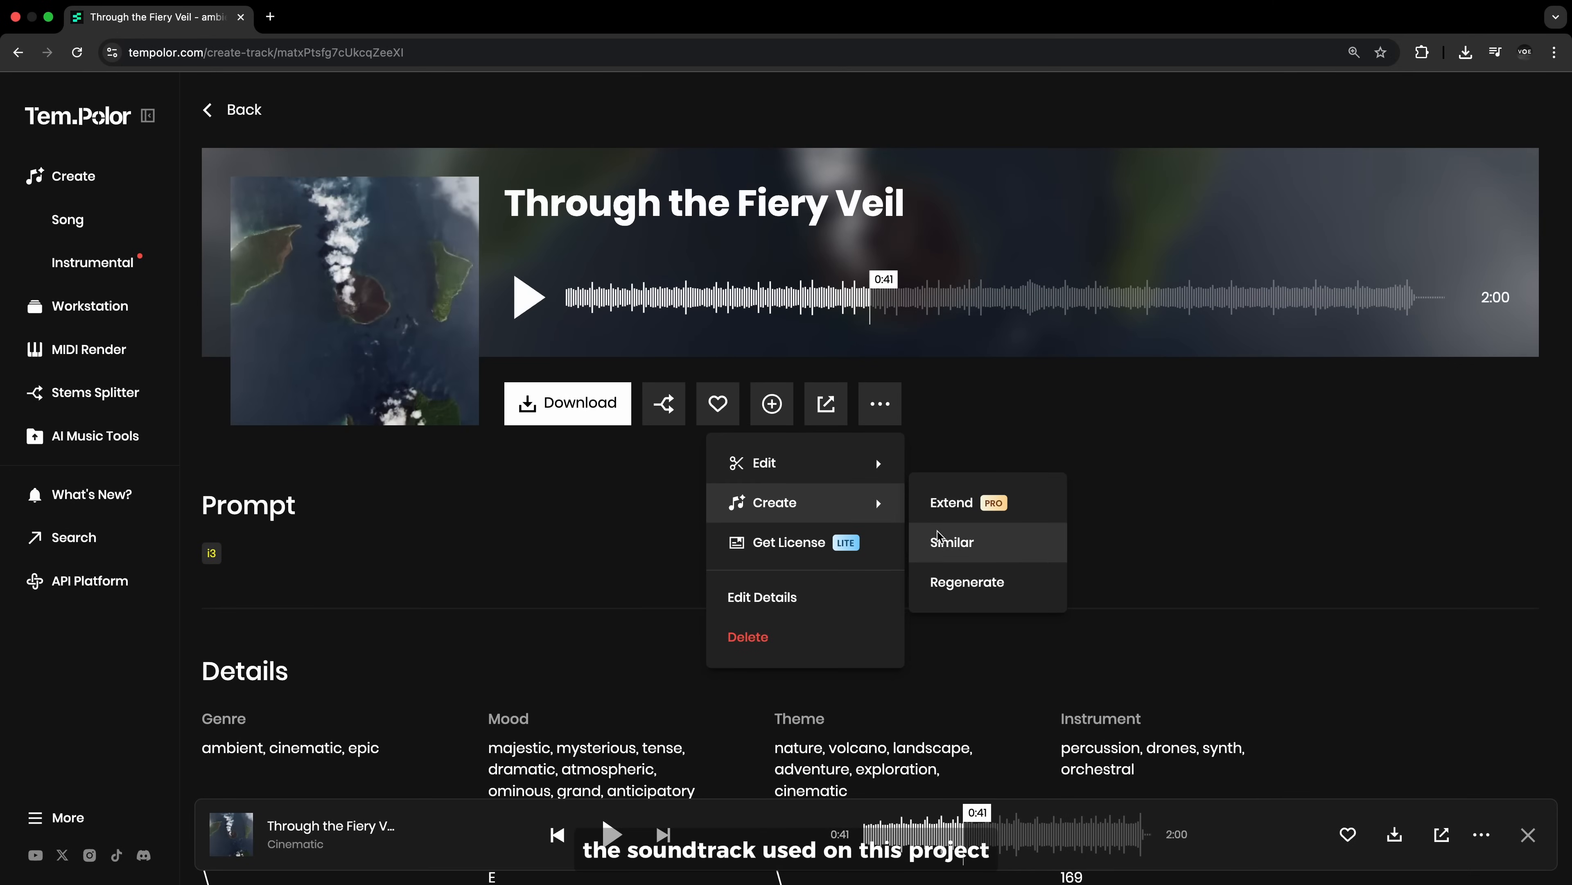
left_click(951, 541)
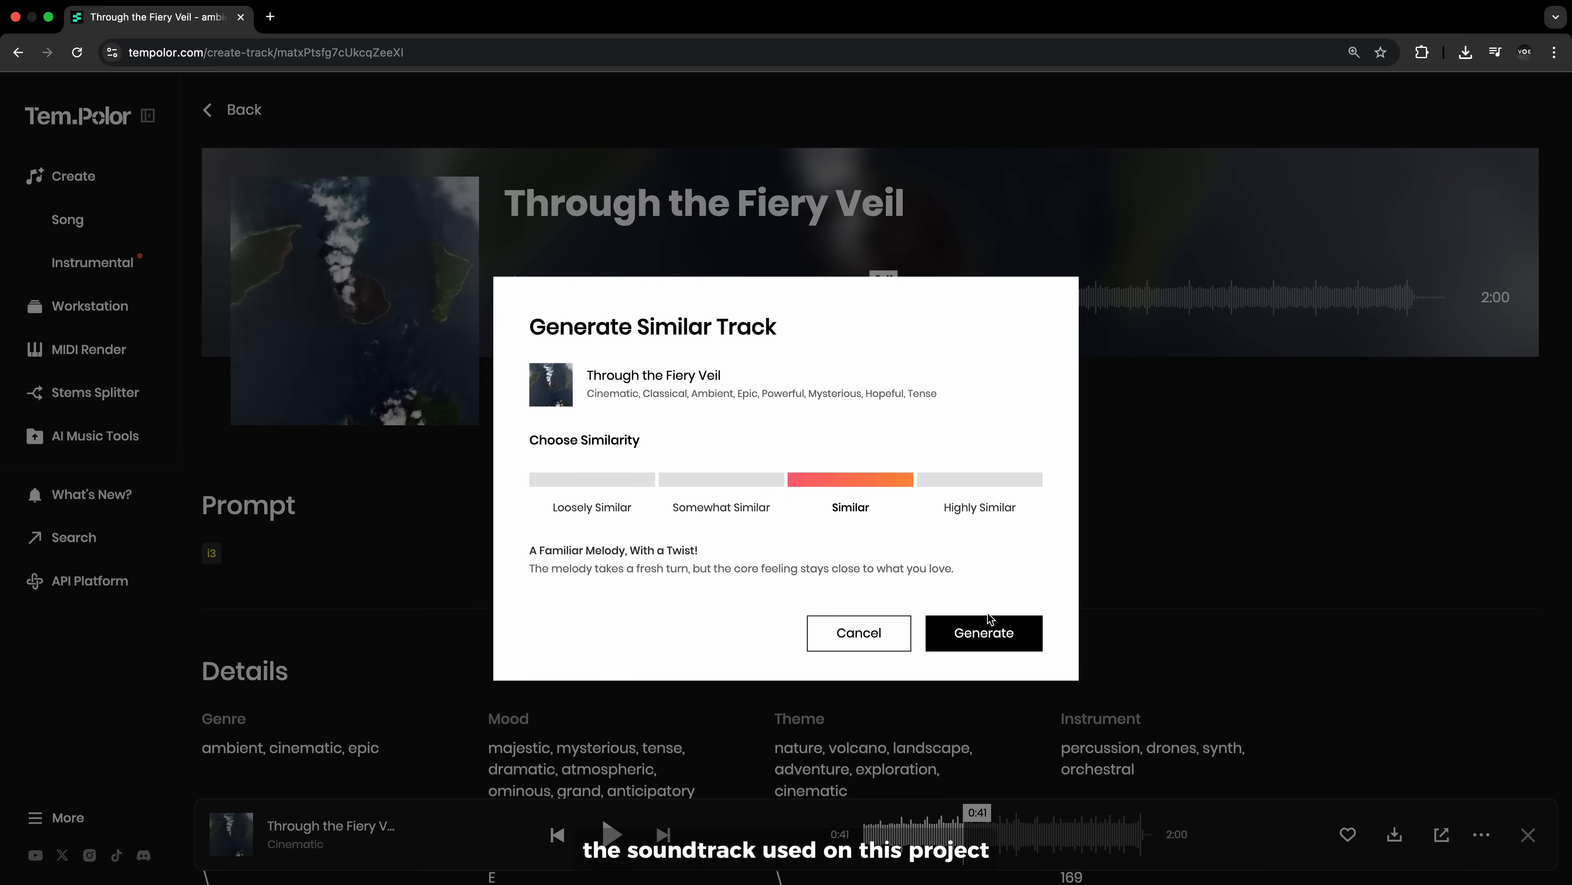
left_click(982, 633)
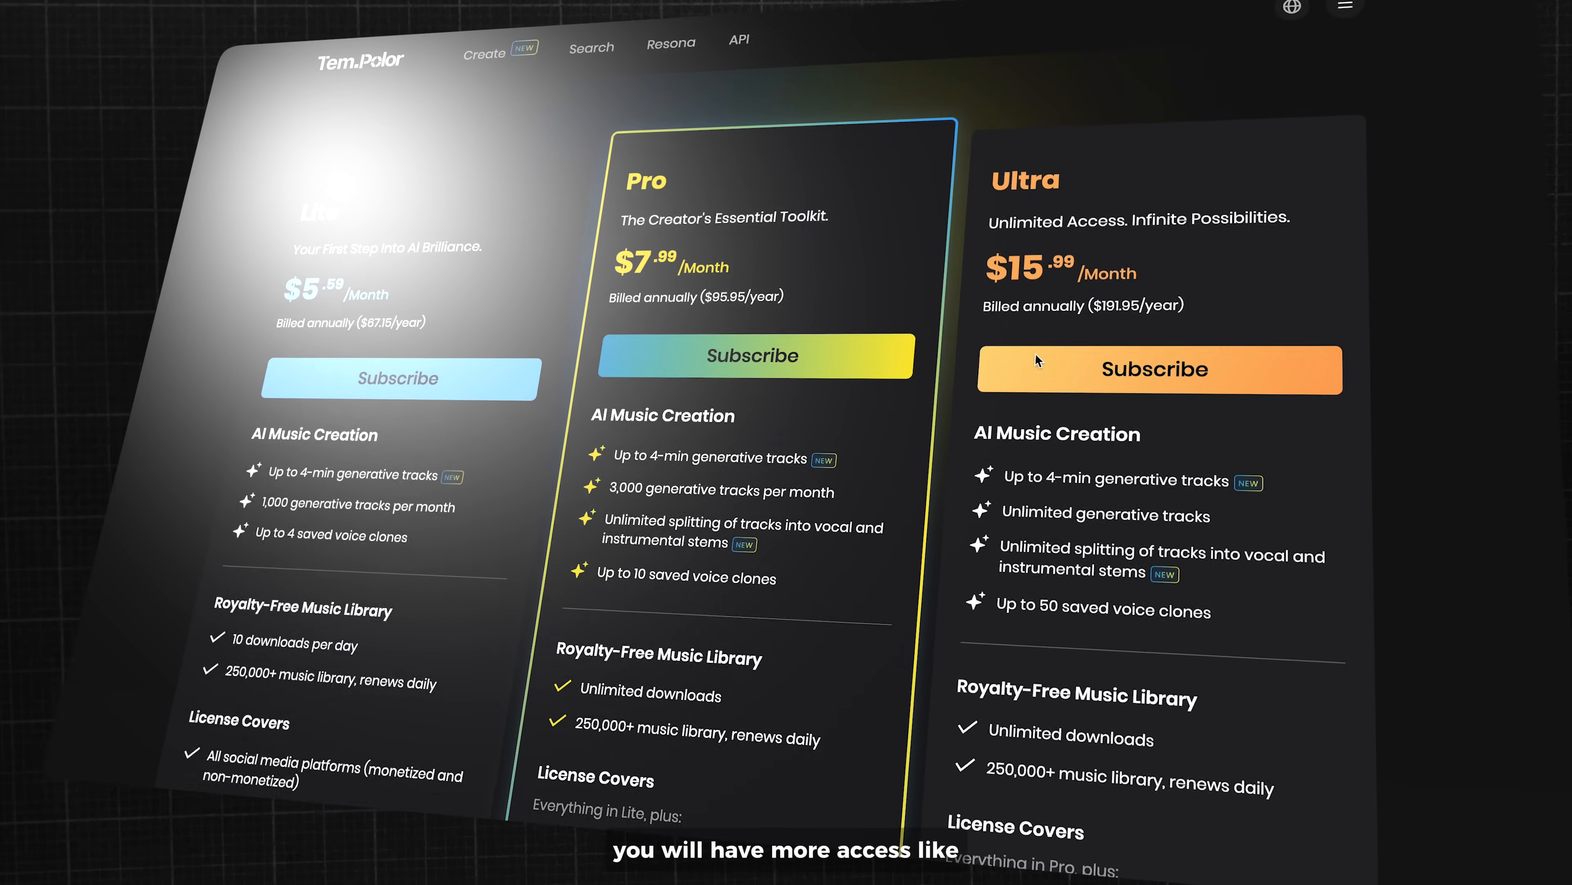
scroll("down", 3)
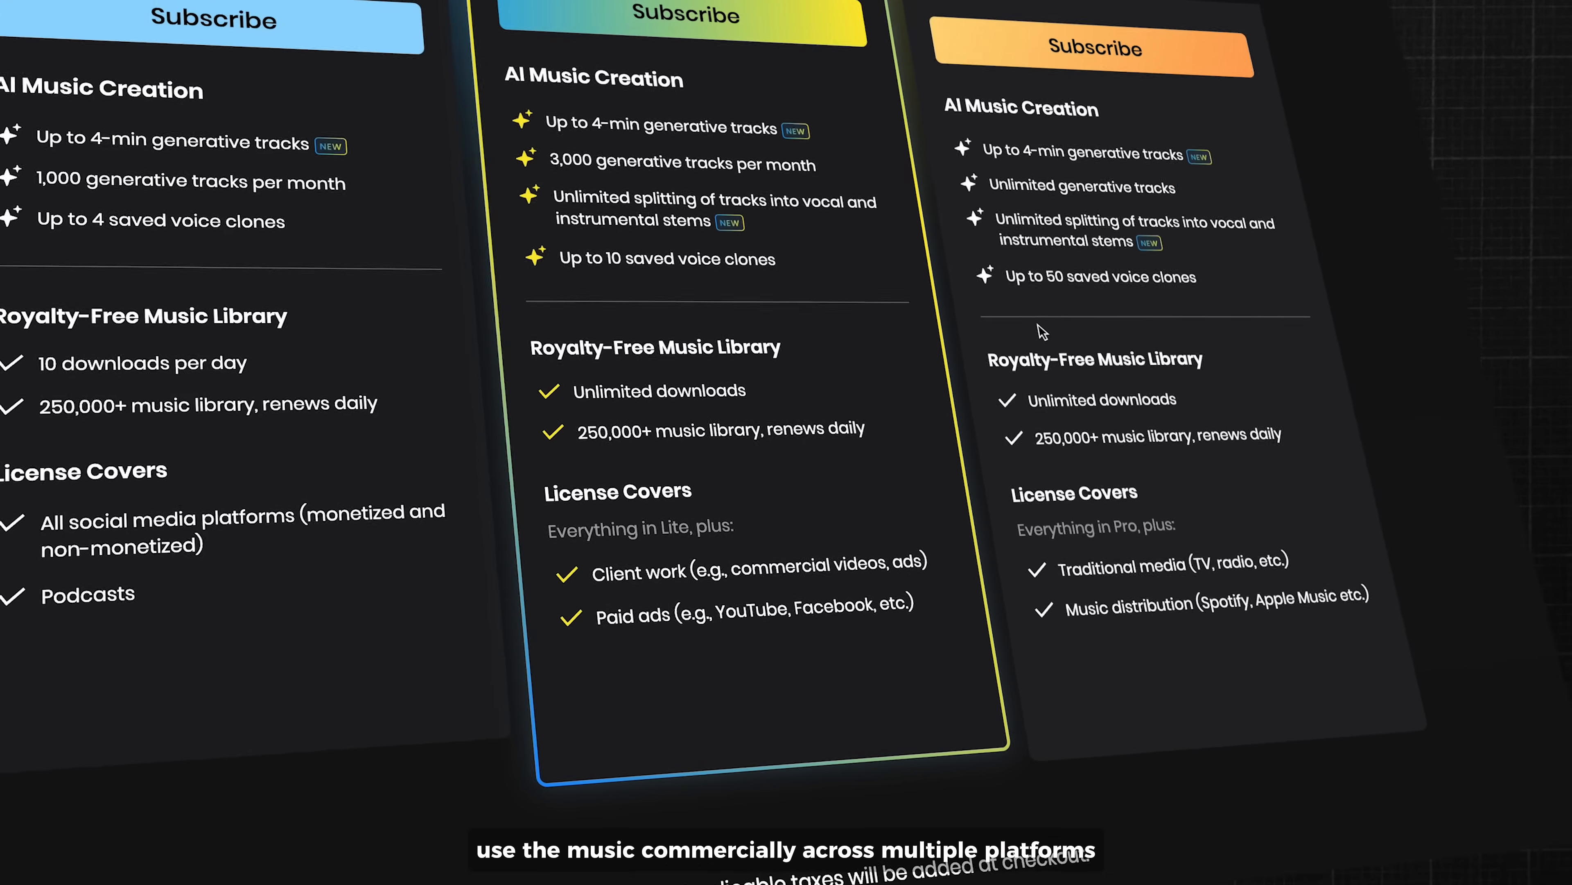